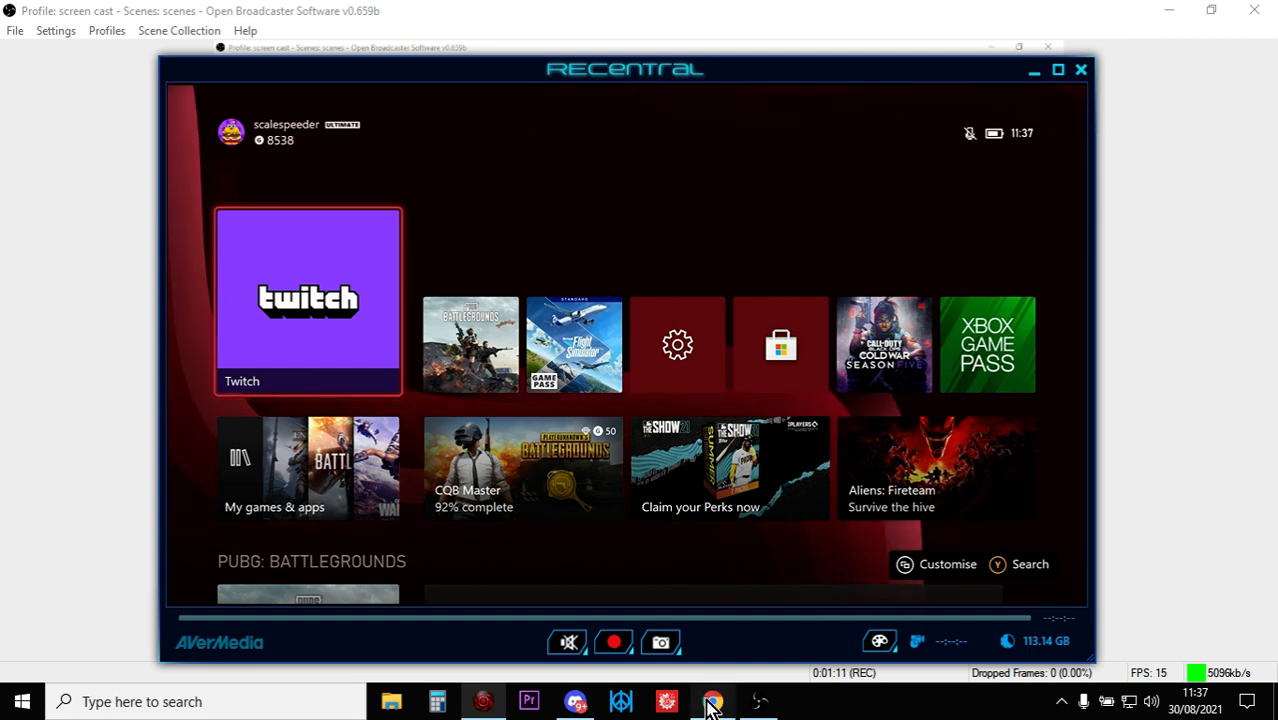
Step: Bring up the Xbox Series S streaming tutorial video in Chrome and scroll its page
{"action": "left_click", "coordinate": [713, 701]}
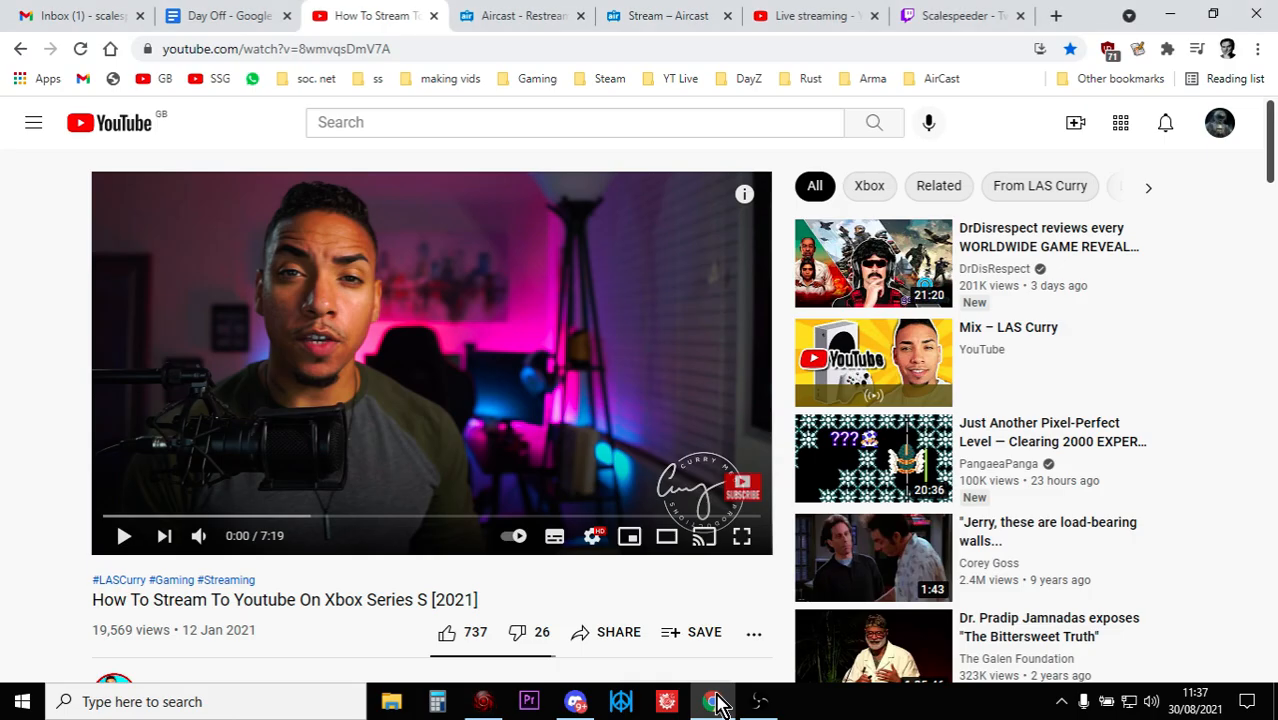
{"action": "scroll", "scroll_direction": "down", "scroll_amount": 3}
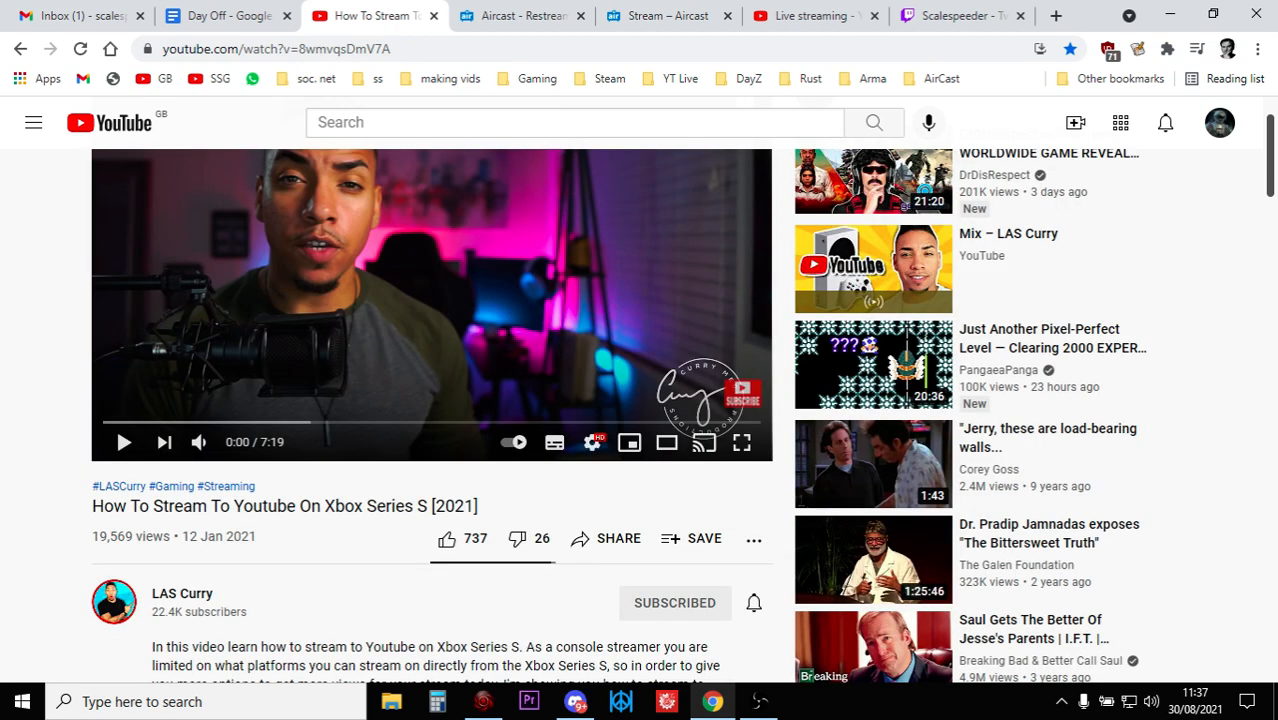
{"action": "scroll", "scroll_direction": "up", "scroll_amount": 3}
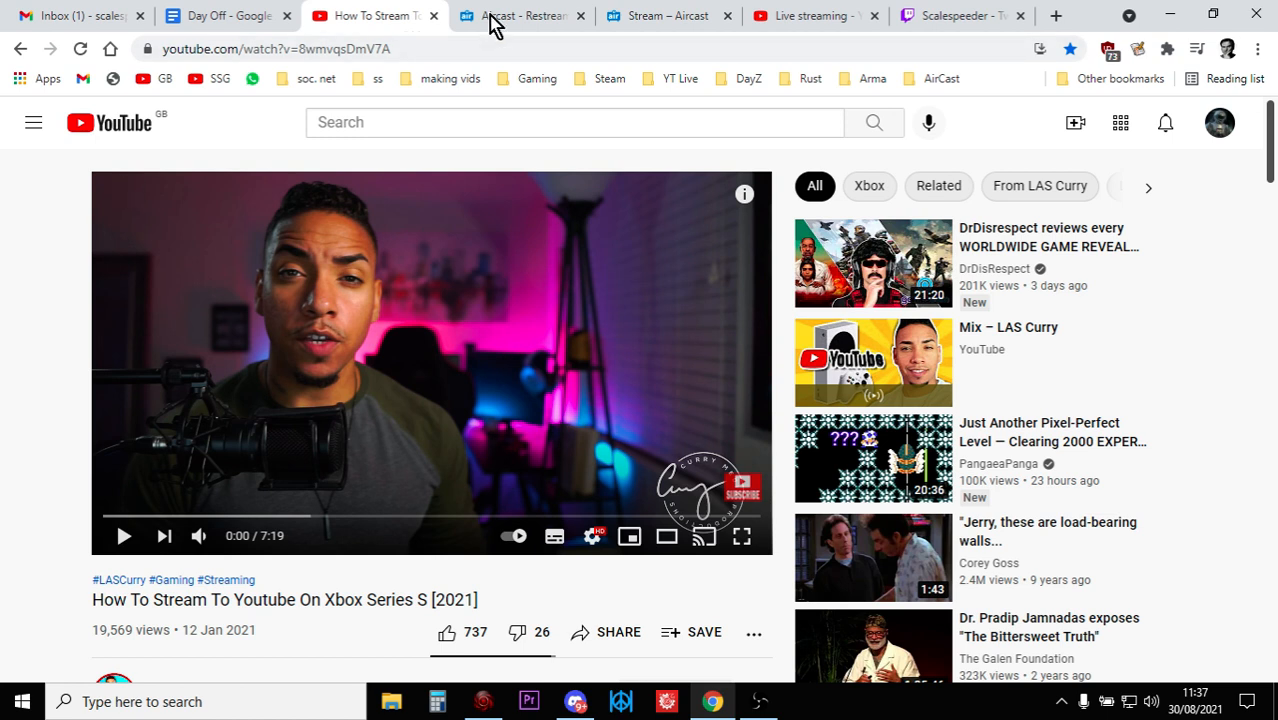
Step: Show Aircast's pricing plans: Free Basic, £5/month Premium and £50/year Premium
{"action": "left_click", "coordinate": [520, 15]}
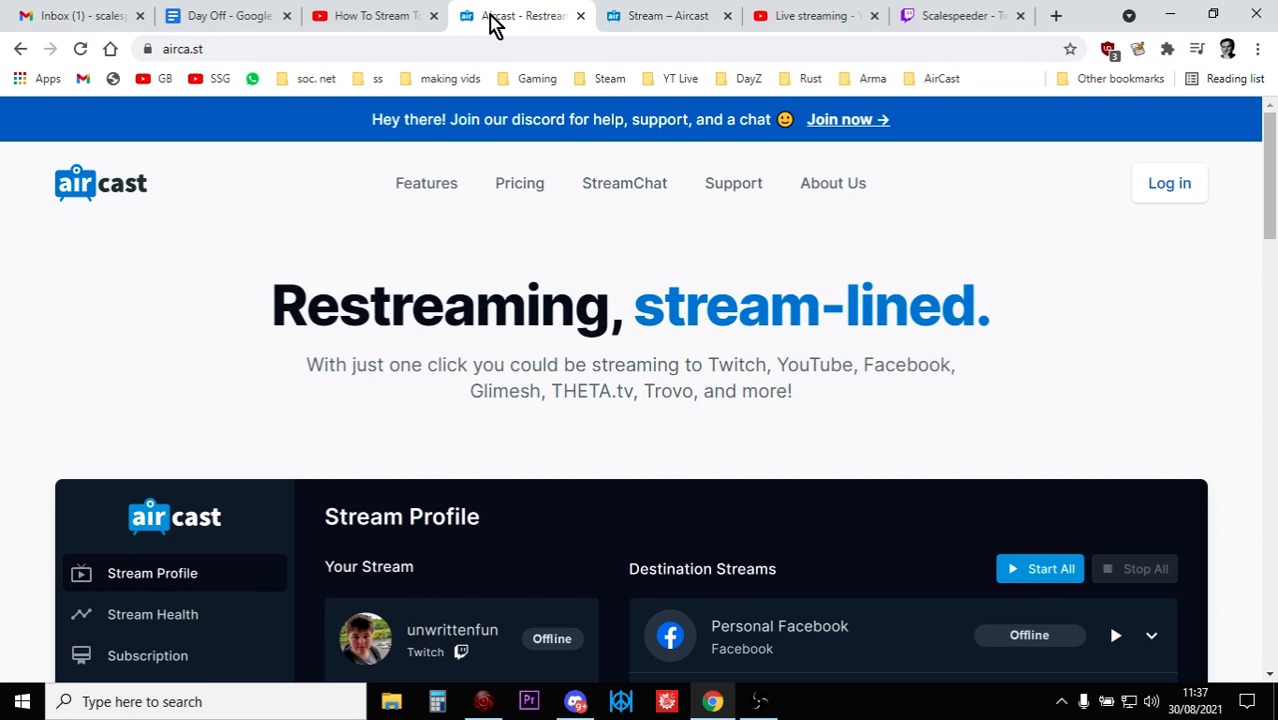
{"action": "left_click", "coordinate": [519, 183]}
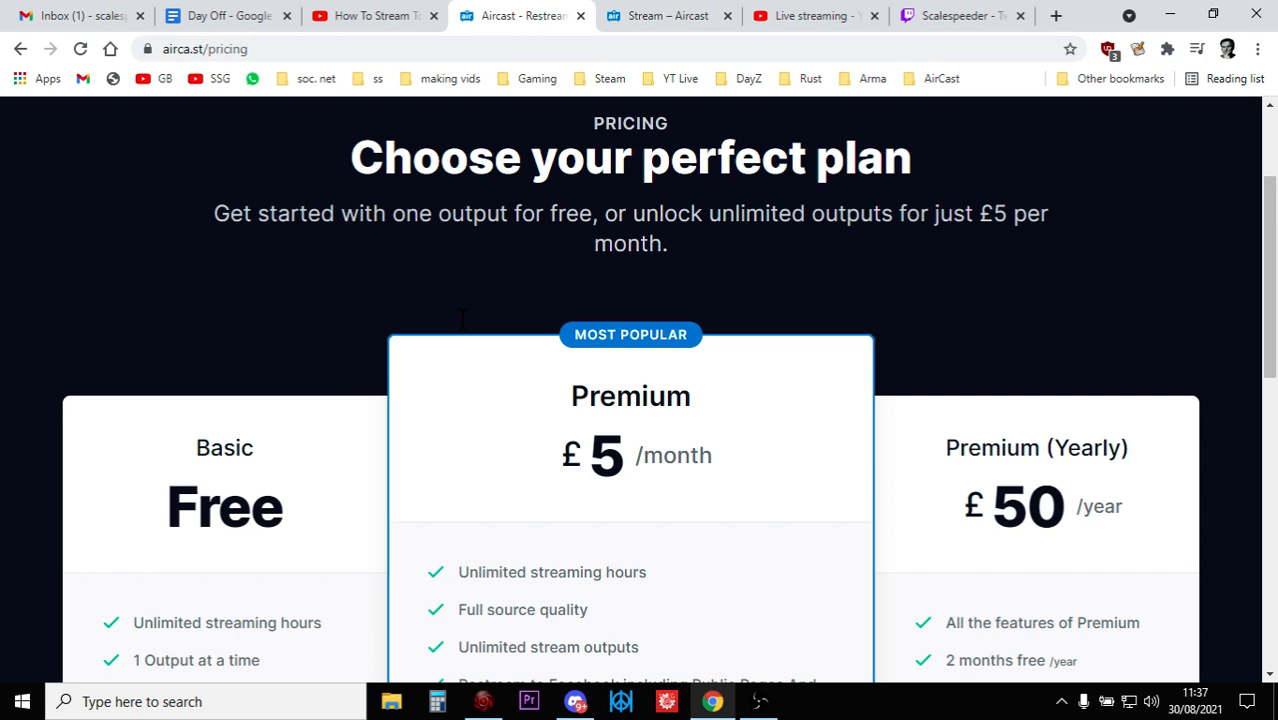
{"action": "scroll", "scroll_direction": "down", "scroll_amount": 3}
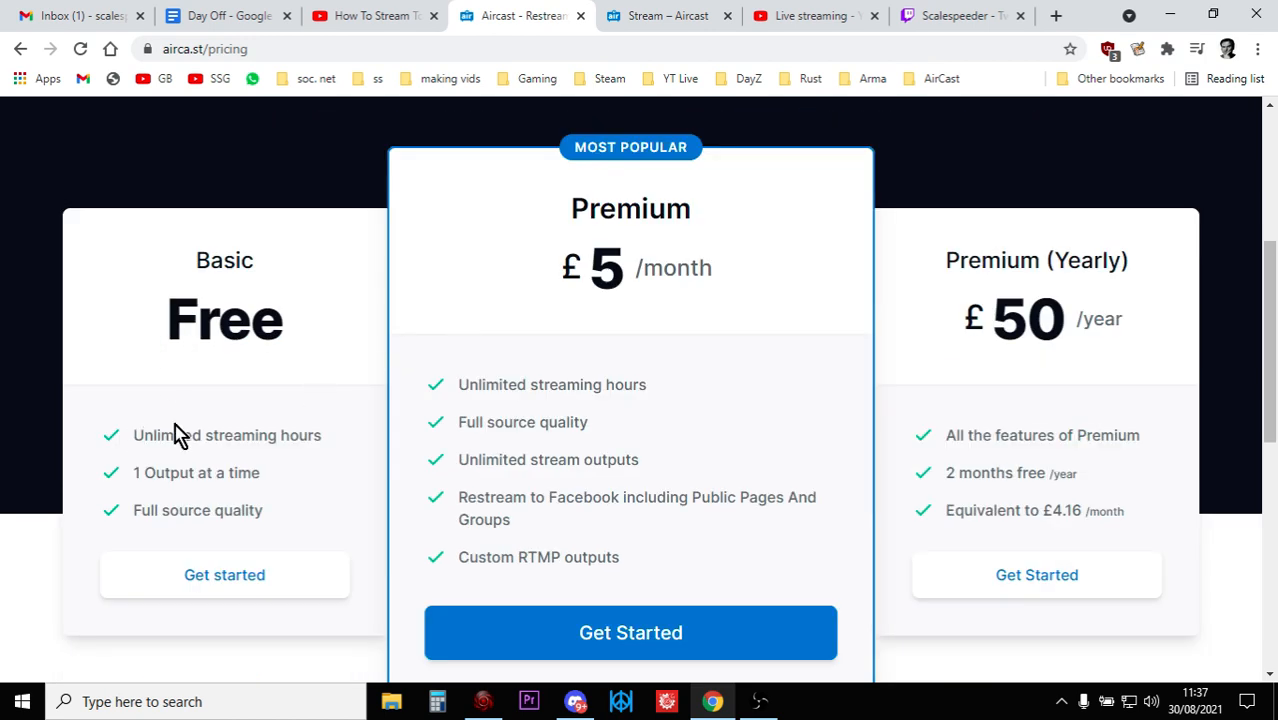
{"action": "mouse_move", "coordinate": [148, 465]}
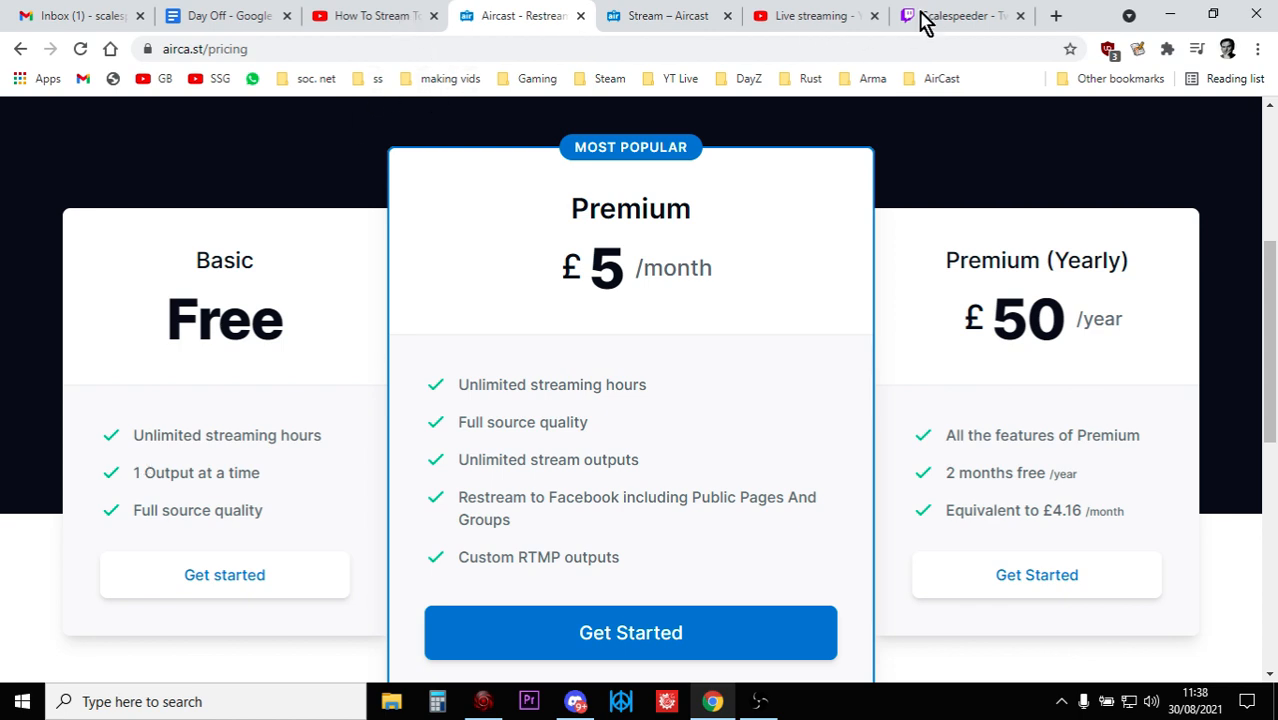
Step: View the Scalespeeder Twitch channel showing its Division 2 PS4 test stream video
{"action": "left_click", "coordinate": [955, 15]}
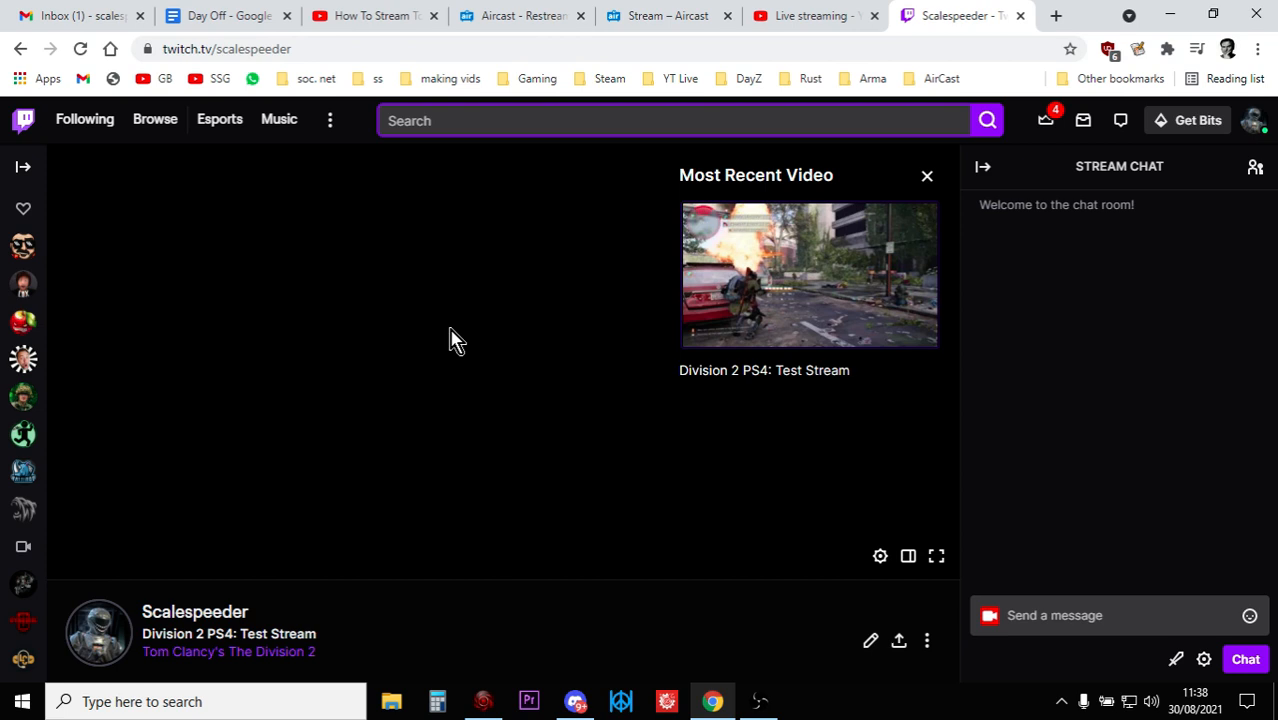
{"action": "mouse_move", "coordinate": [500, 350]}
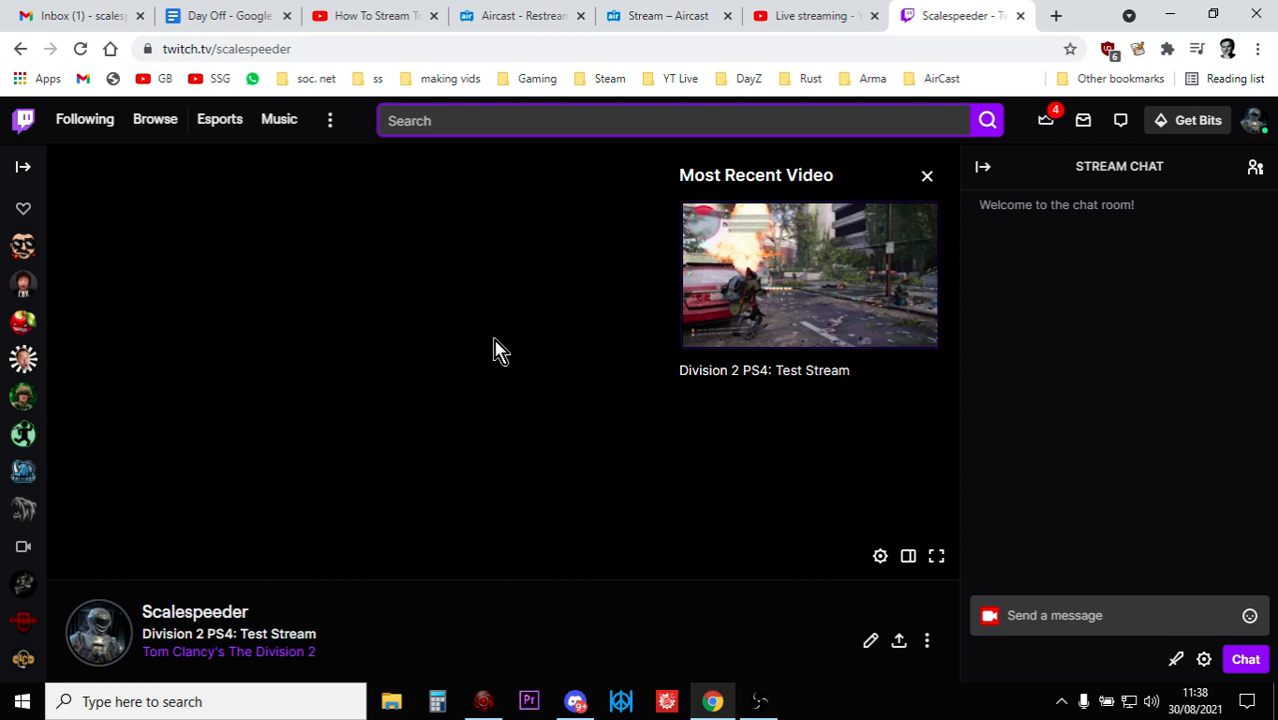
{"action": "mouse_move", "coordinate": [565, 365]}
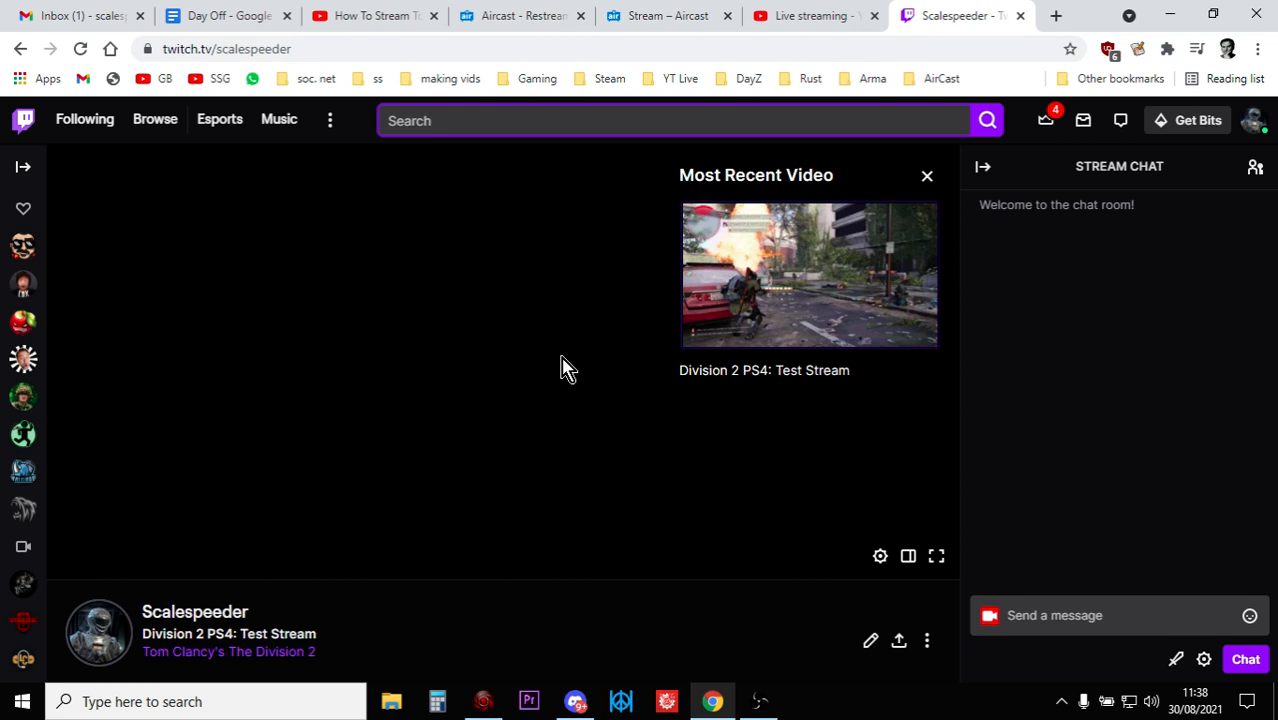
{"action": "mouse_move", "coordinate": [630, 523]}
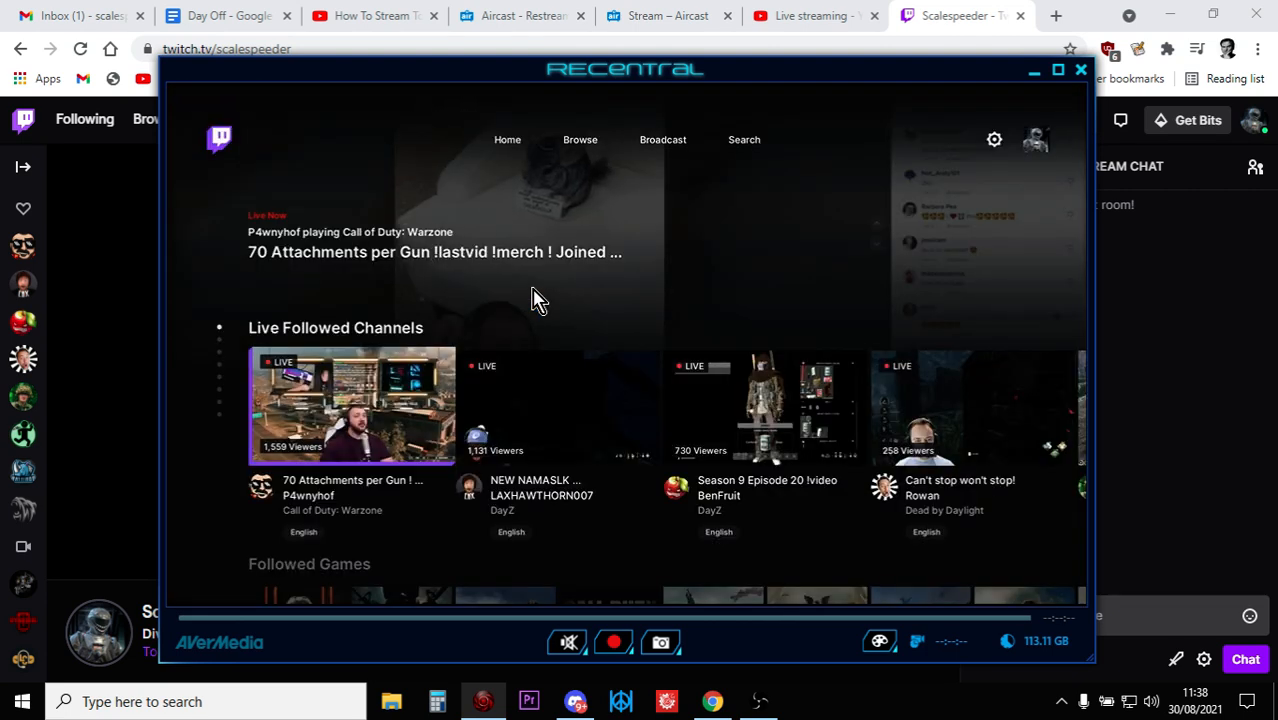
Step: Check RECentral's Twitch broadcast settings (1080p, 6500 bitrate), then minimise RECentral
{"action": "left_click", "coordinate": [507, 139]}
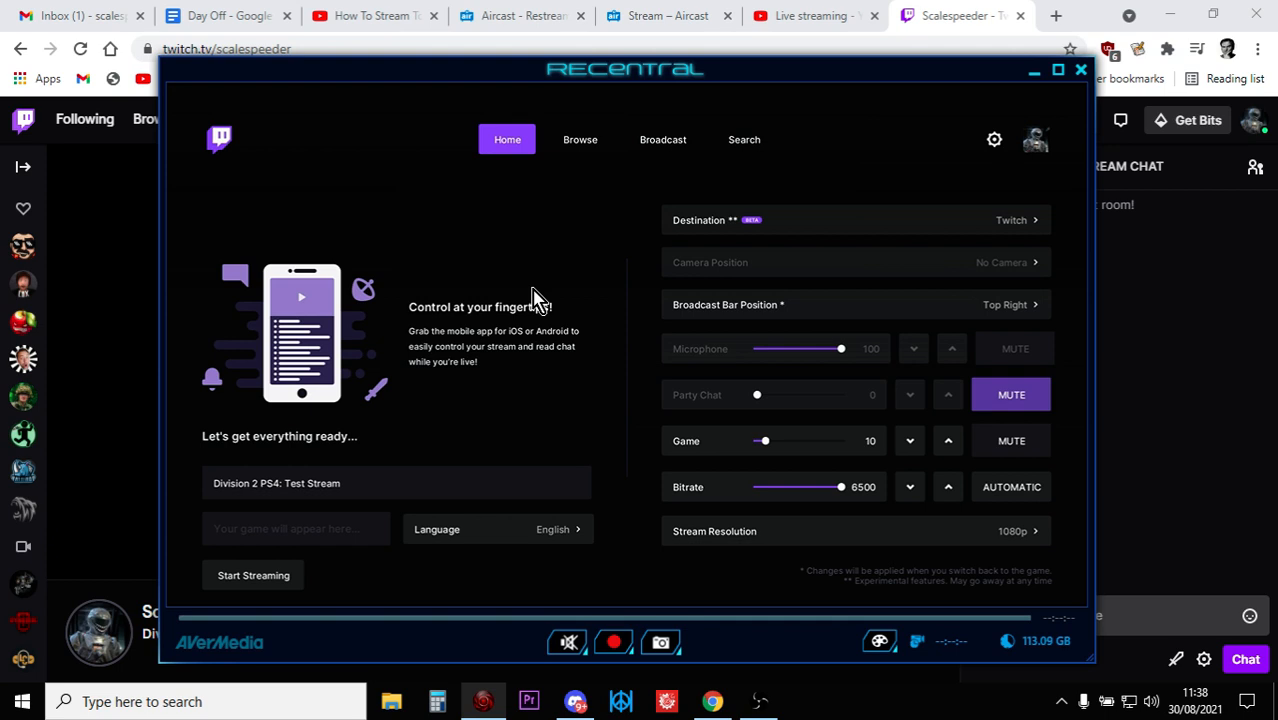
{"action": "mouse_move", "coordinate": [755, 194]}
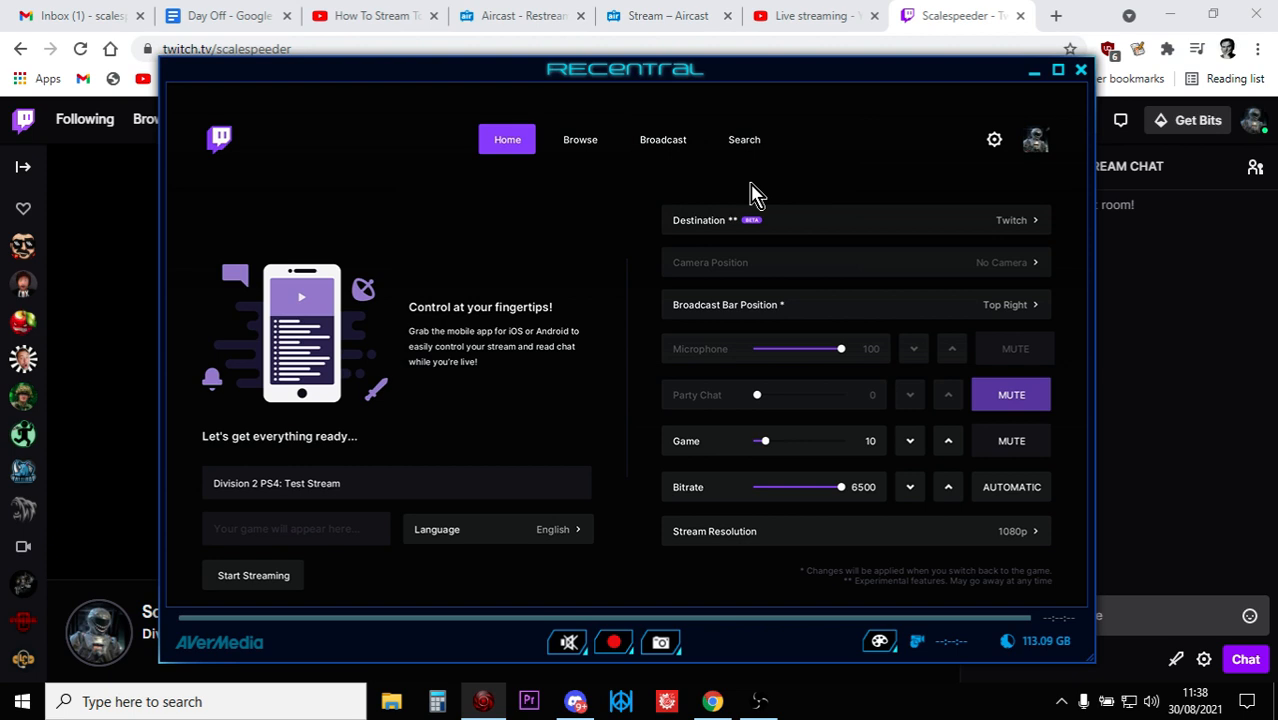
{"action": "mouse_move", "coordinate": [1040, 75]}
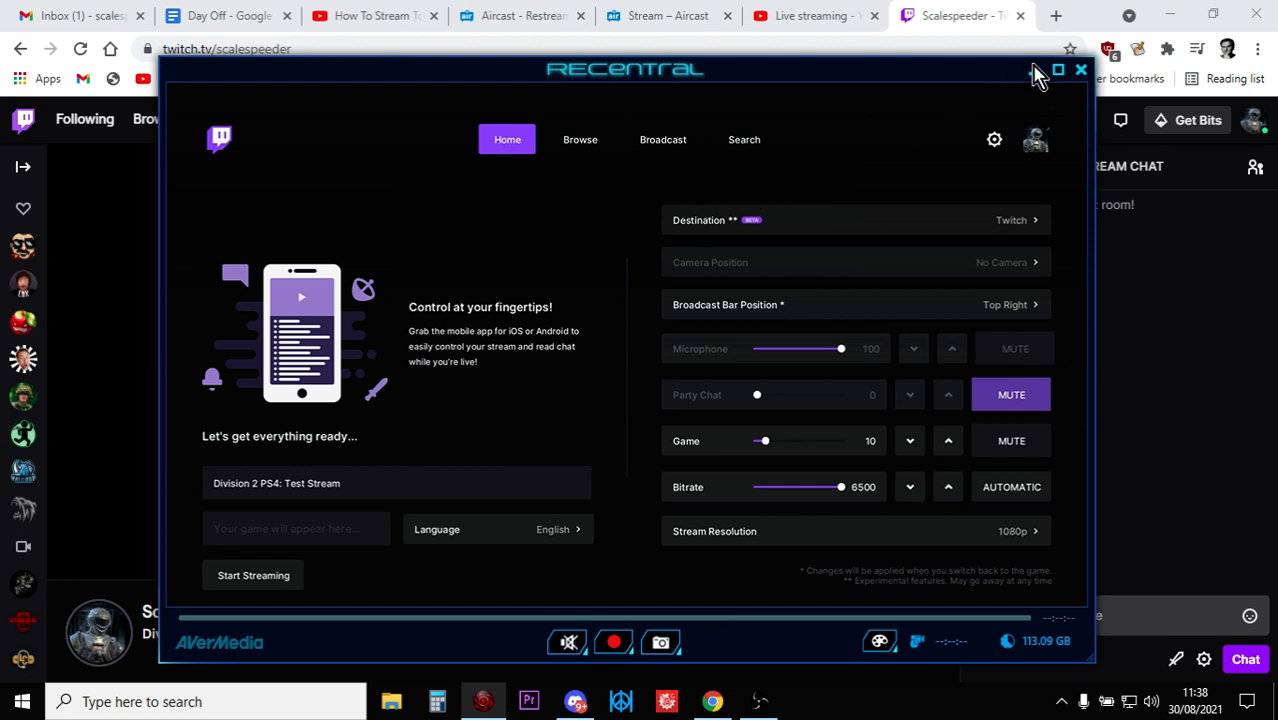
{"action": "left_click", "coordinate": [1080, 69]}
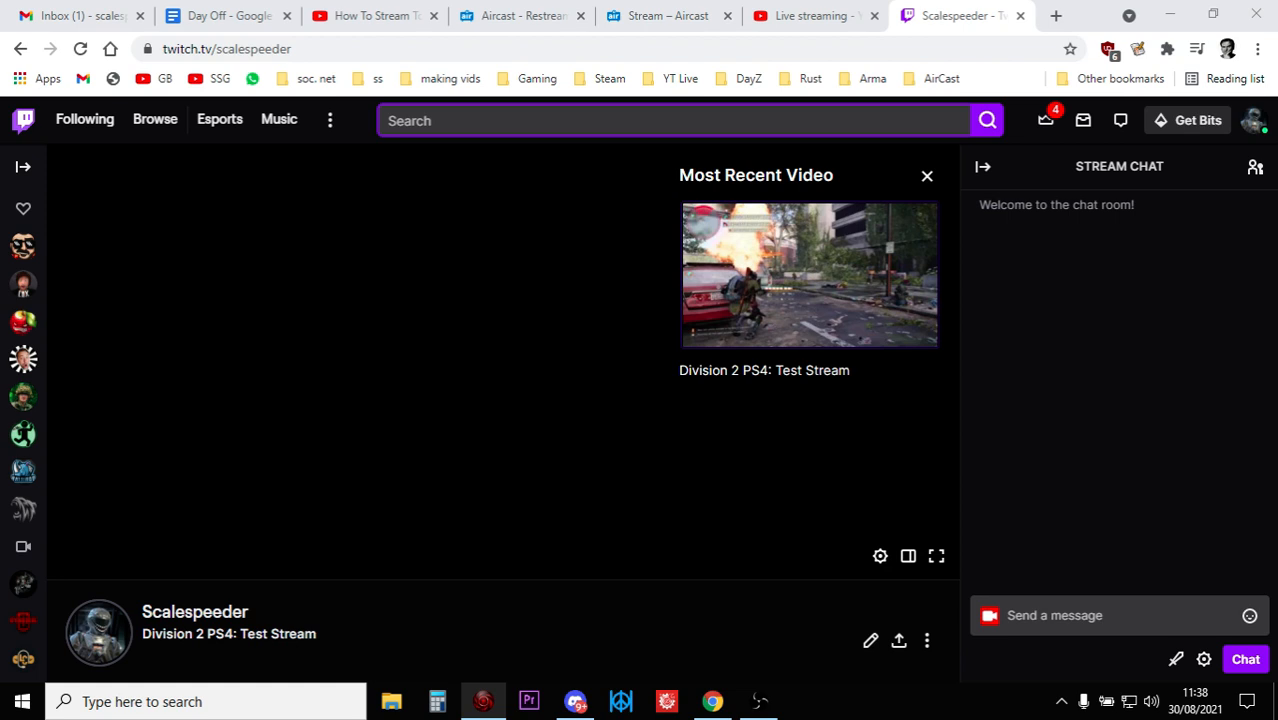
Step: Check the Aircast Stream Profile linking scalespeeder's Twitch to YouTube, then view YouTube Studio
{"action": "left_click", "coordinate": [515, 15]}
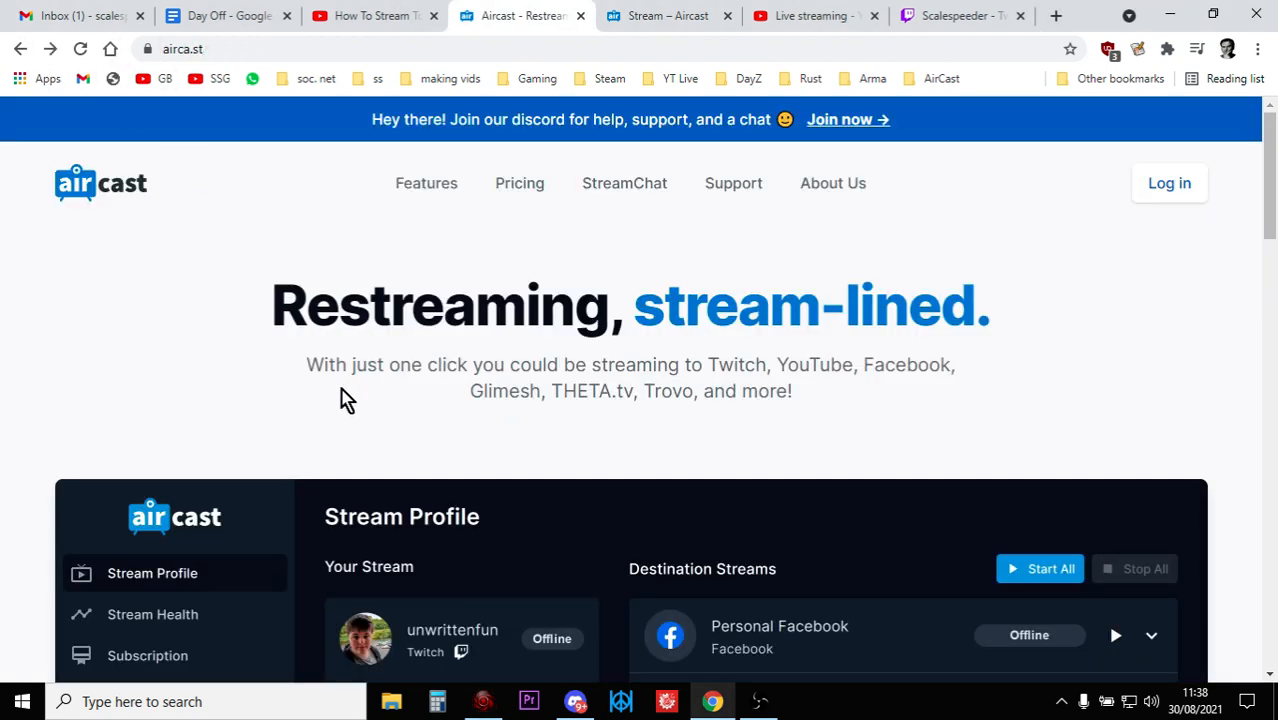
{"action": "left_click", "coordinate": [668, 15]}
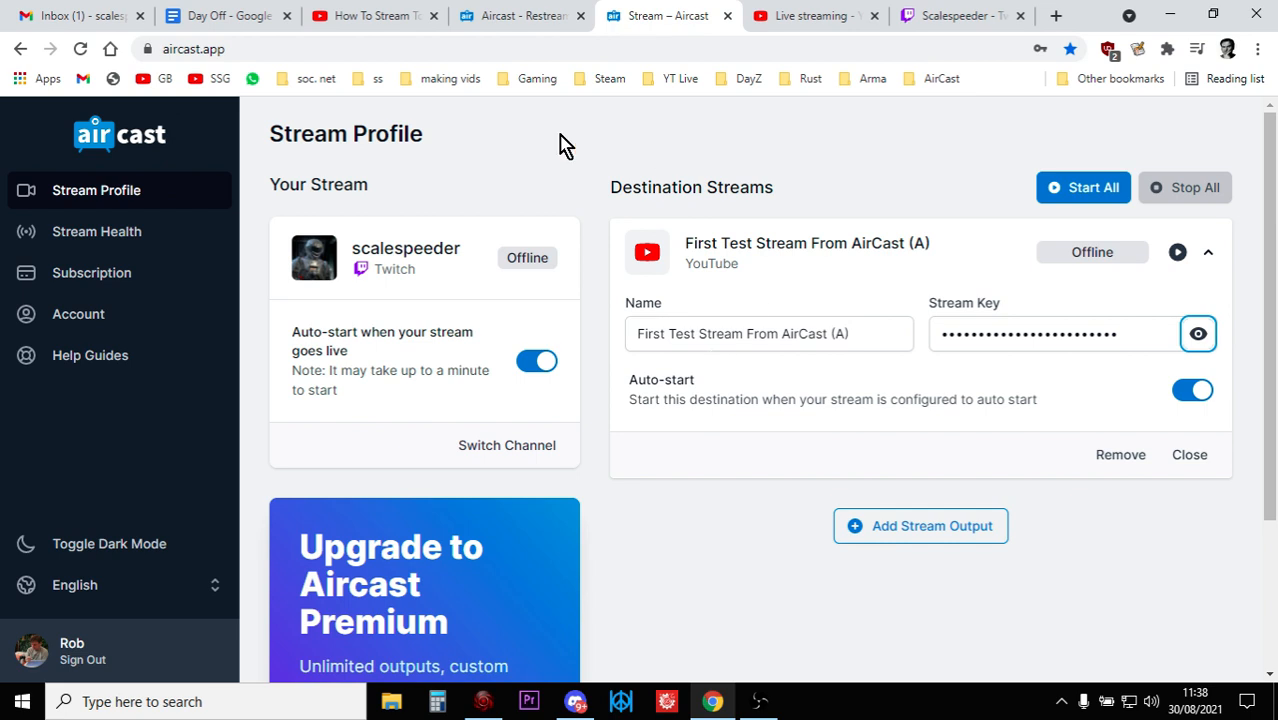
{"action": "mouse_move", "coordinate": [323, 240]}
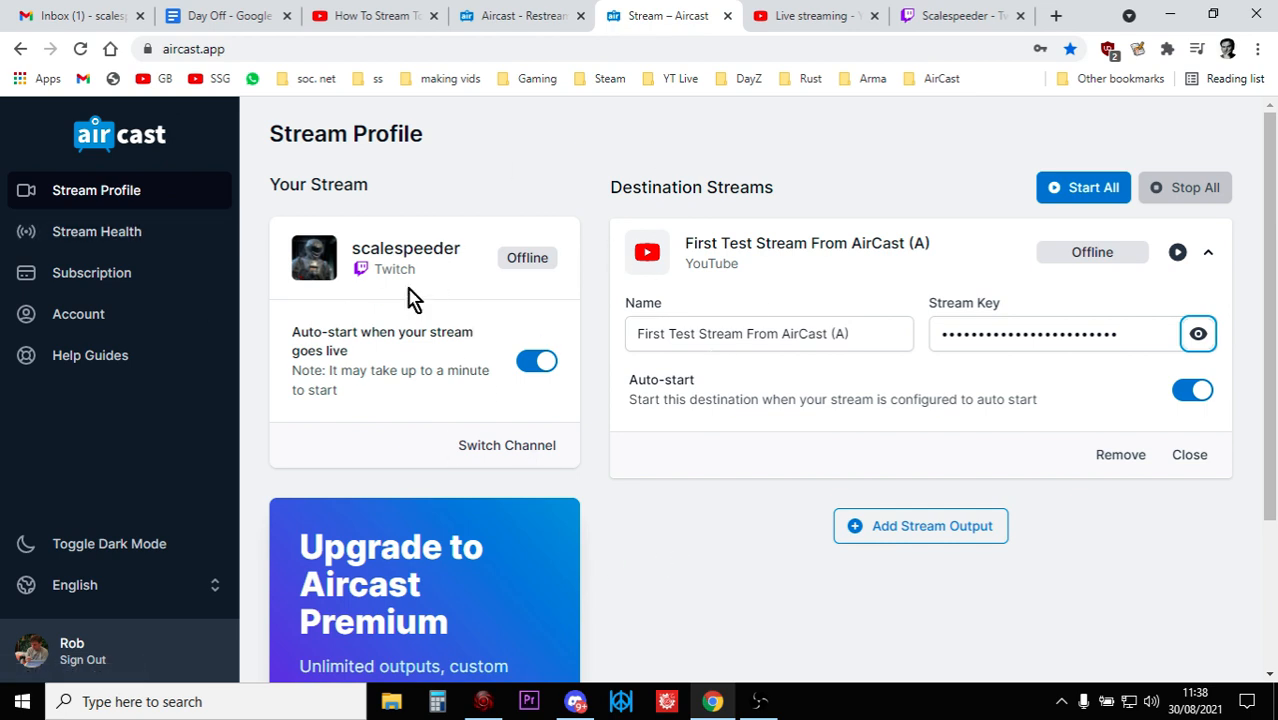
{"action": "mouse_move", "coordinate": [753, 163]}
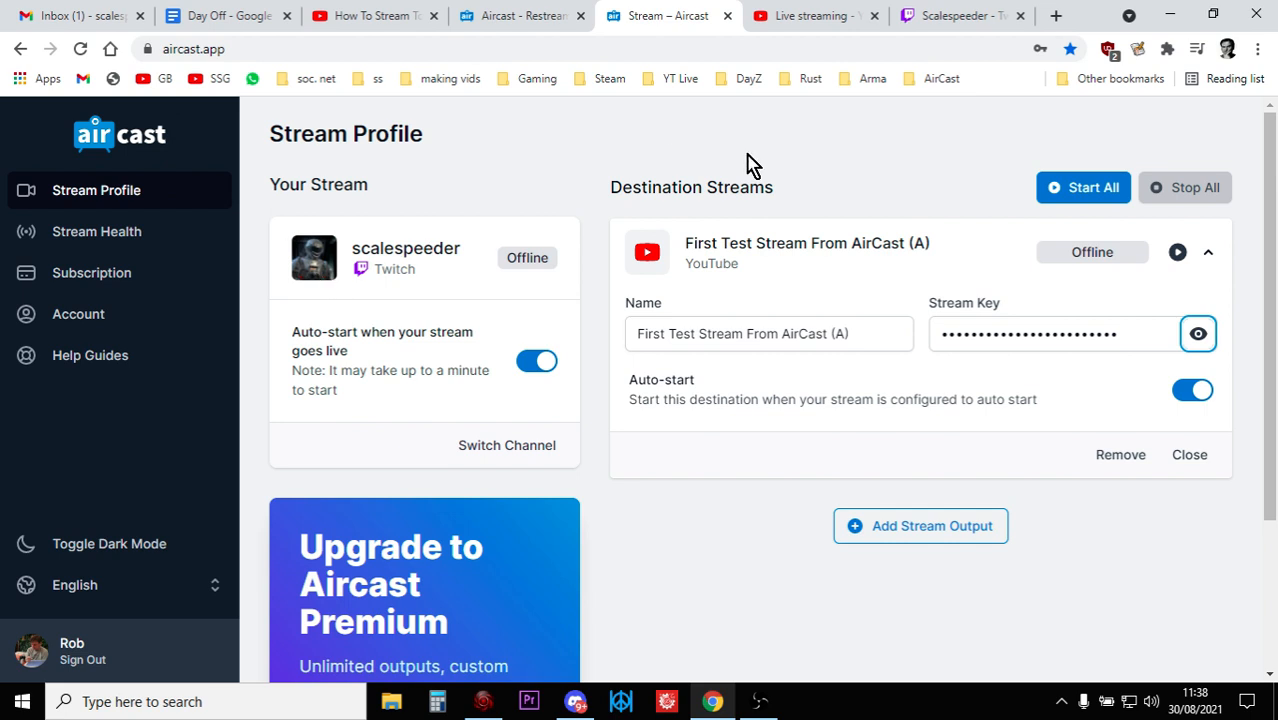
{"action": "mouse_move", "coordinate": [838, 214]}
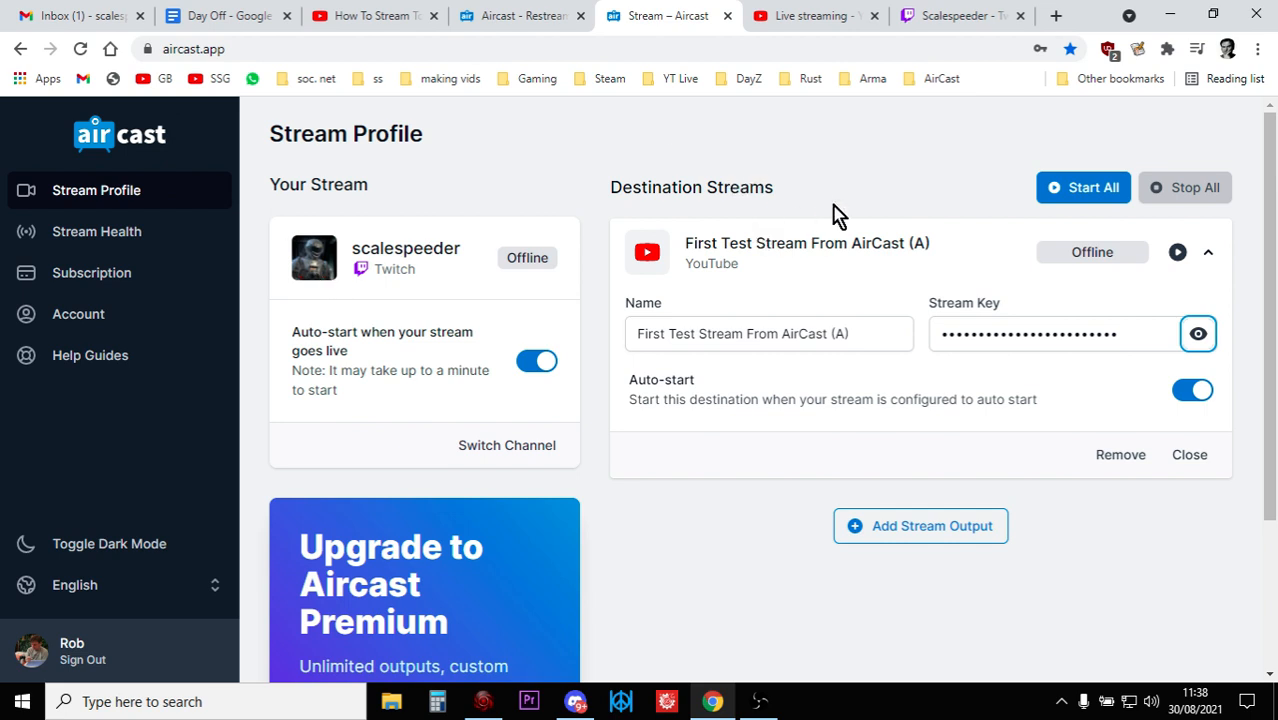
{"action": "left_click", "coordinate": [810, 15]}
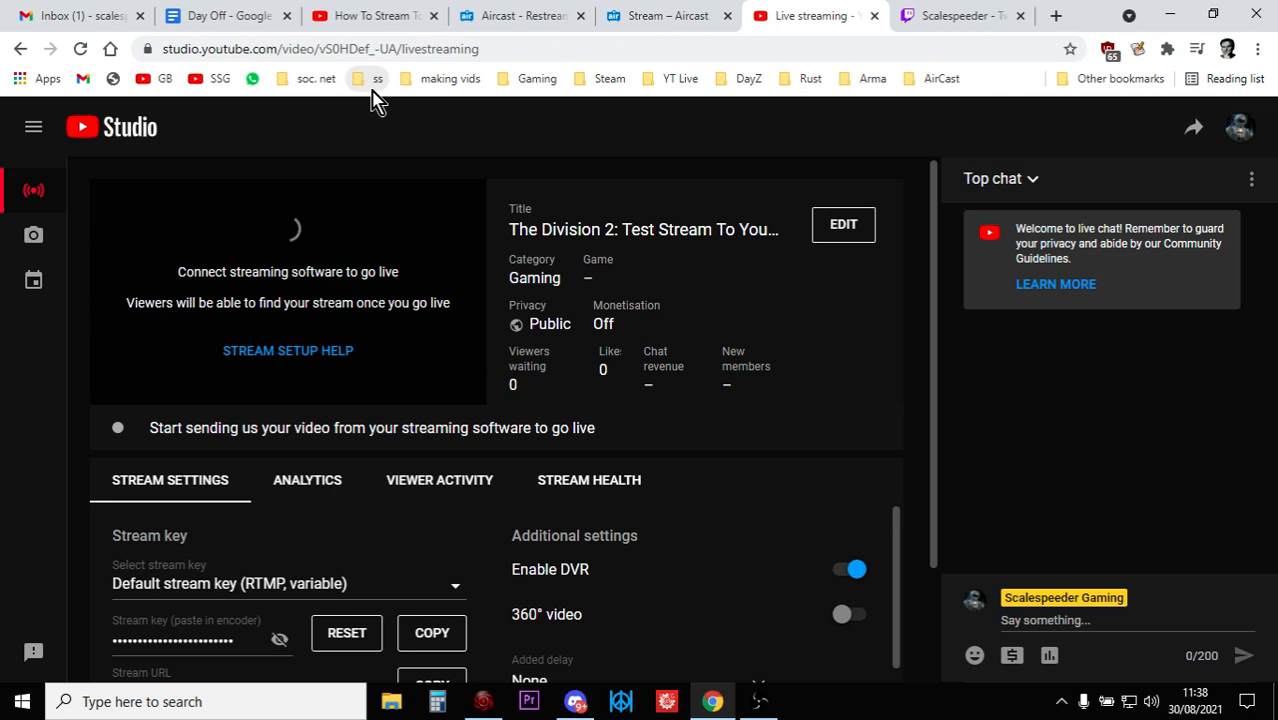
{"action": "left_click", "coordinate": [808, 15]}
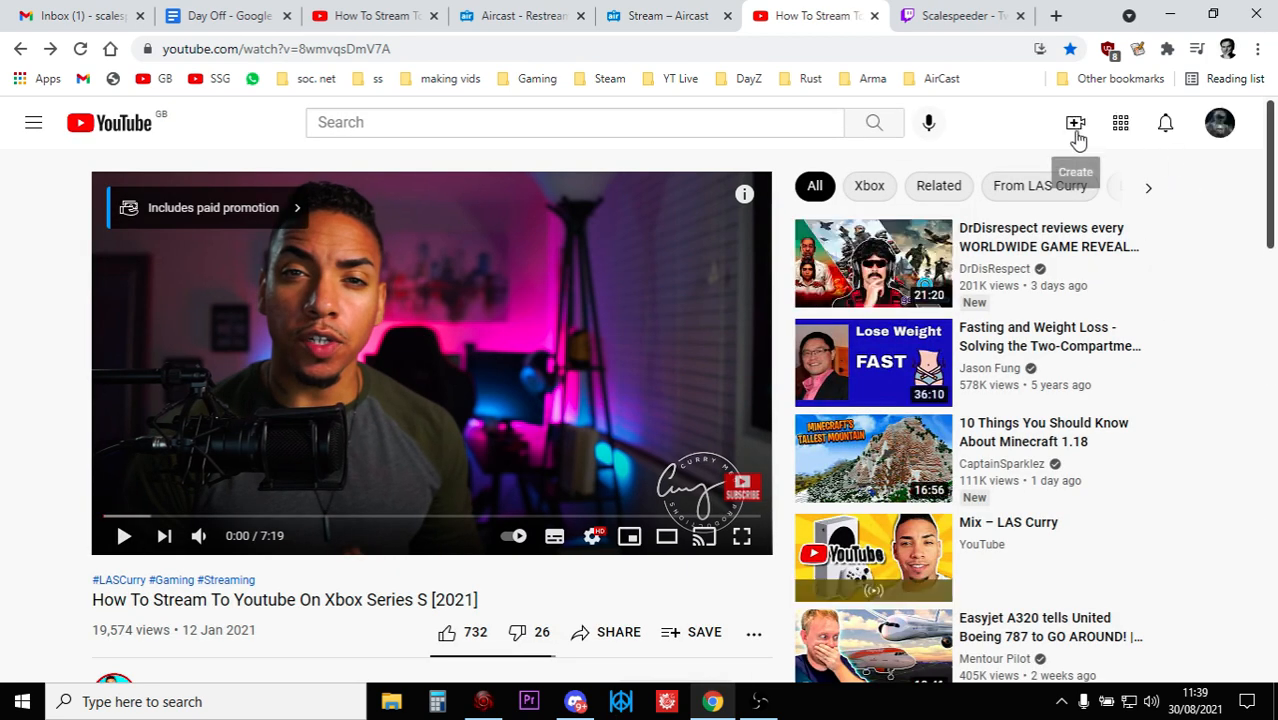
{"action": "left_click", "coordinate": [1075, 122]}
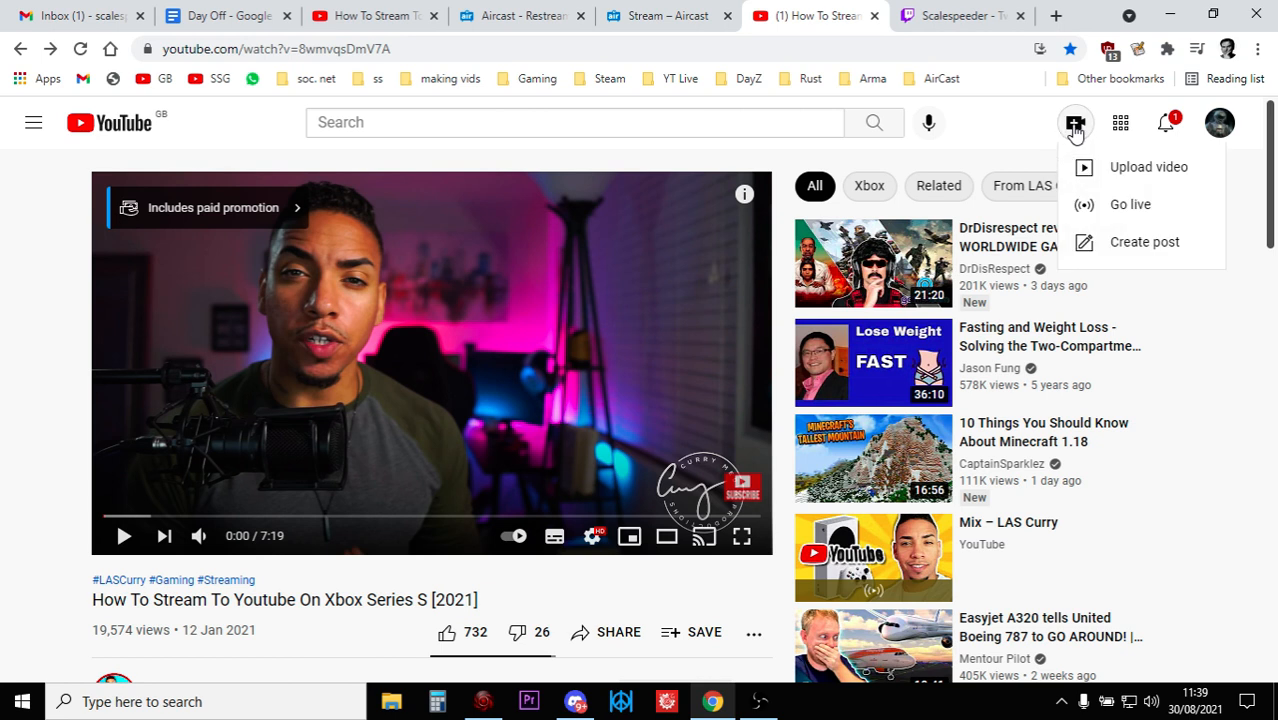
{"action": "left_click", "coordinate": [1130, 204]}
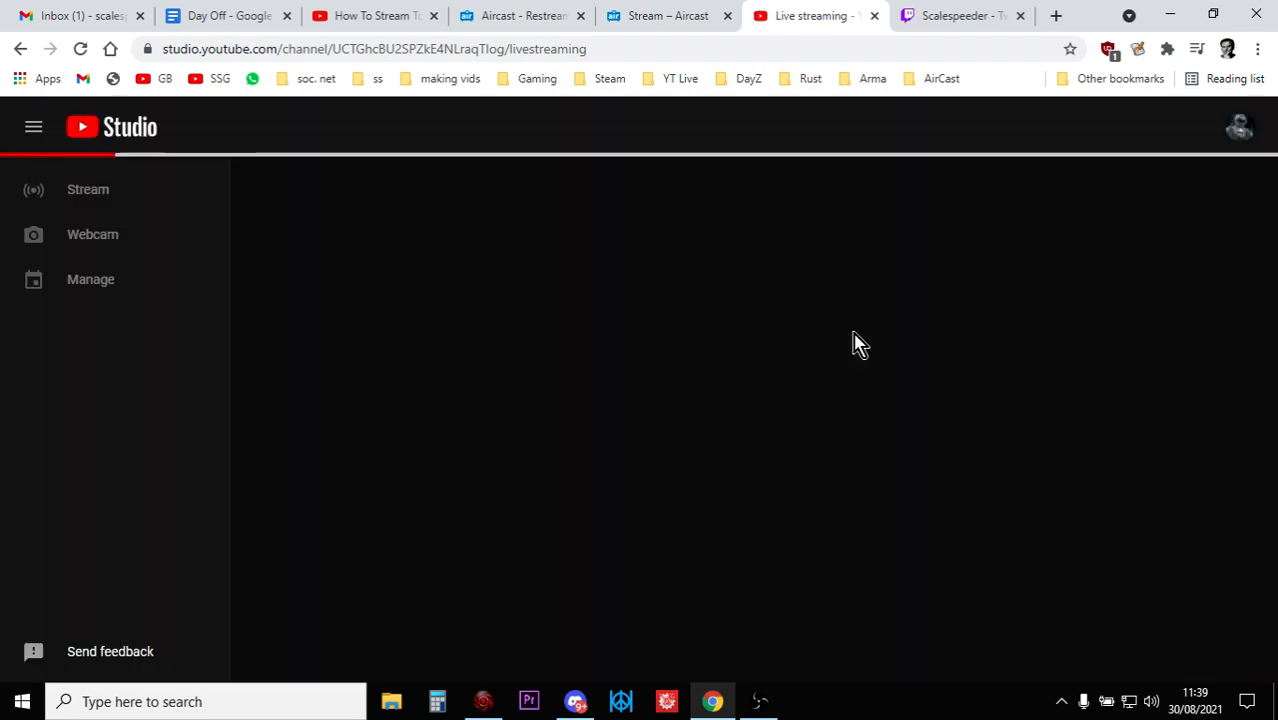
{"action": "left_click", "coordinate": [88, 189]}
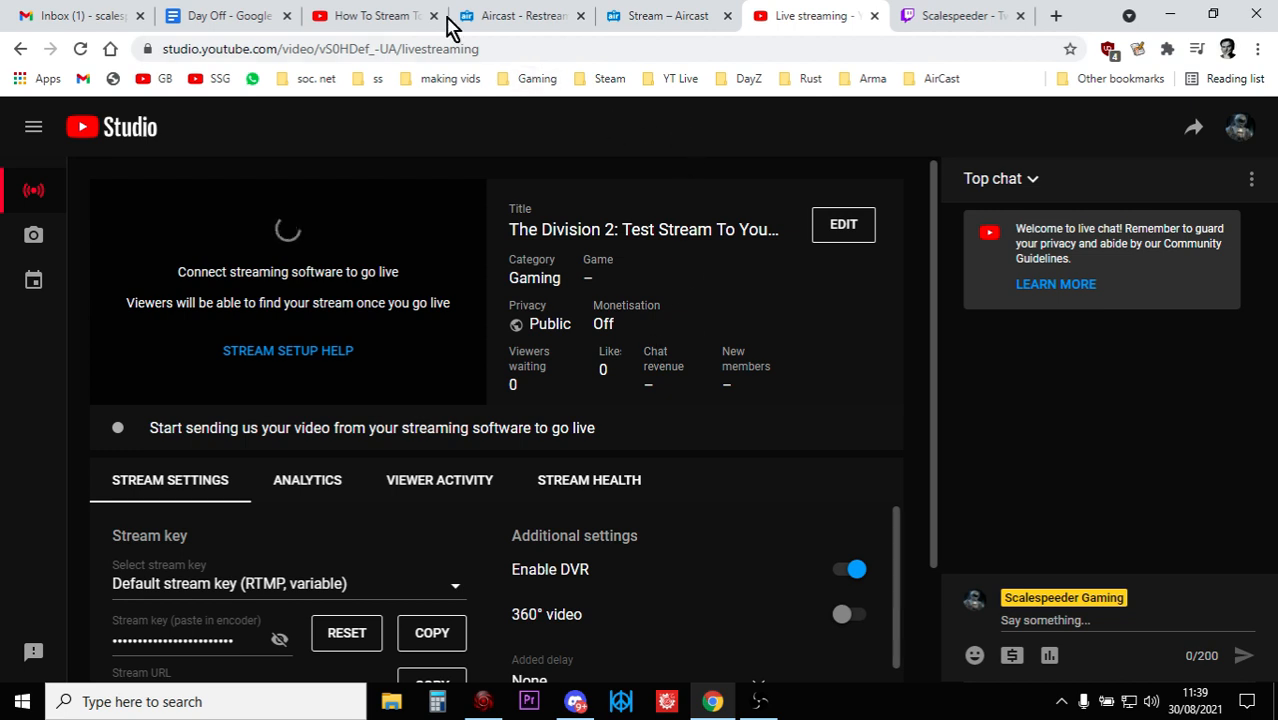
Step: Revisit the tutorial video and review the YouTube Studio live stream page
{"action": "left_click", "coordinate": [370, 15]}
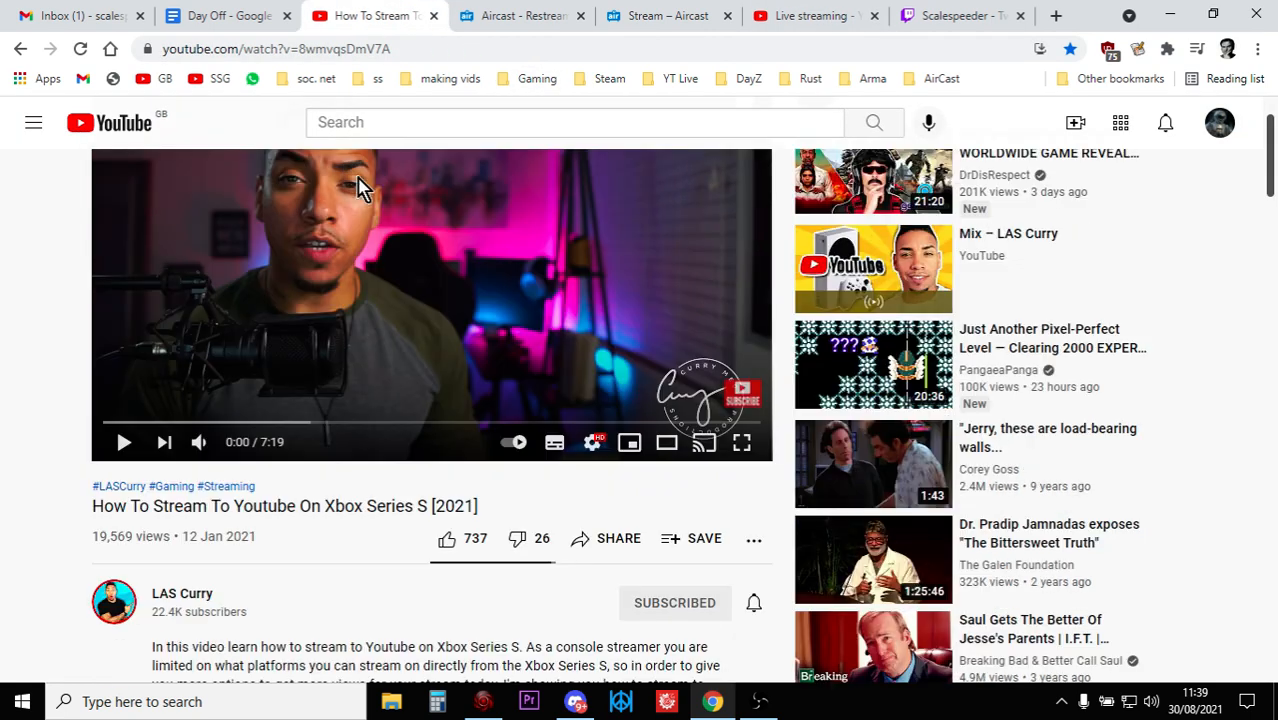
{"action": "scroll", "scroll_direction": "up", "scroll_amount": 3}
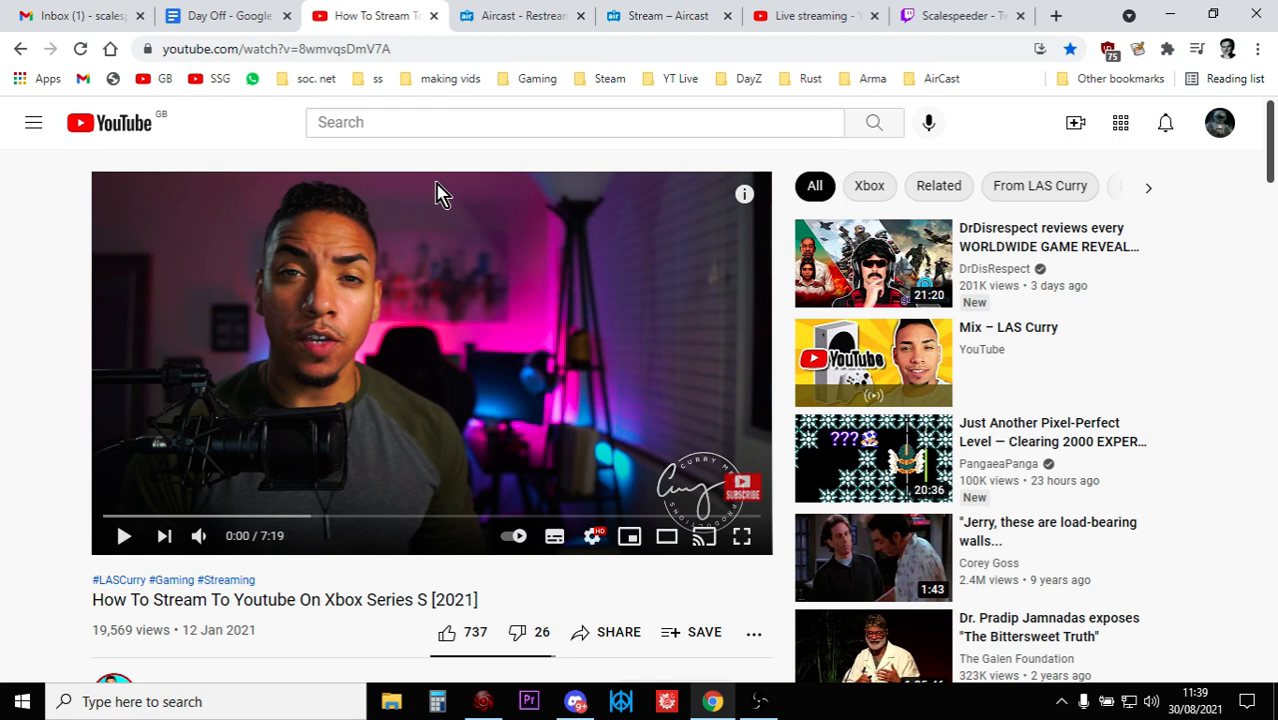
{"action": "left_click", "coordinate": [810, 15]}
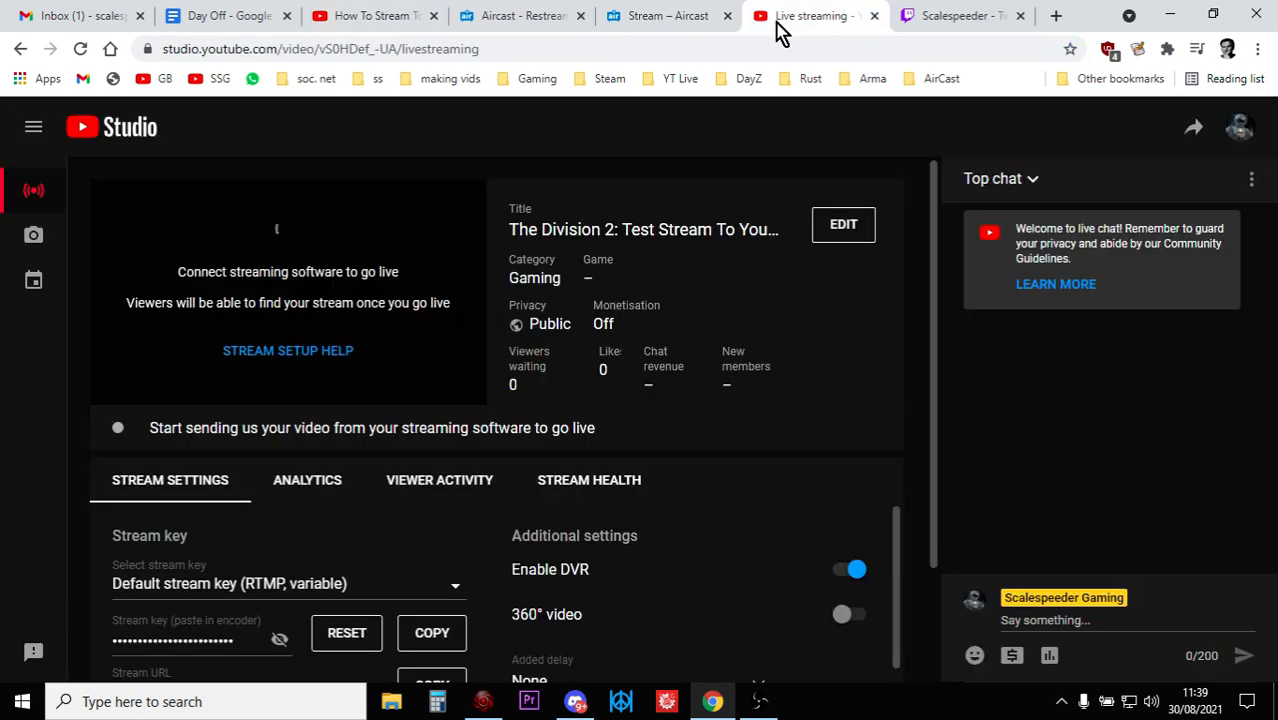
{"action": "scroll", "scroll_direction": "down", "scroll_amount": 3}
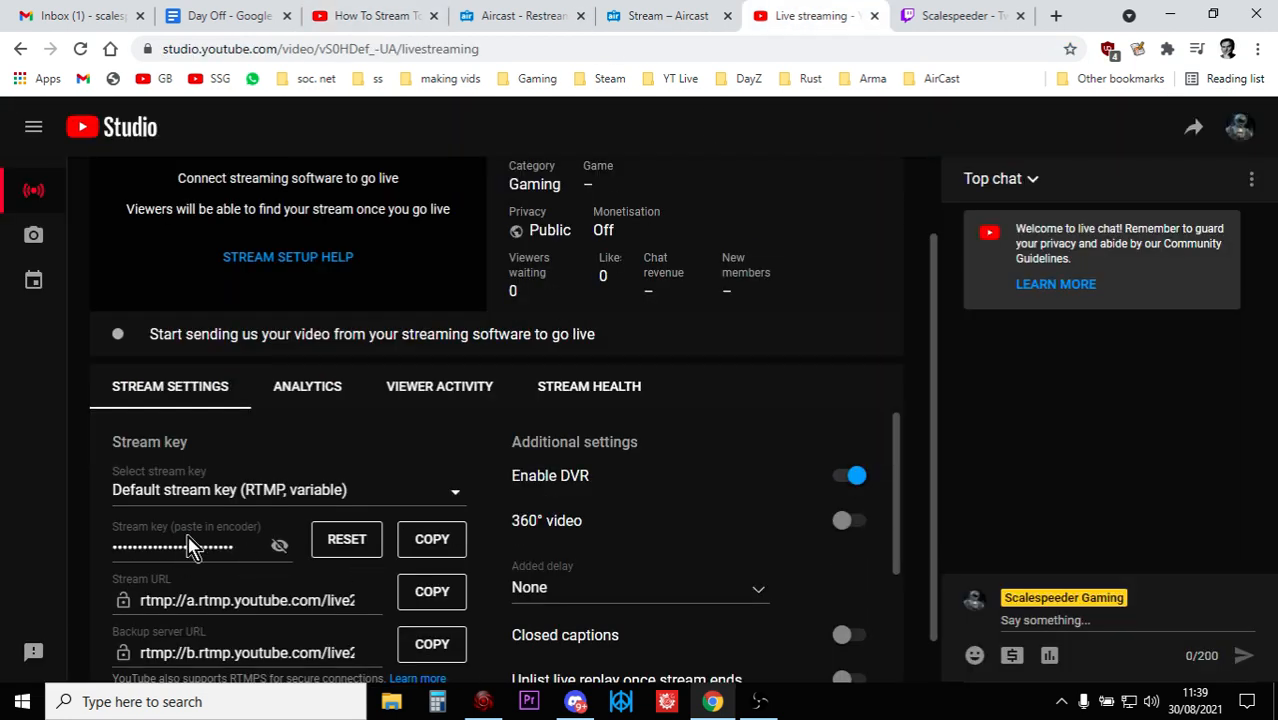
{"action": "scroll", "scroll_direction": "up", "scroll_amount": 3}
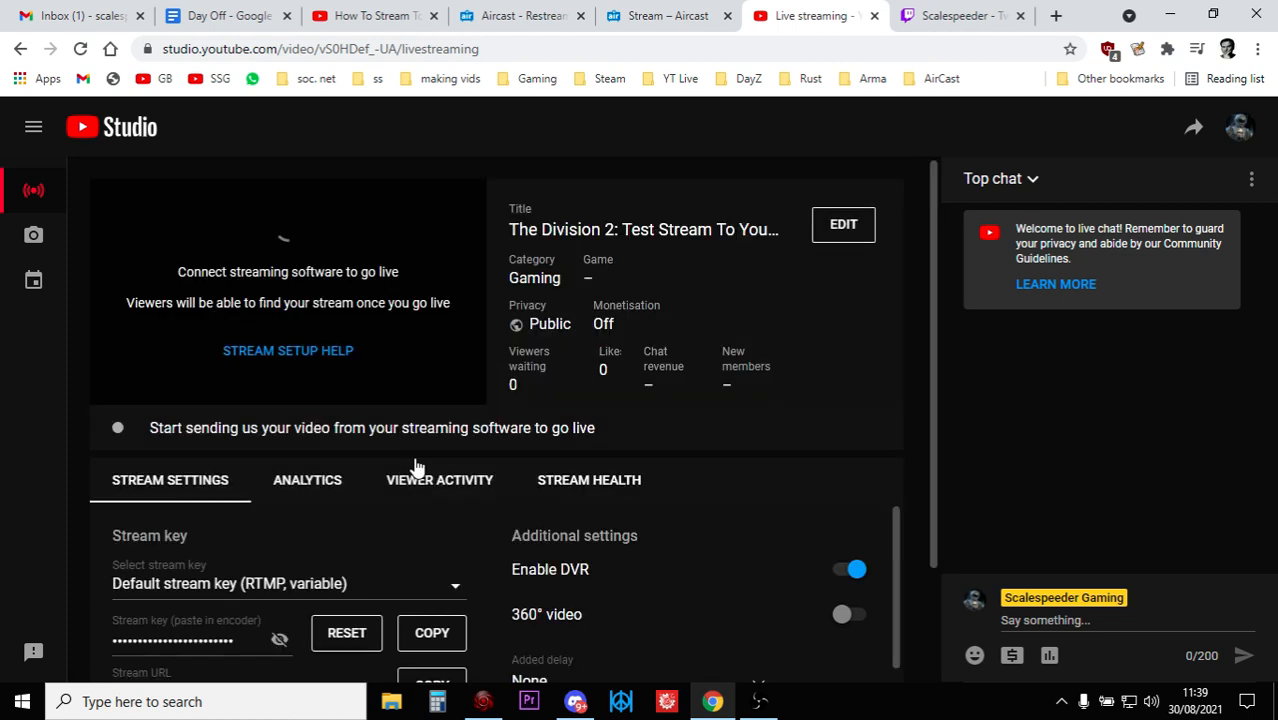
Step: Turn on Aircast auto-start when the Twitch stream goes live, then return to YouTube Studio
{"action": "left_click", "coordinate": [667, 15]}
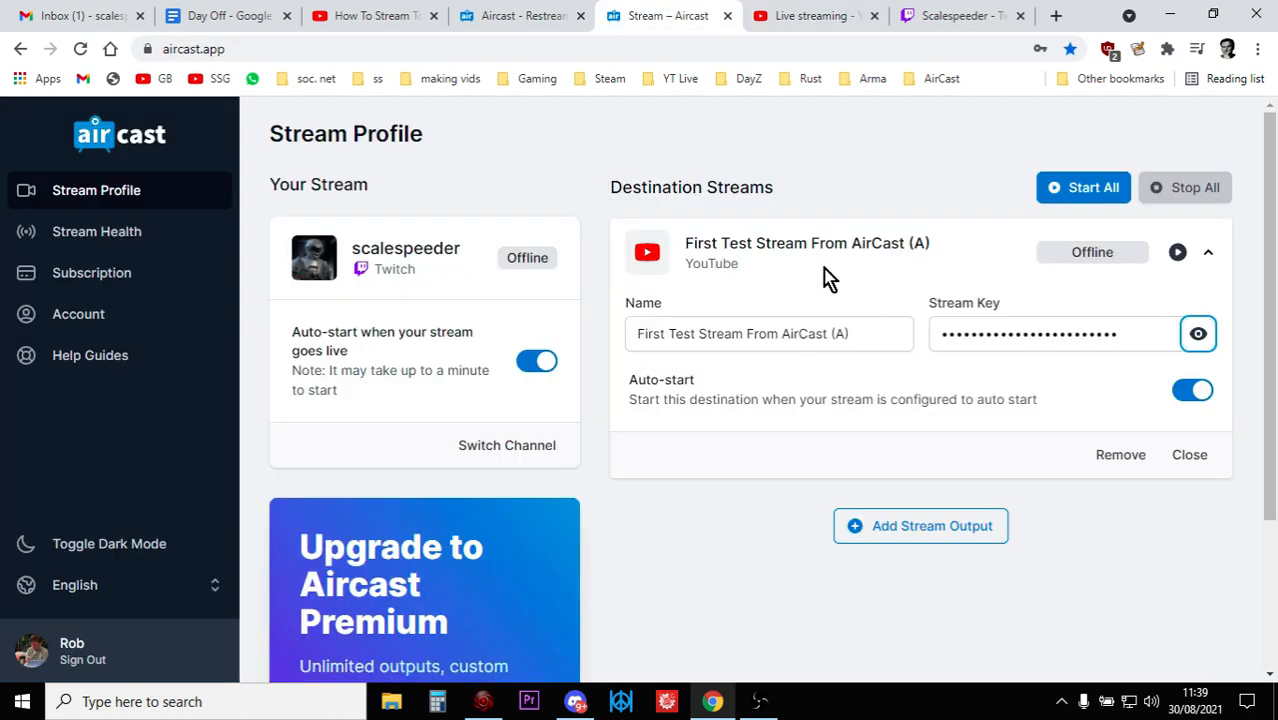
{"action": "mouse_move", "coordinate": [935, 318]}
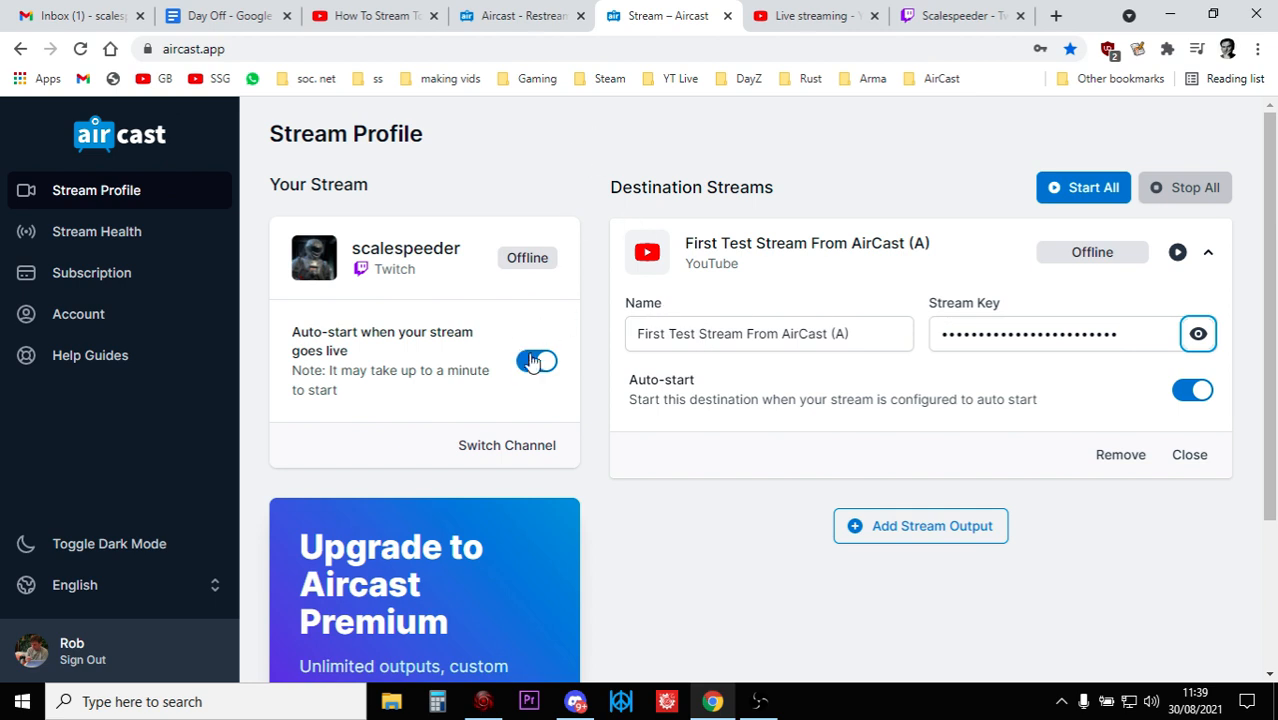
{"action": "left_click", "coordinate": [537, 361]}
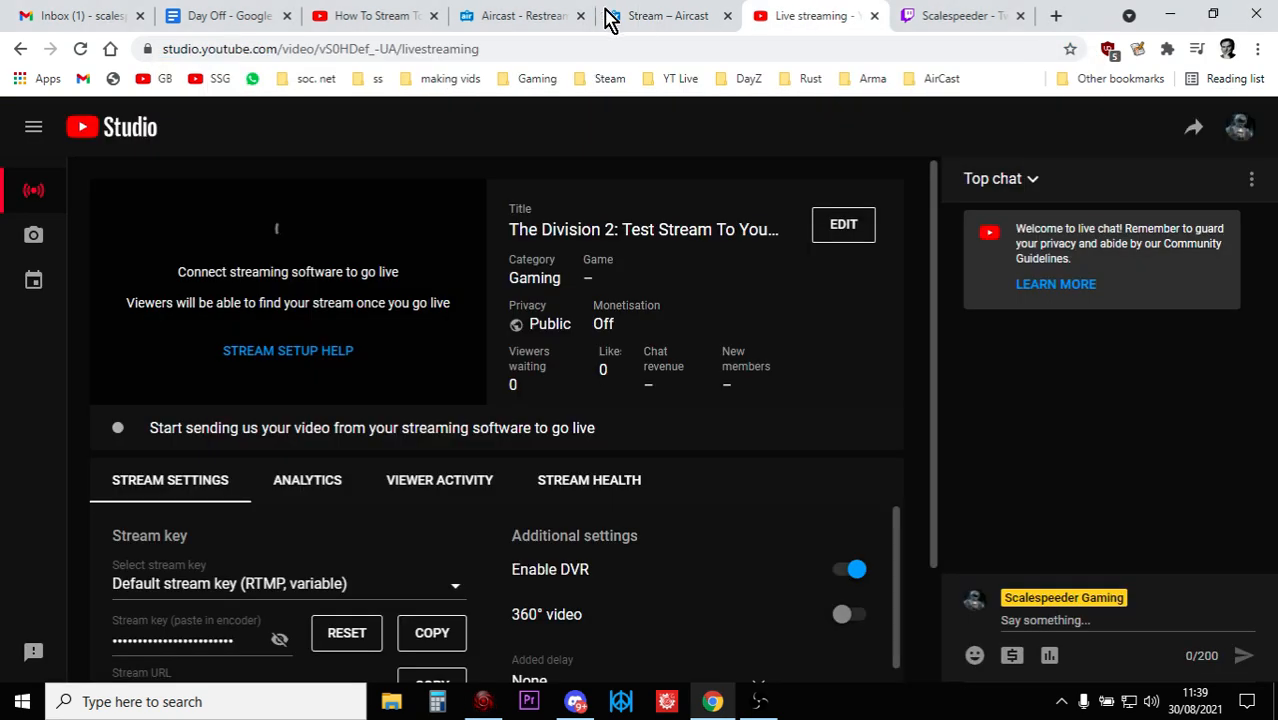
{"action": "left_click", "coordinate": [668, 15]}
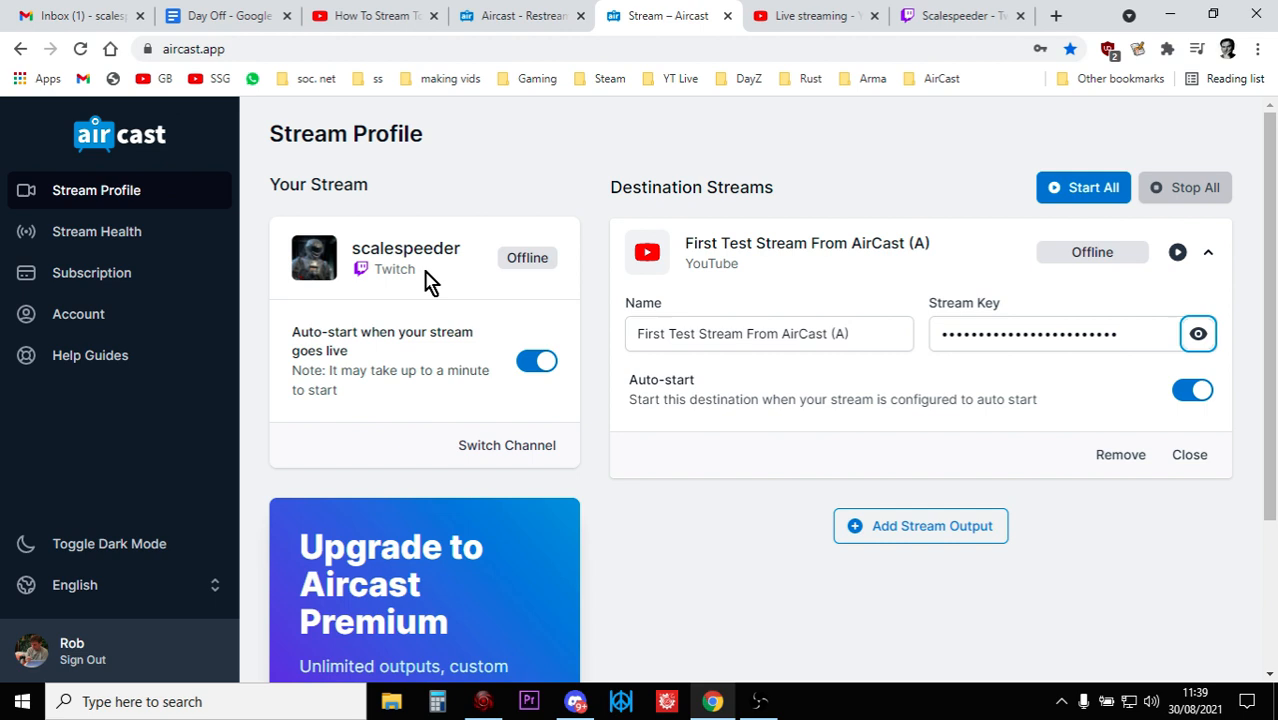
{"action": "mouse_move", "coordinate": [640, 245]}
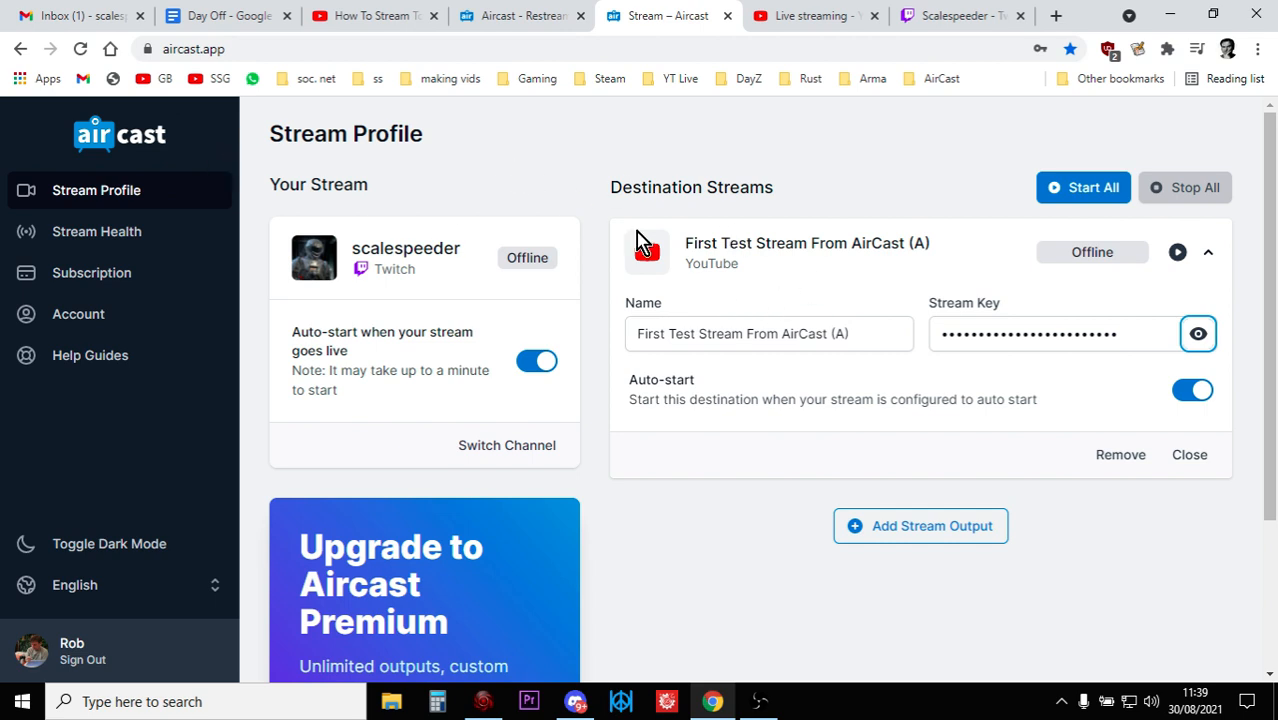
{"action": "left_click", "coordinate": [810, 15]}
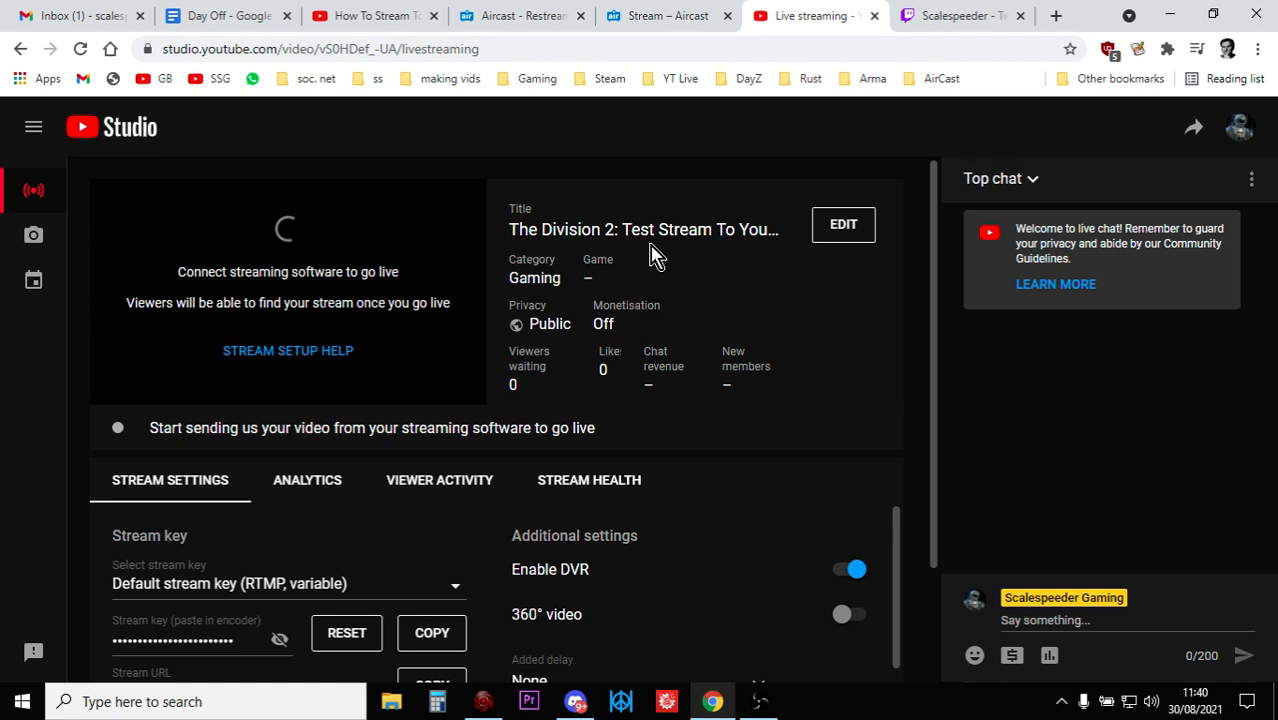
{"action": "mouse_move", "coordinate": [693, 255]}
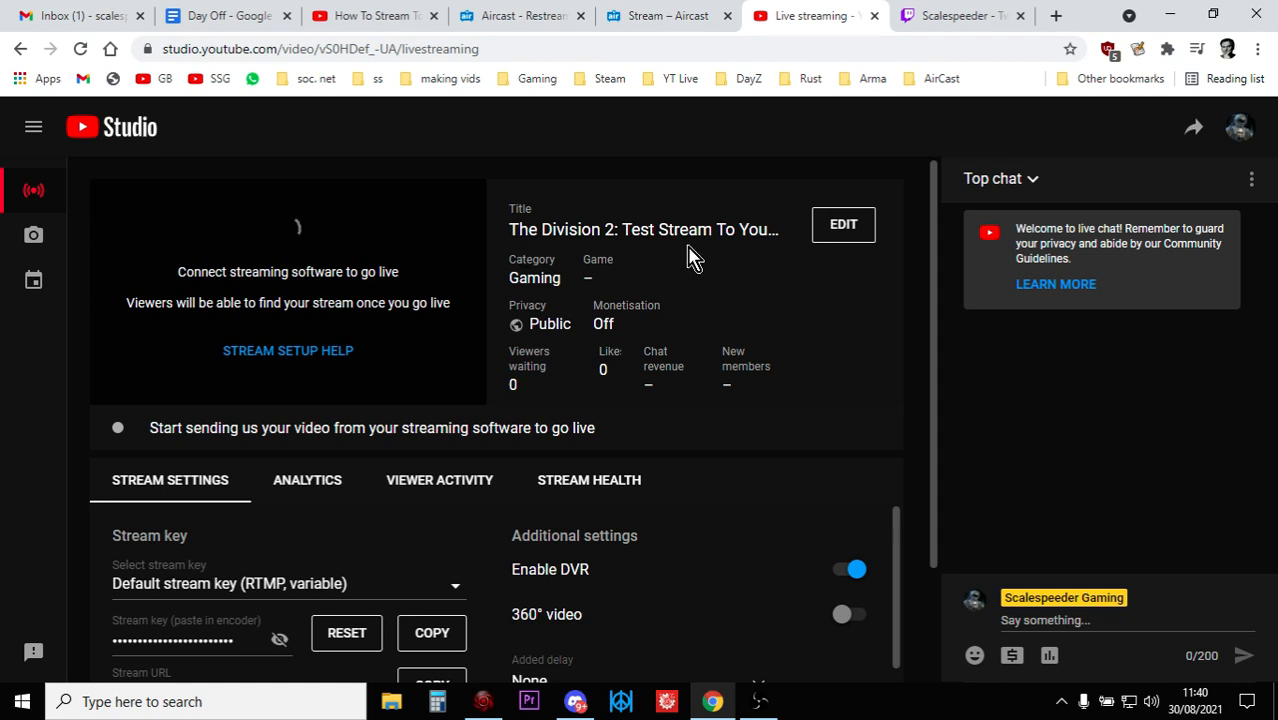
{"action": "mouse_move", "coordinate": [500, 312]}
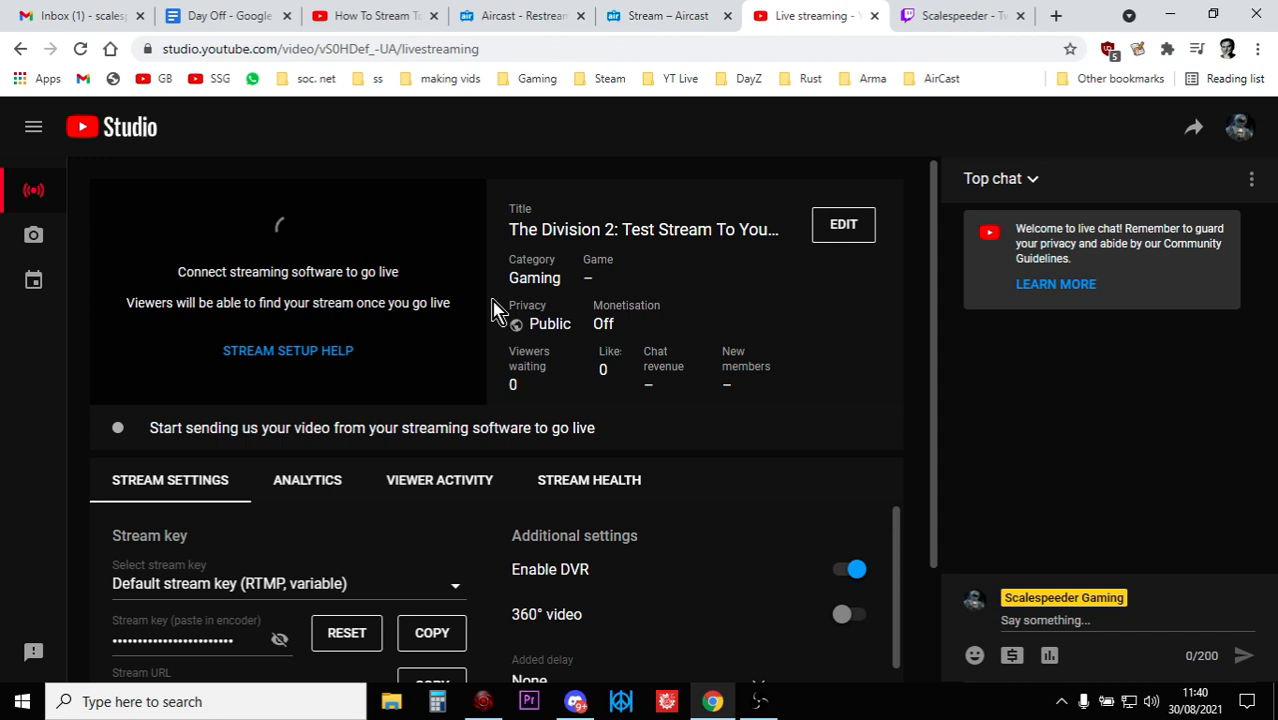
{"action": "mouse_move", "coordinate": [930, 155]}
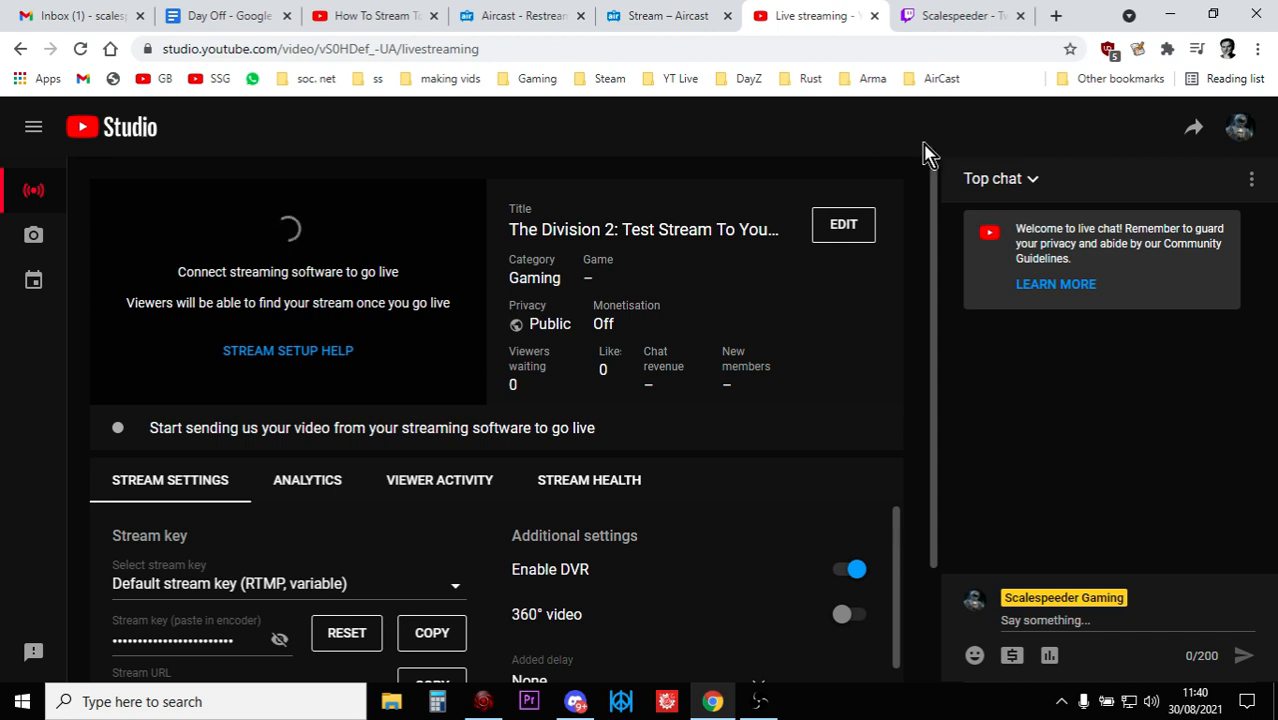
{"action": "left_click", "coordinate": [843, 224]}
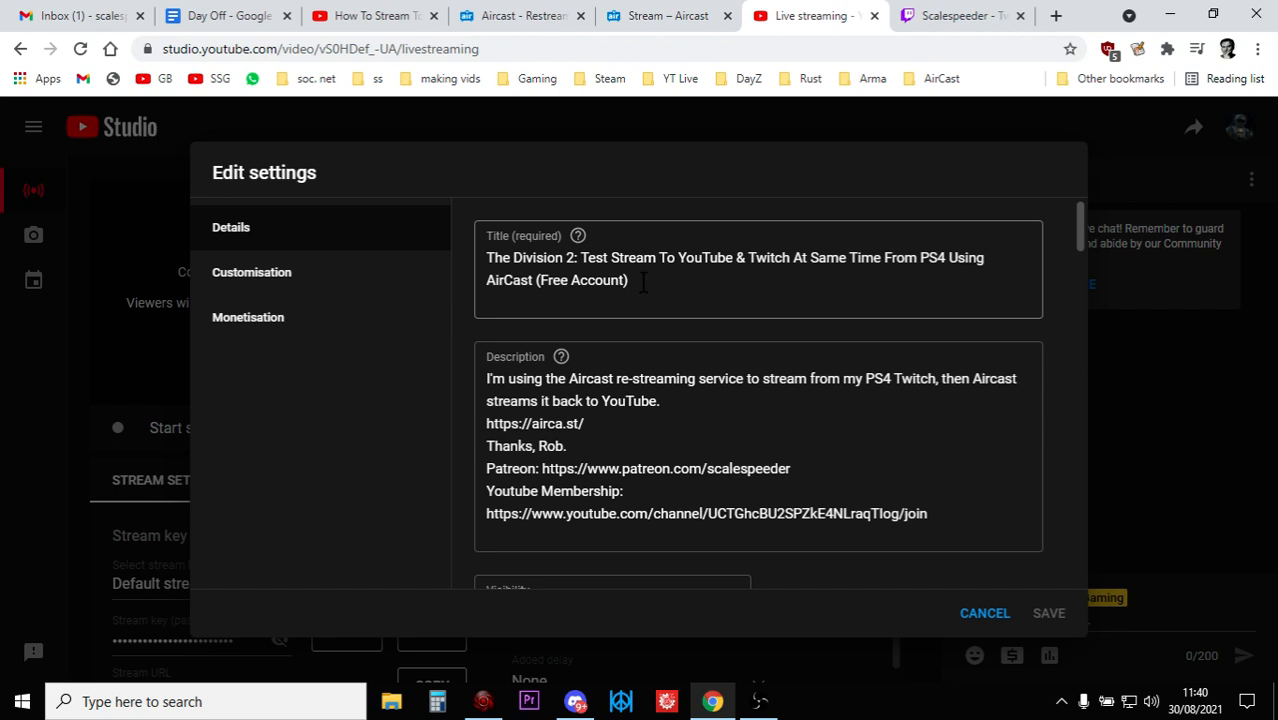
Step: Search 'division' in the Game title field and choose The Division 2
{"action": "scroll", "scroll_direction": "down", "scroll_amount": 3}
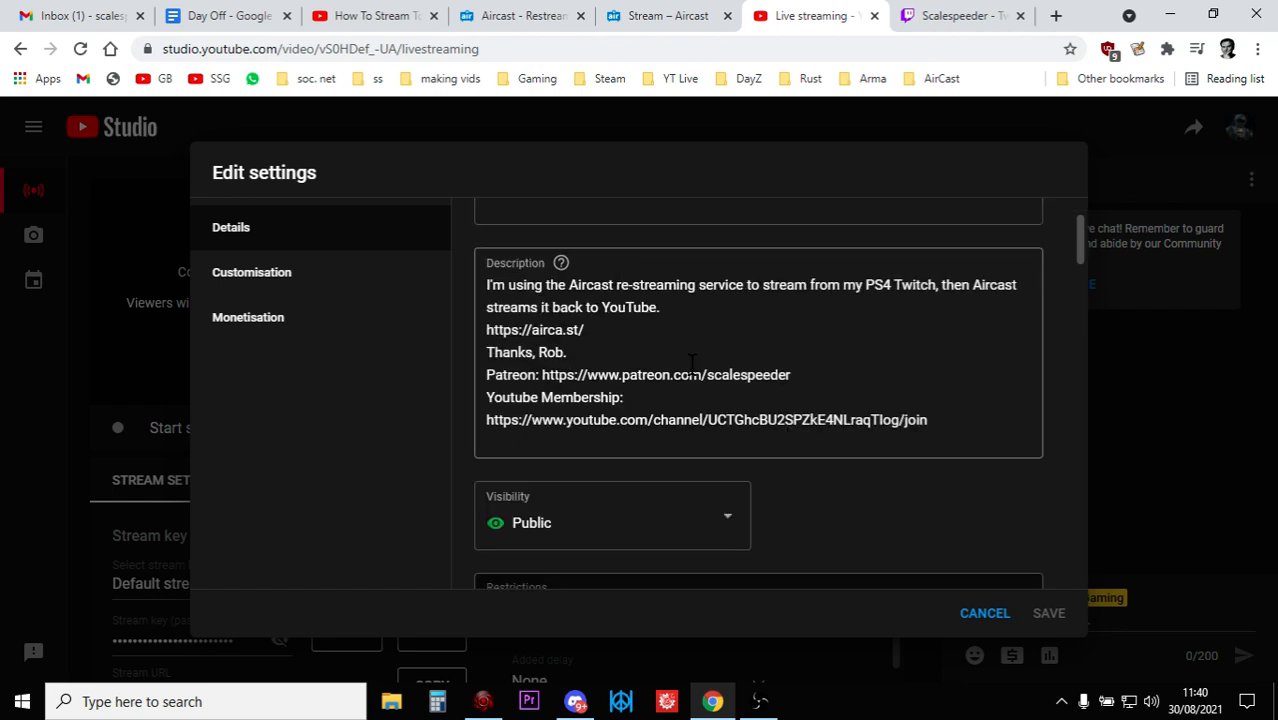
{"action": "scroll", "scroll_direction": "down", "scroll_amount": 3}
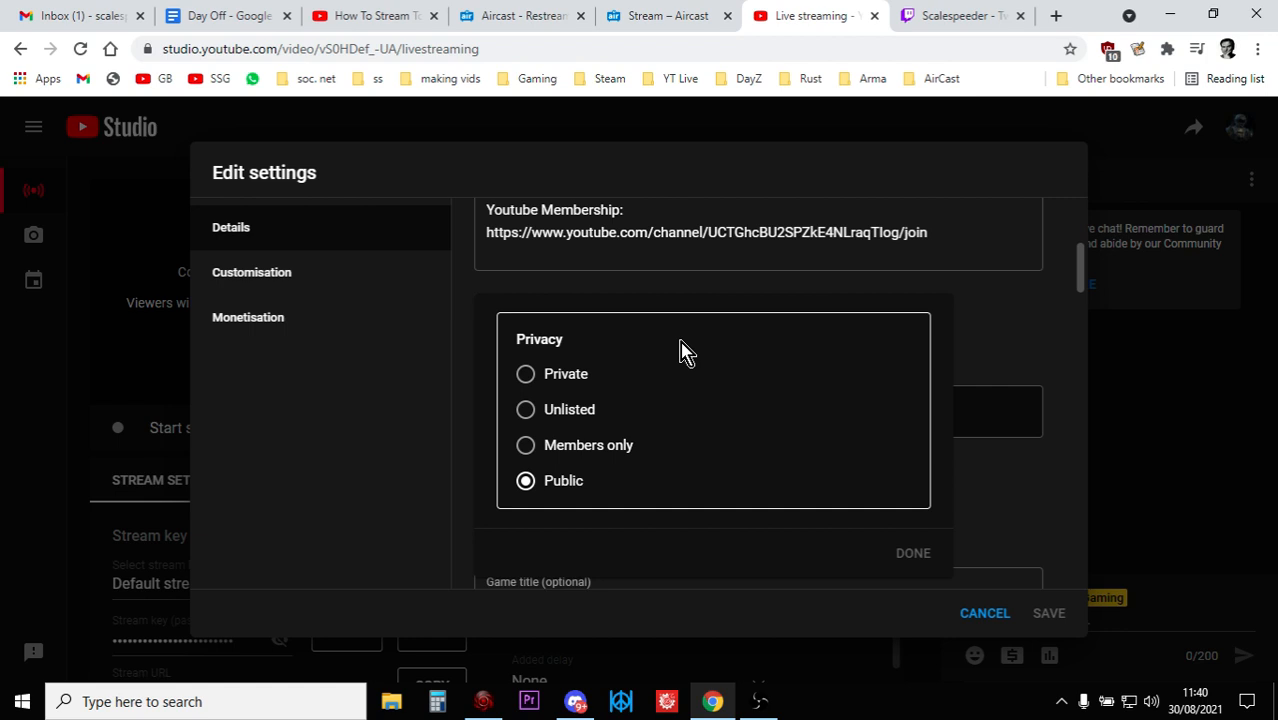
{"action": "mouse_move", "coordinate": [623, 385]}
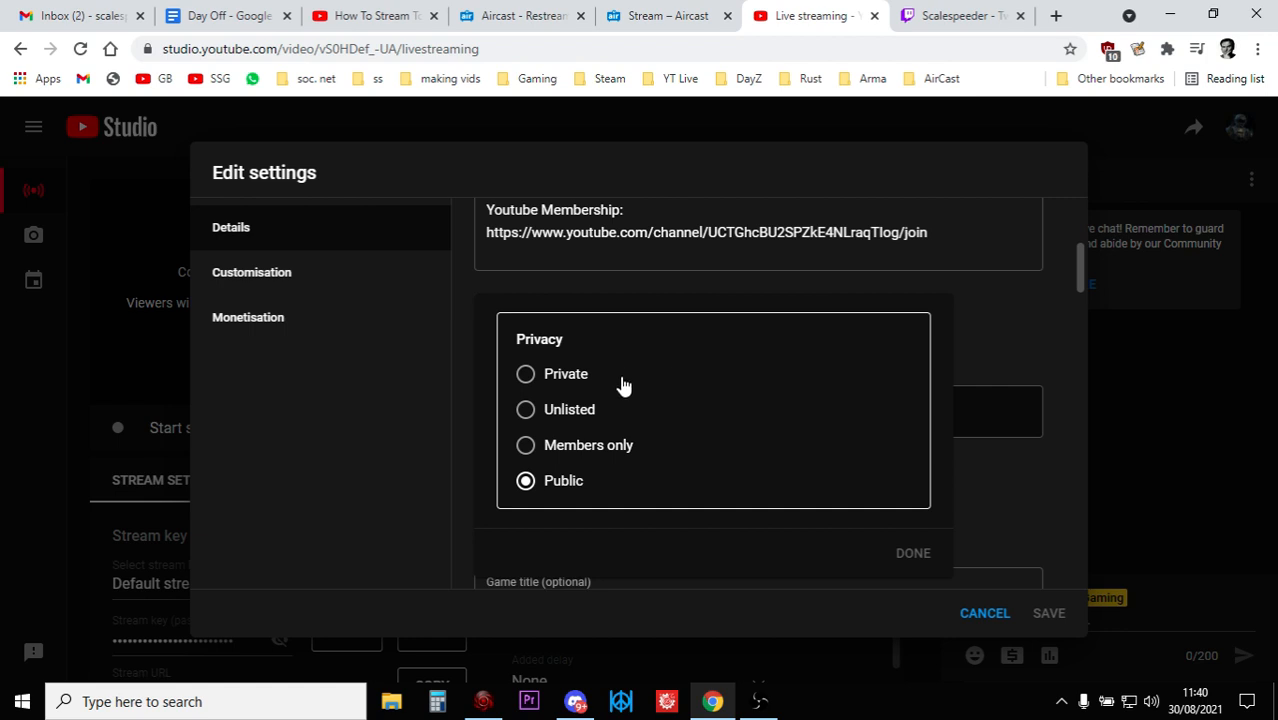
{"action": "mouse_move", "coordinate": [1000, 613]}
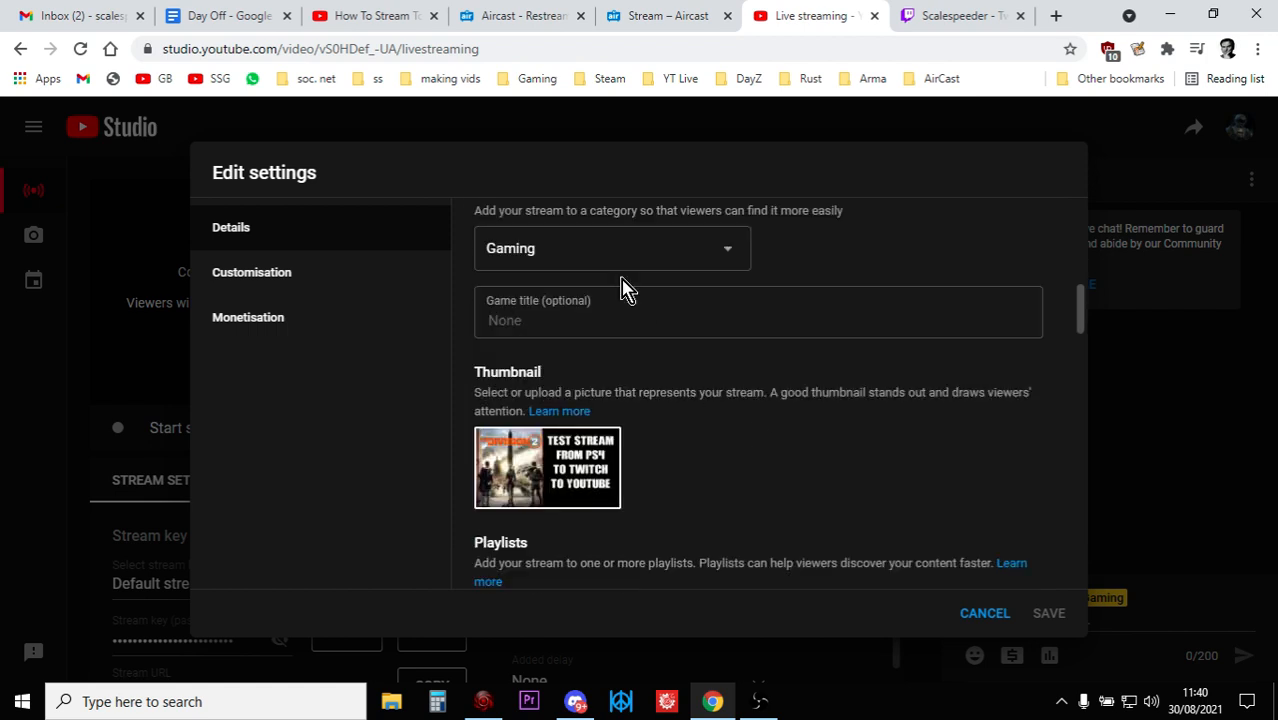
{"action": "left_click", "coordinate": [758, 320]}
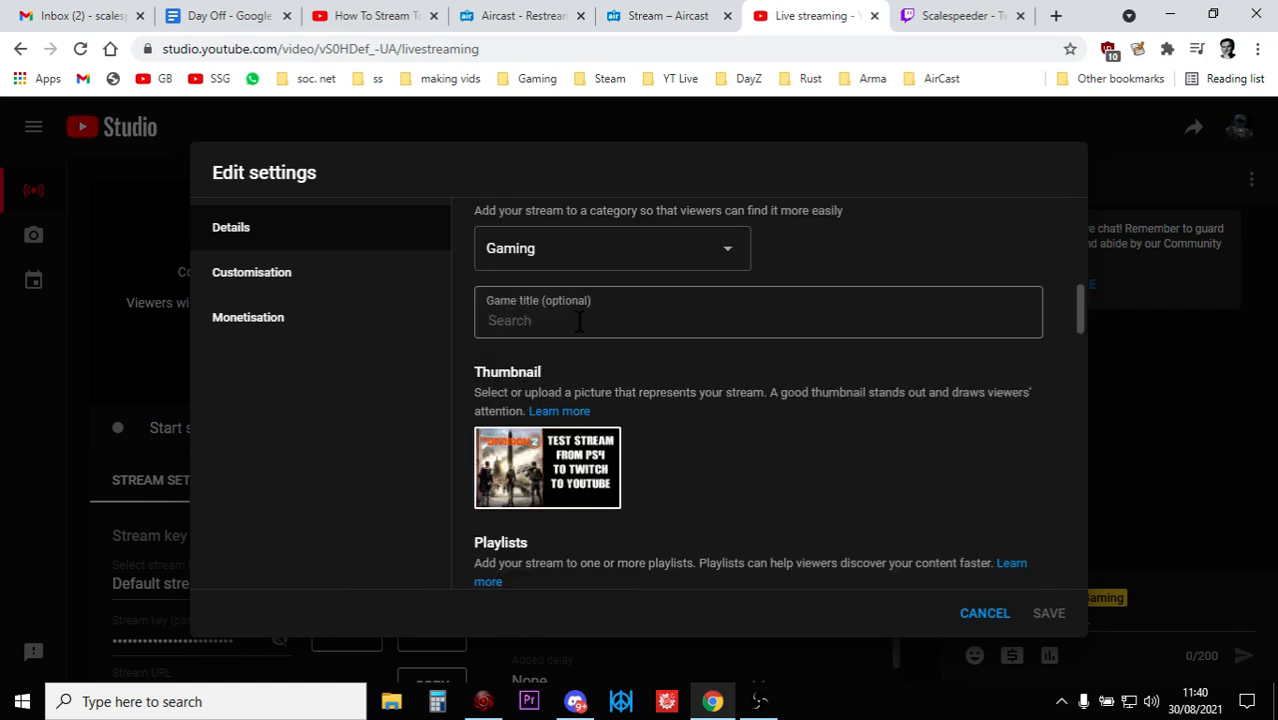
{"action": "type", "text": "divi"}
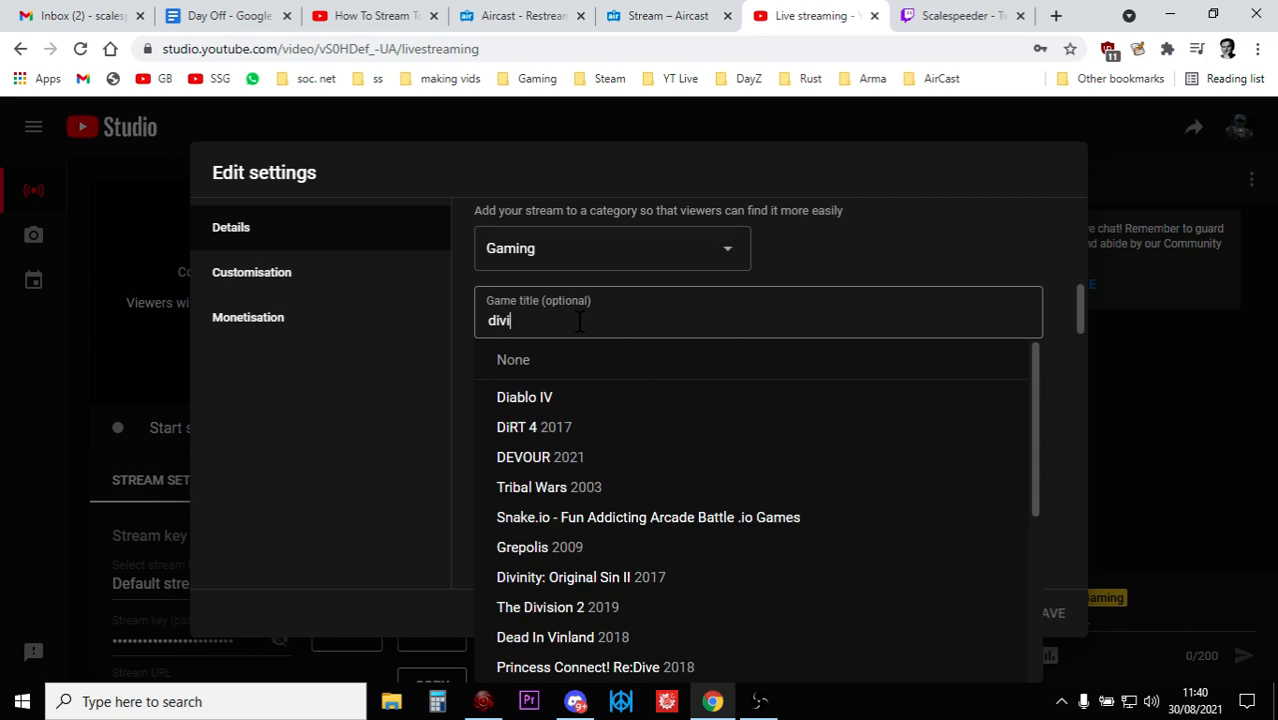
{"action": "type", "text": "s"}
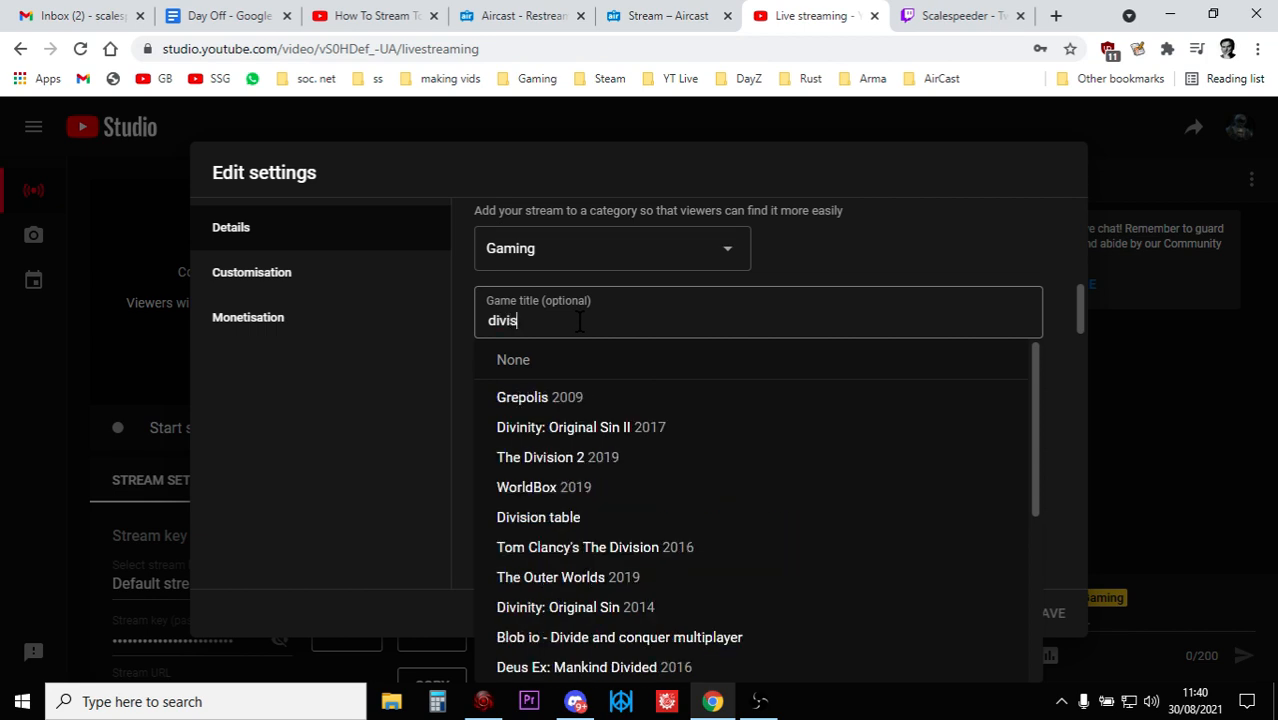
{"action": "type", "text": "ion"}
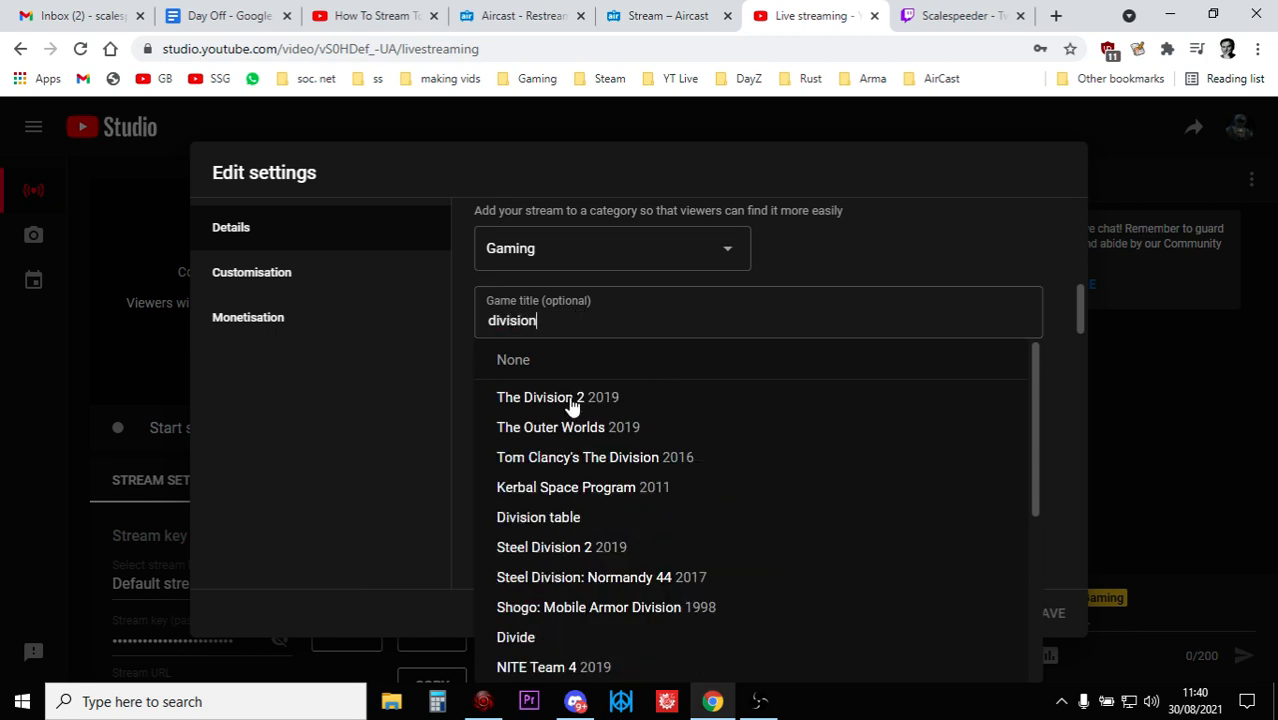
{"action": "left_click", "coordinate": [557, 397]}
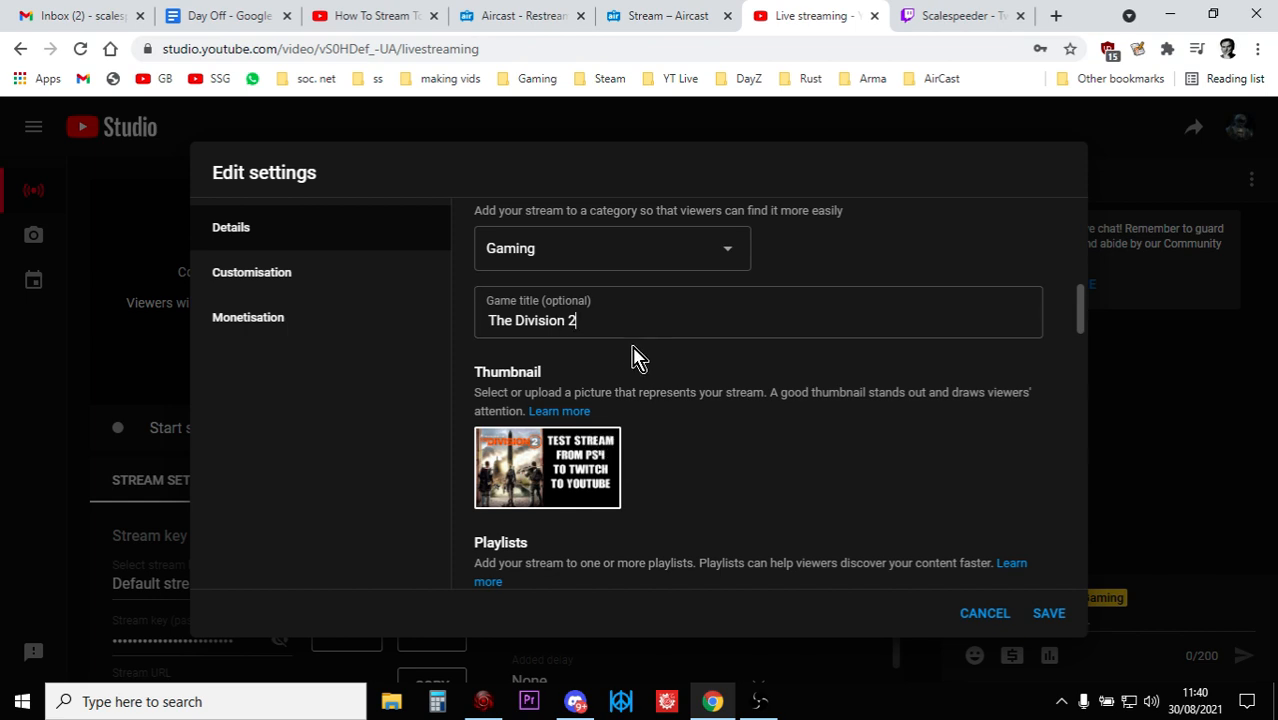
{"action": "mouse_move", "coordinate": [583, 472]}
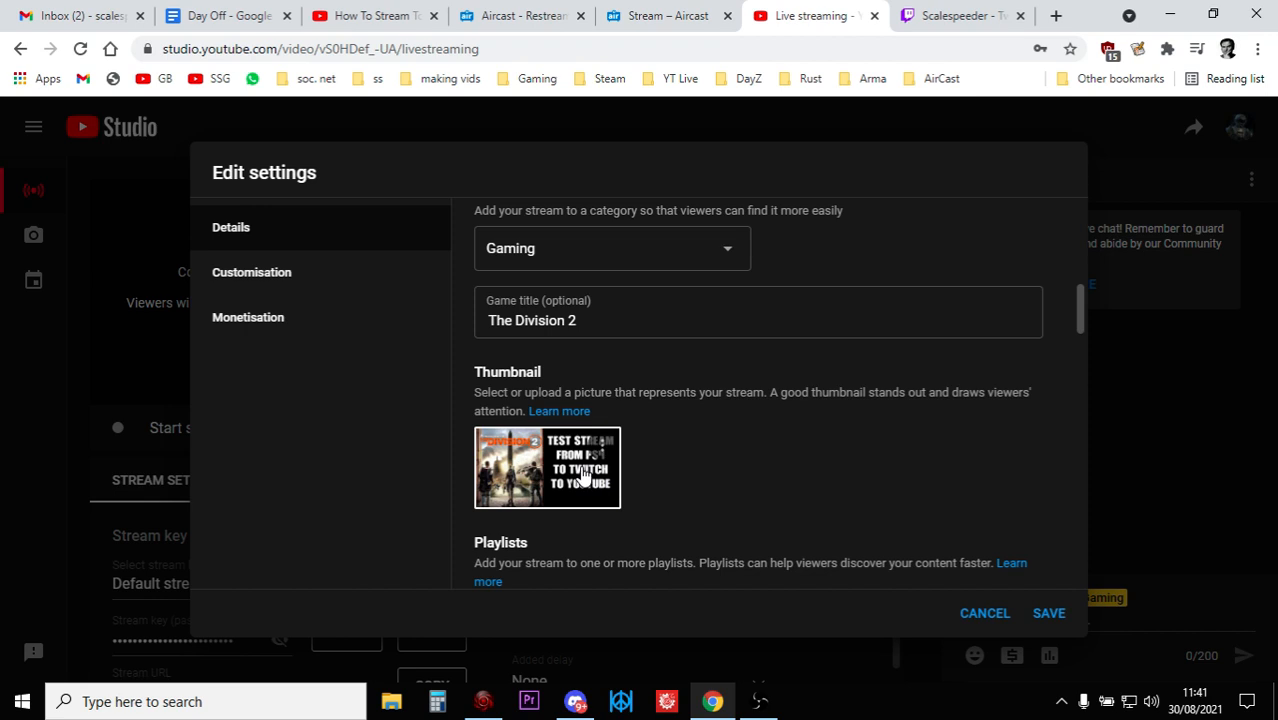
Step: Scroll through the remaining stream details, including English (UK) language, before saving
{"action": "scroll", "scroll_direction": "down", "scroll_amount": 3}
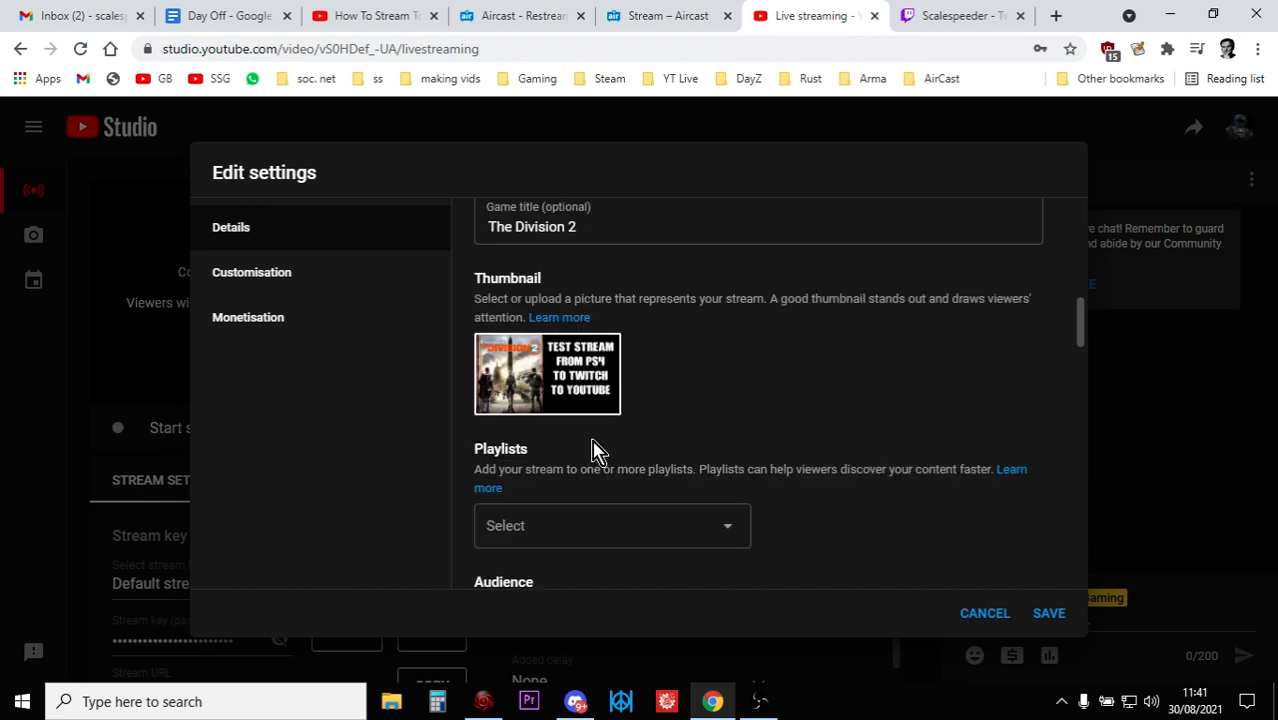
{"action": "scroll", "scroll_direction": "down", "scroll_amount": 3}
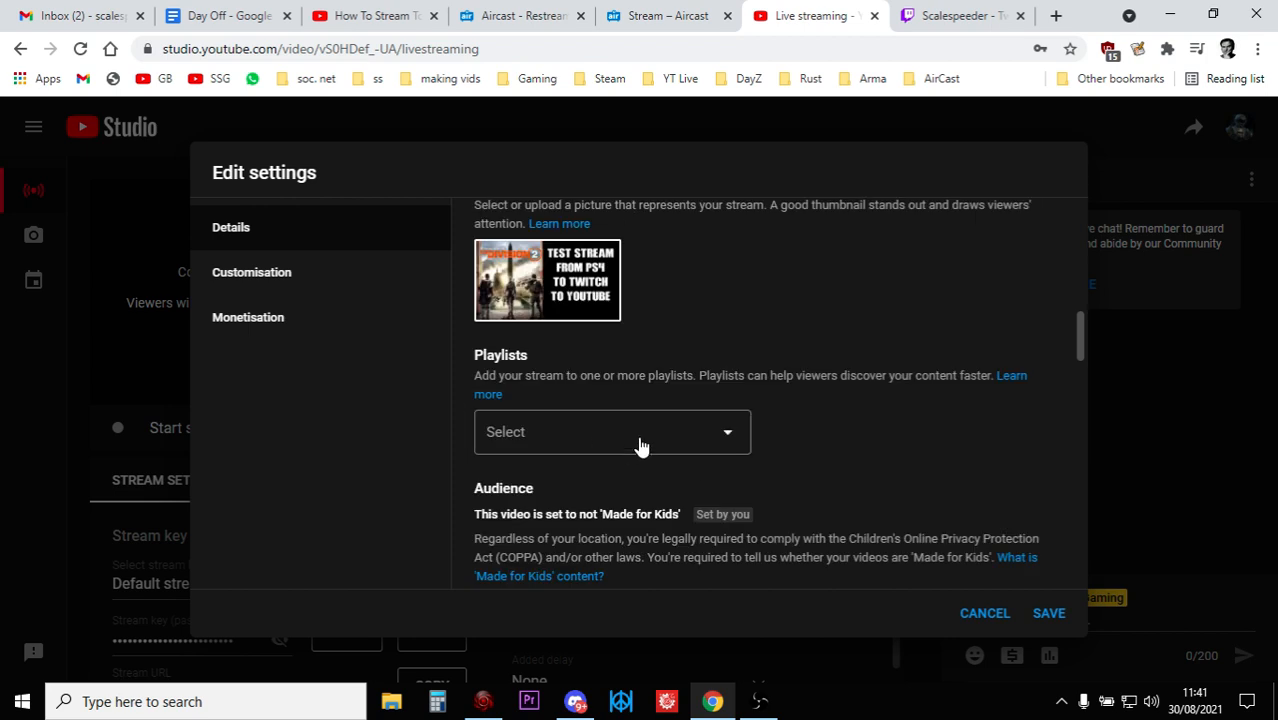
{"action": "scroll", "scroll_direction": "down", "scroll_amount": 3}
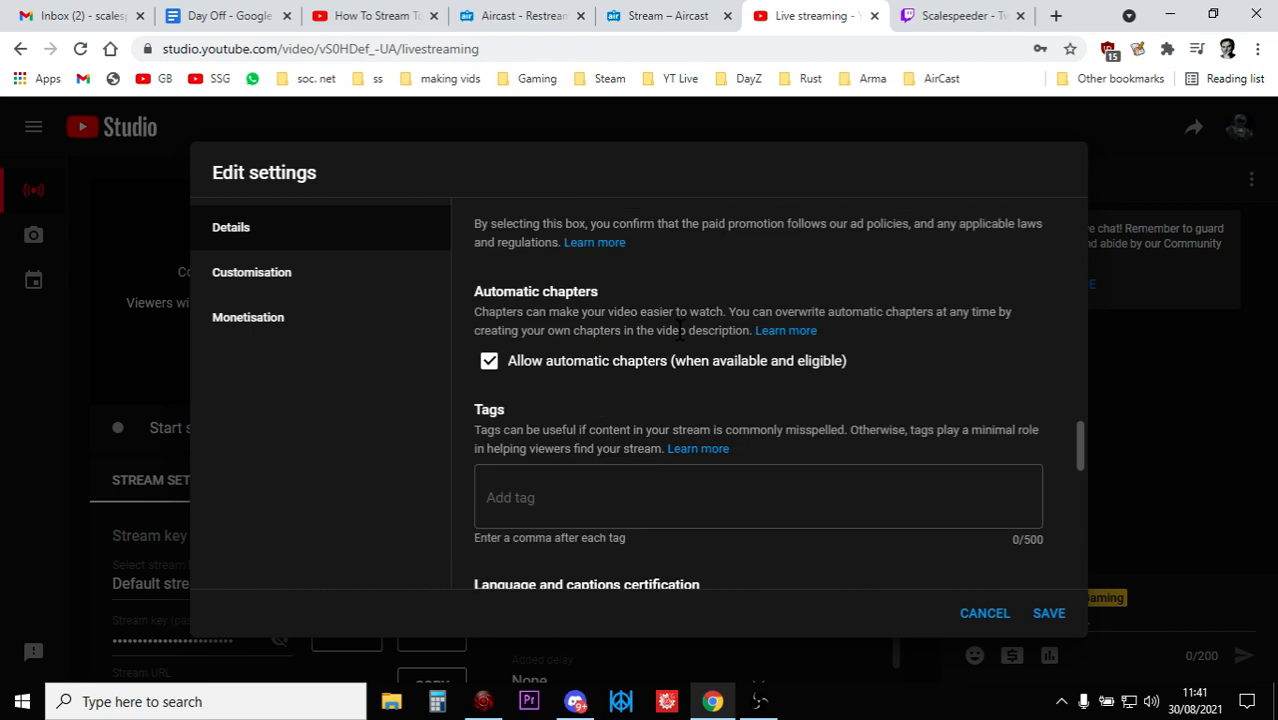
{"action": "scroll", "scroll_direction": "down", "scroll_amount": 3}
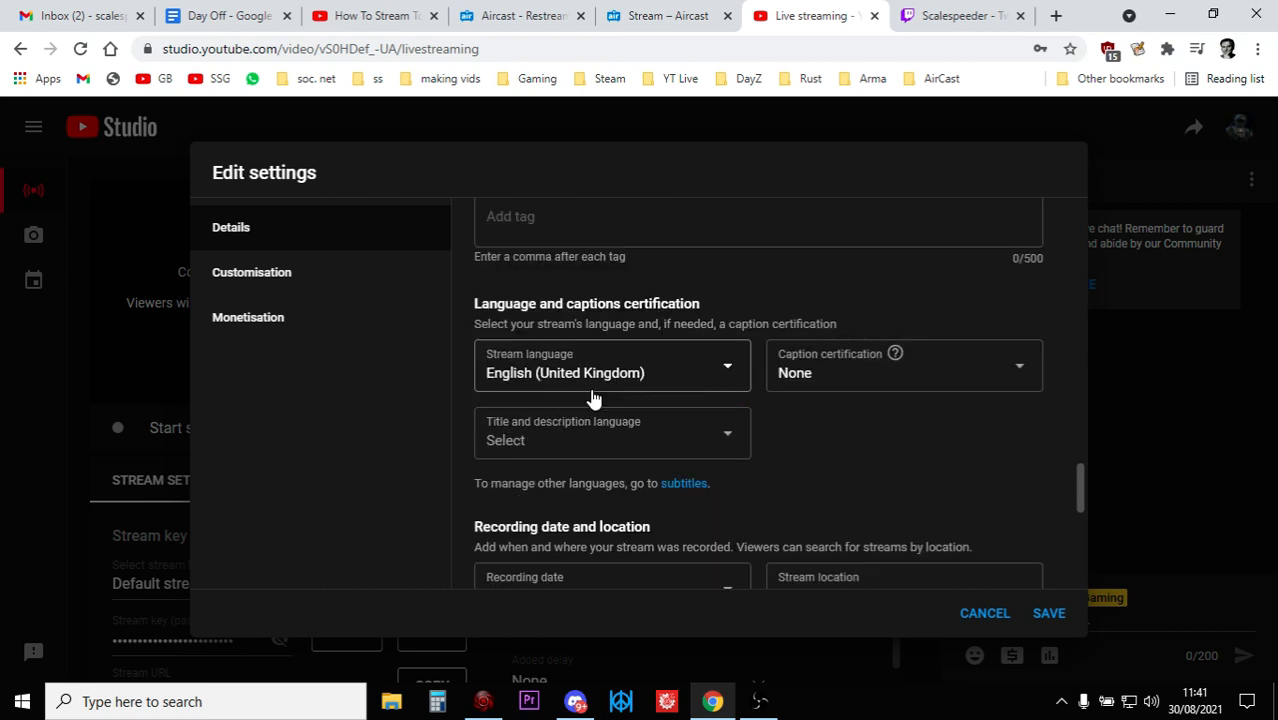
{"action": "scroll", "scroll_direction": "up", "scroll_amount": 3}
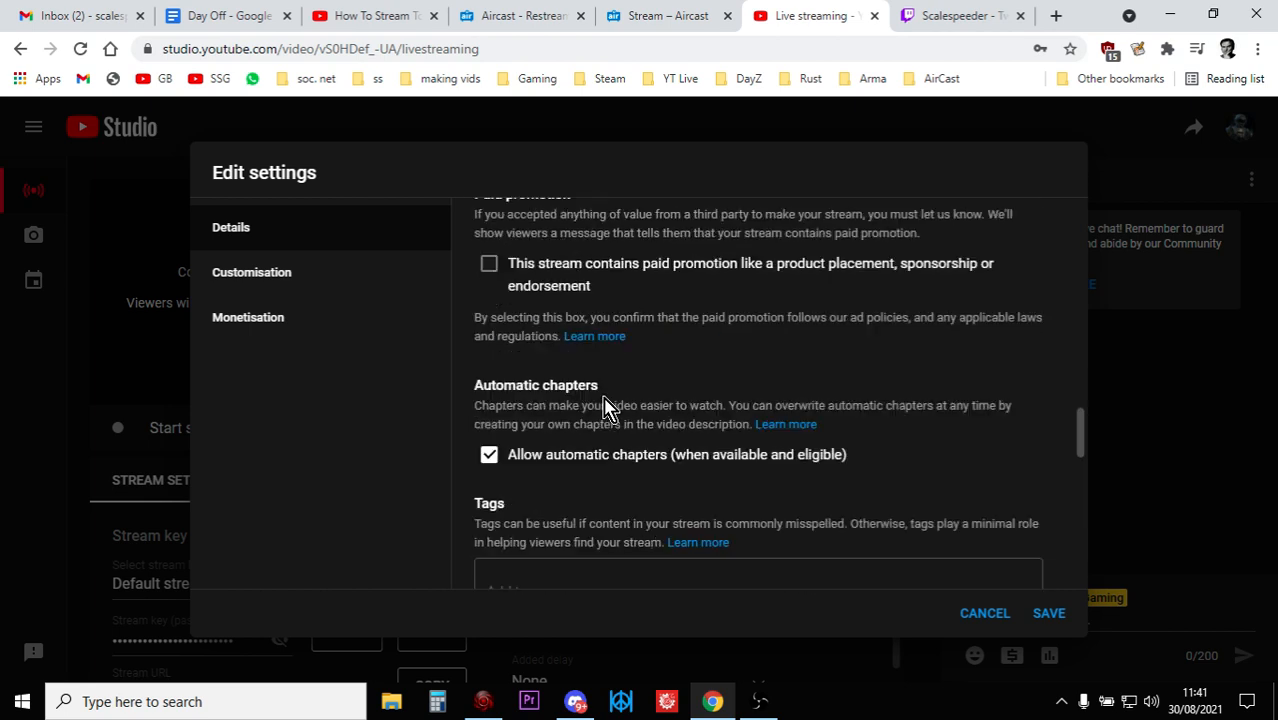
{"action": "scroll", "scroll_direction": "up", "scroll_amount": 3}
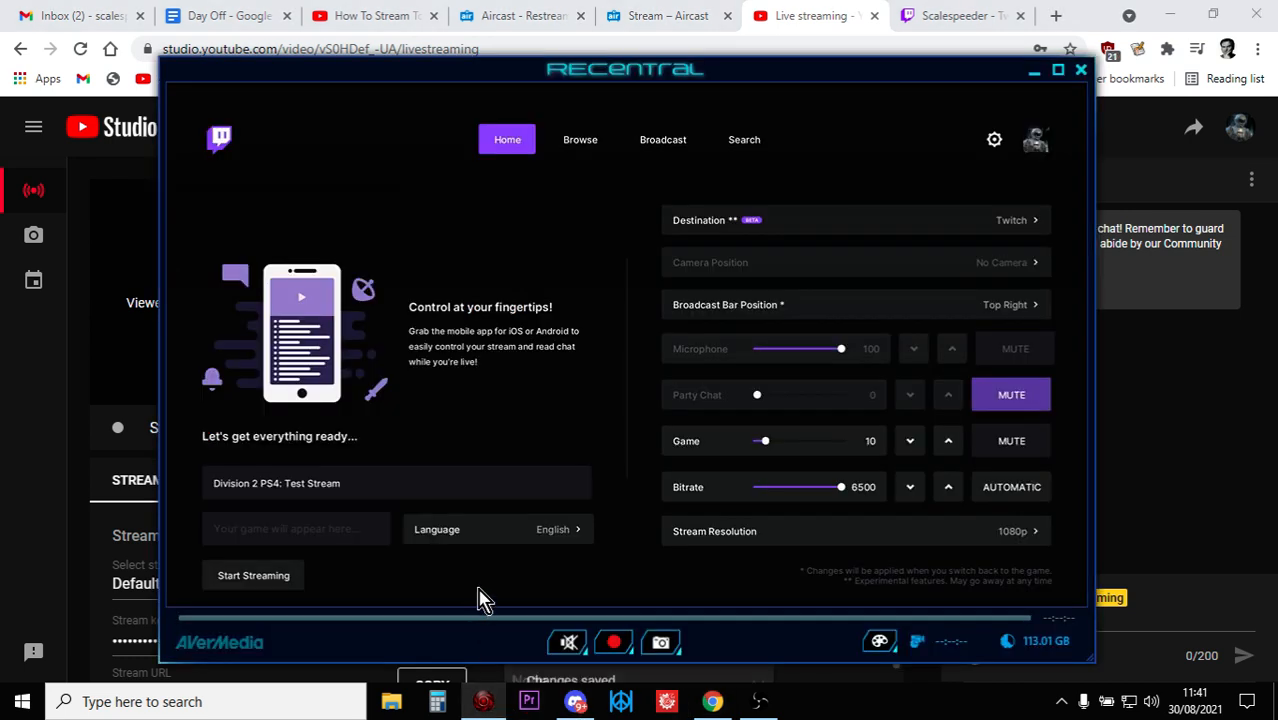
{"action": "triple_click", "coordinate": [396, 483]}
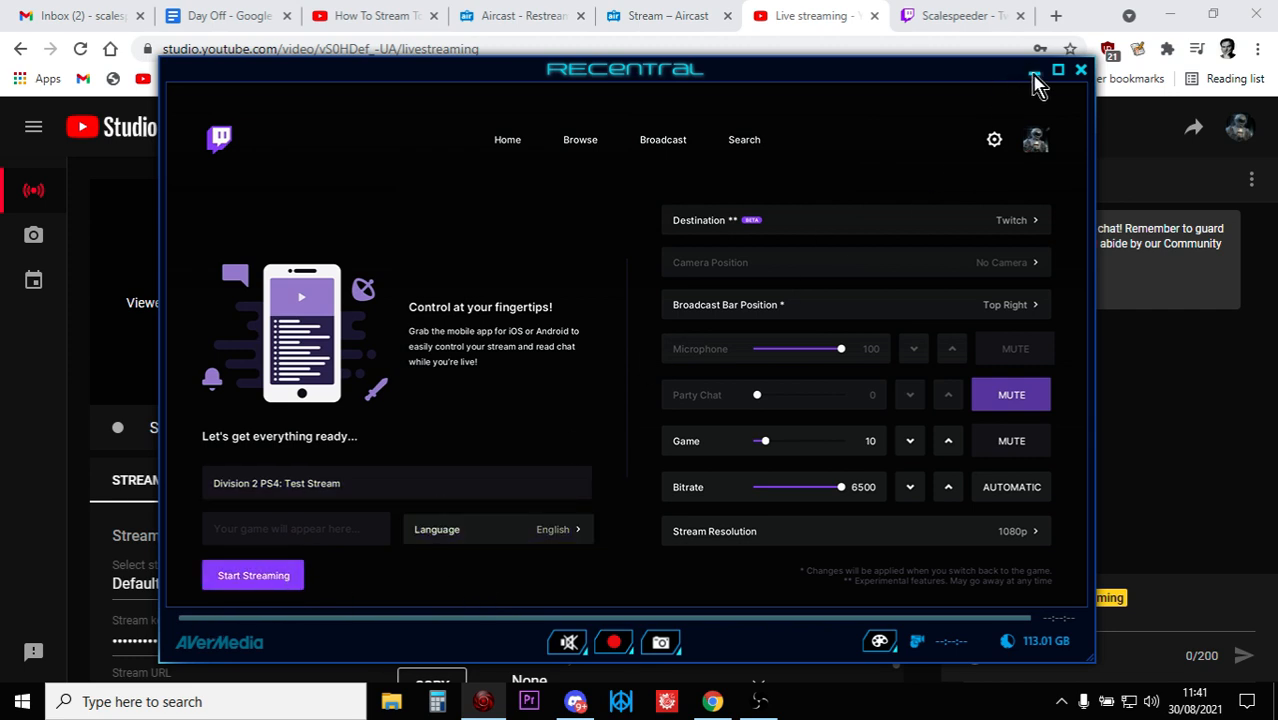
{"action": "mouse_move", "coordinate": [800, 15]}
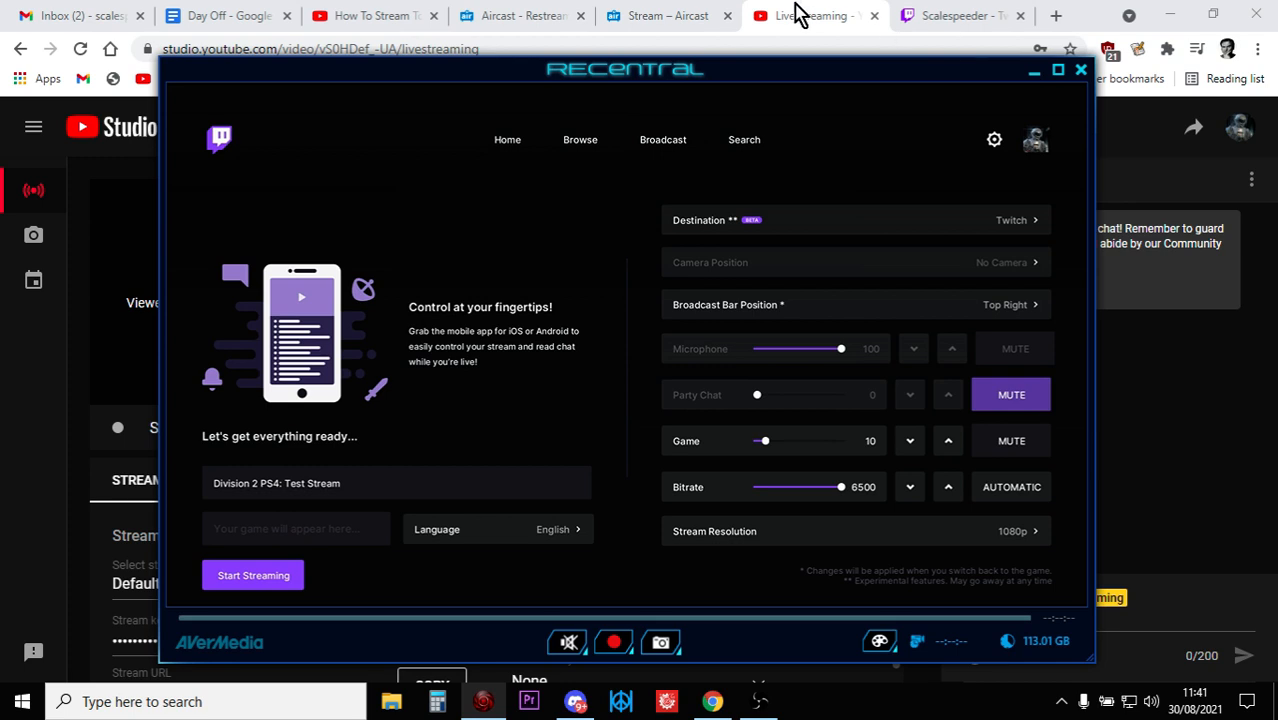
{"action": "mouse_move", "coordinate": [560, 302]}
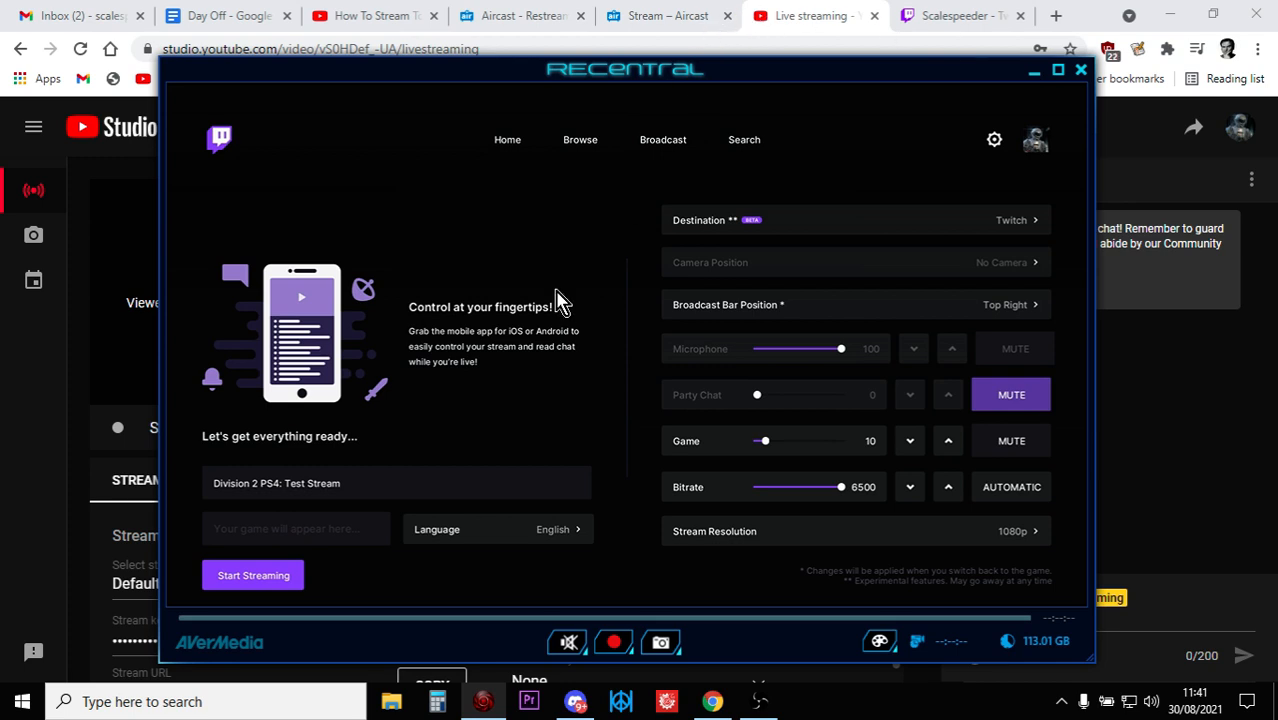
{"action": "mouse_move", "coordinate": [415, 260]}
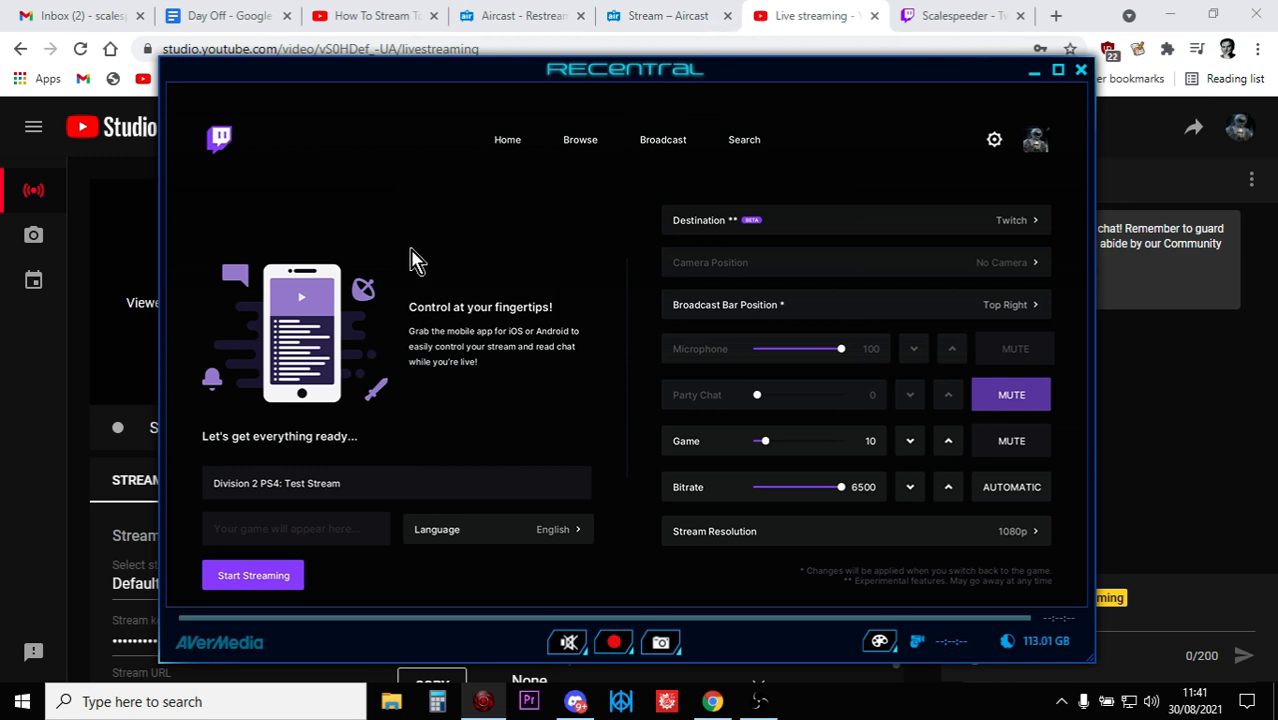
{"action": "mouse_move", "coordinate": [903, 192]}
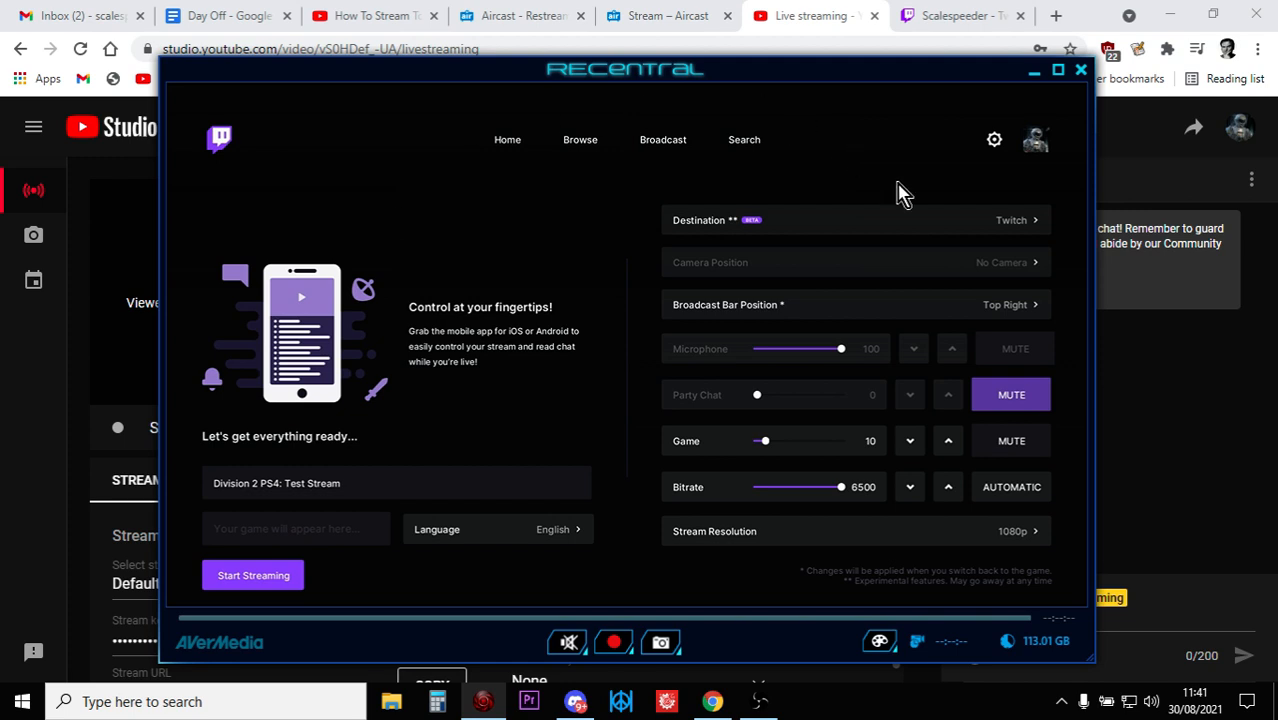
{"action": "mouse_move", "coordinate": [248, 330]}
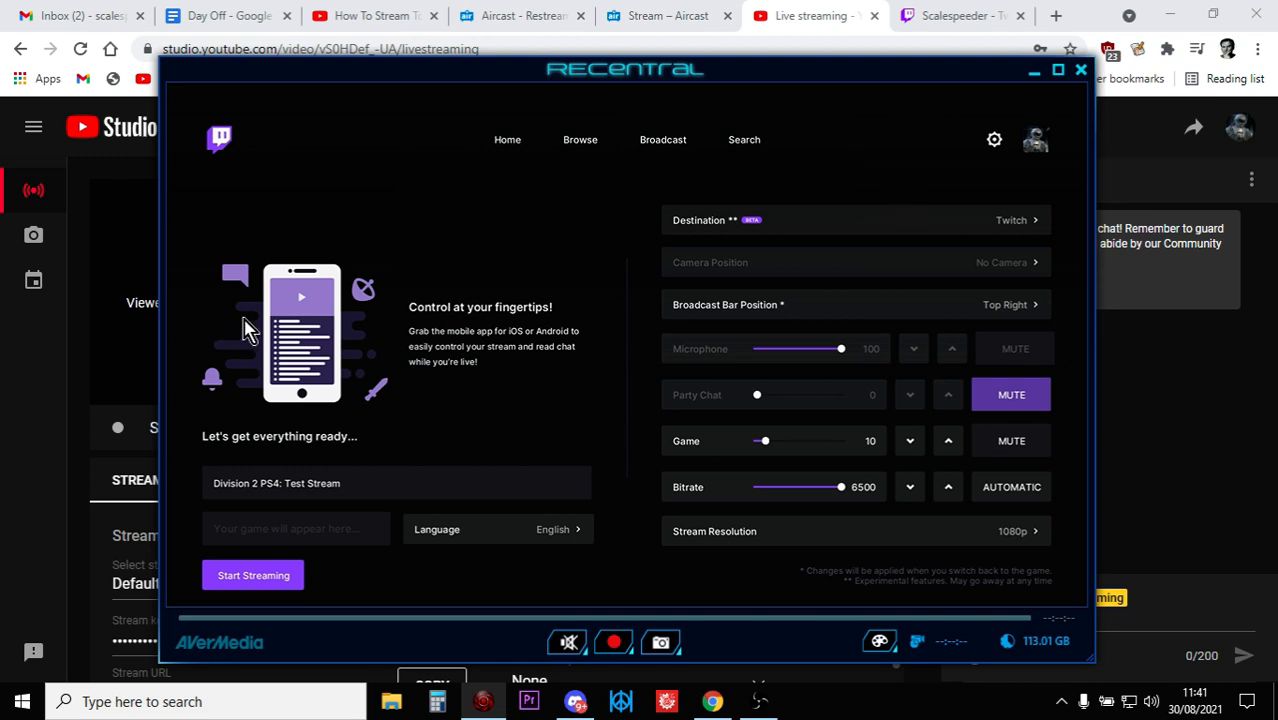
{"action": "mouse_move", "coordinate": [308, 322]}
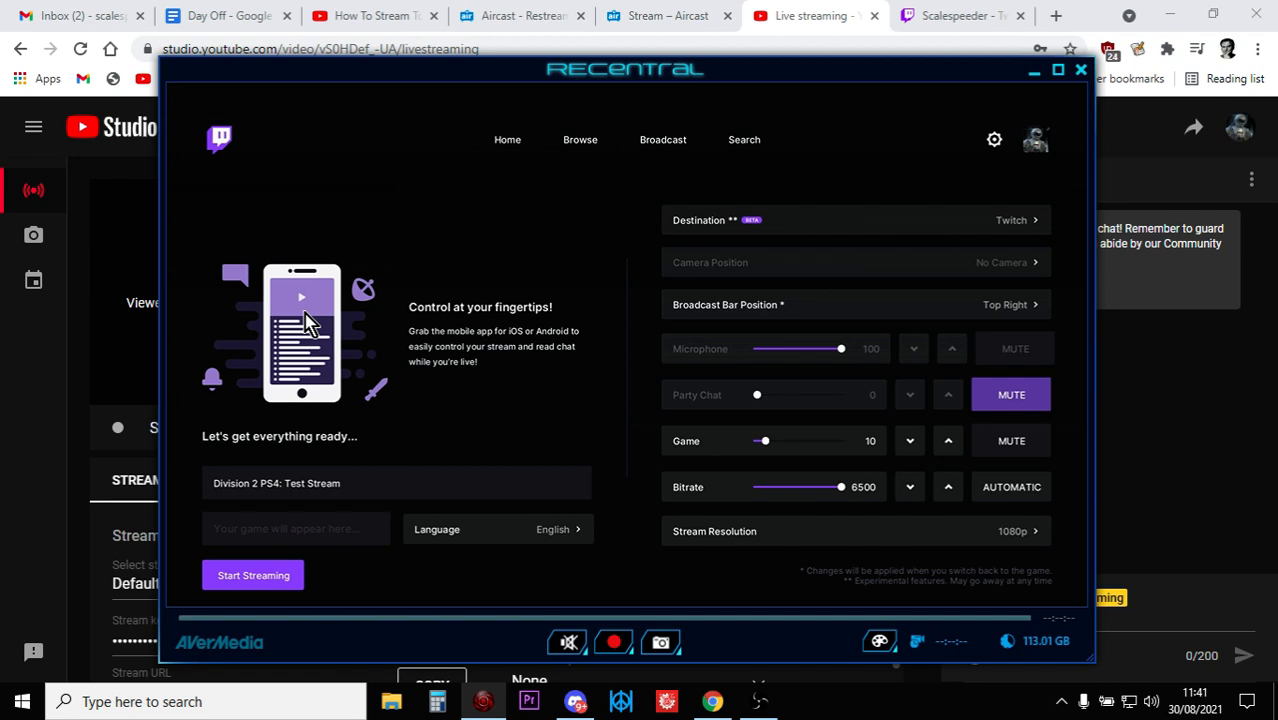
{"action": "mouse_move", "coordinate": [665, 108]}
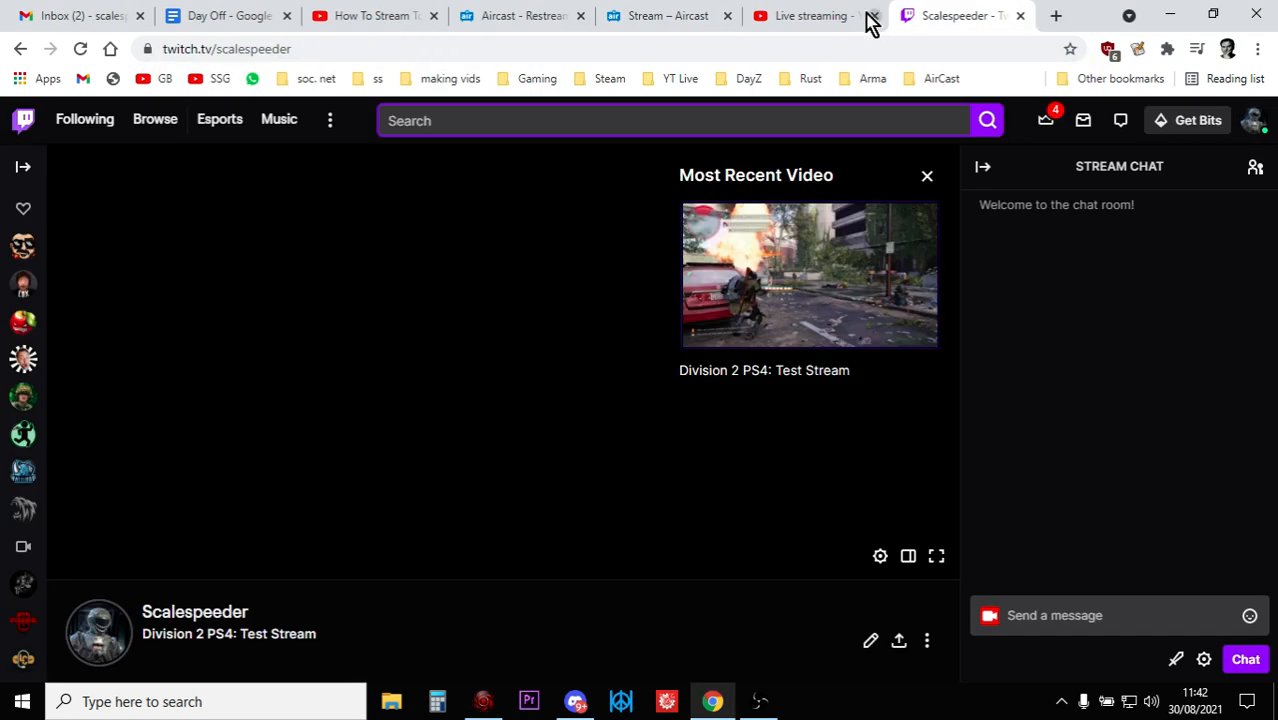
Step: Recheck the offline Twitch and Aircast tabs, then return to YouTube Studio's live page
{"action": "left_click", "coordinate": [810, 15]}
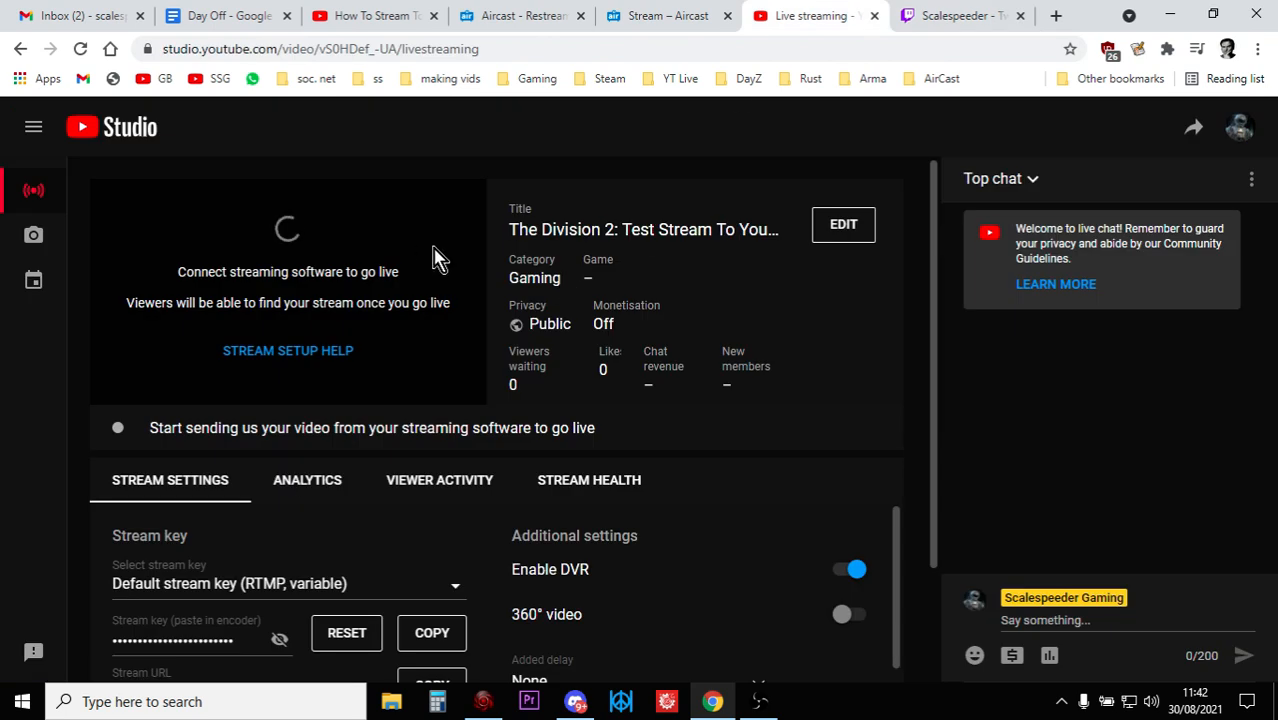
{"action": "mouse_move", "coordinate": [793, 415]}
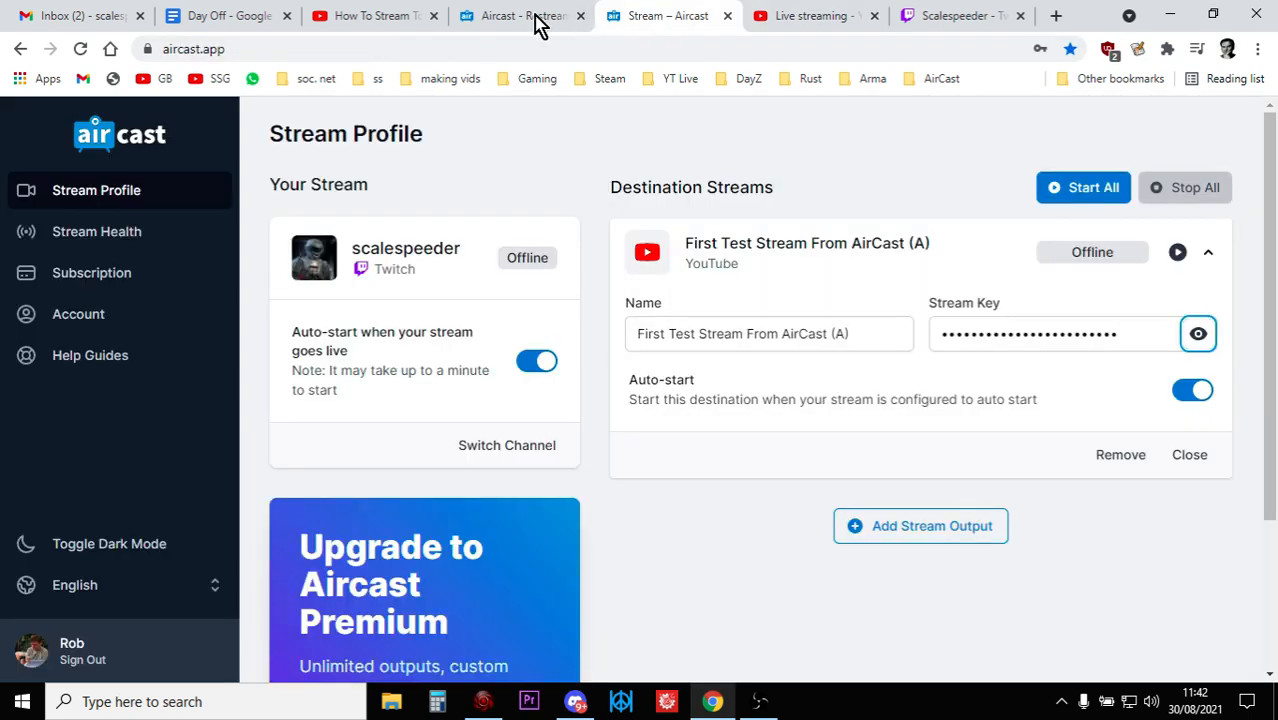
{"action": "mouse_move", "coordinate": [517, 15]}
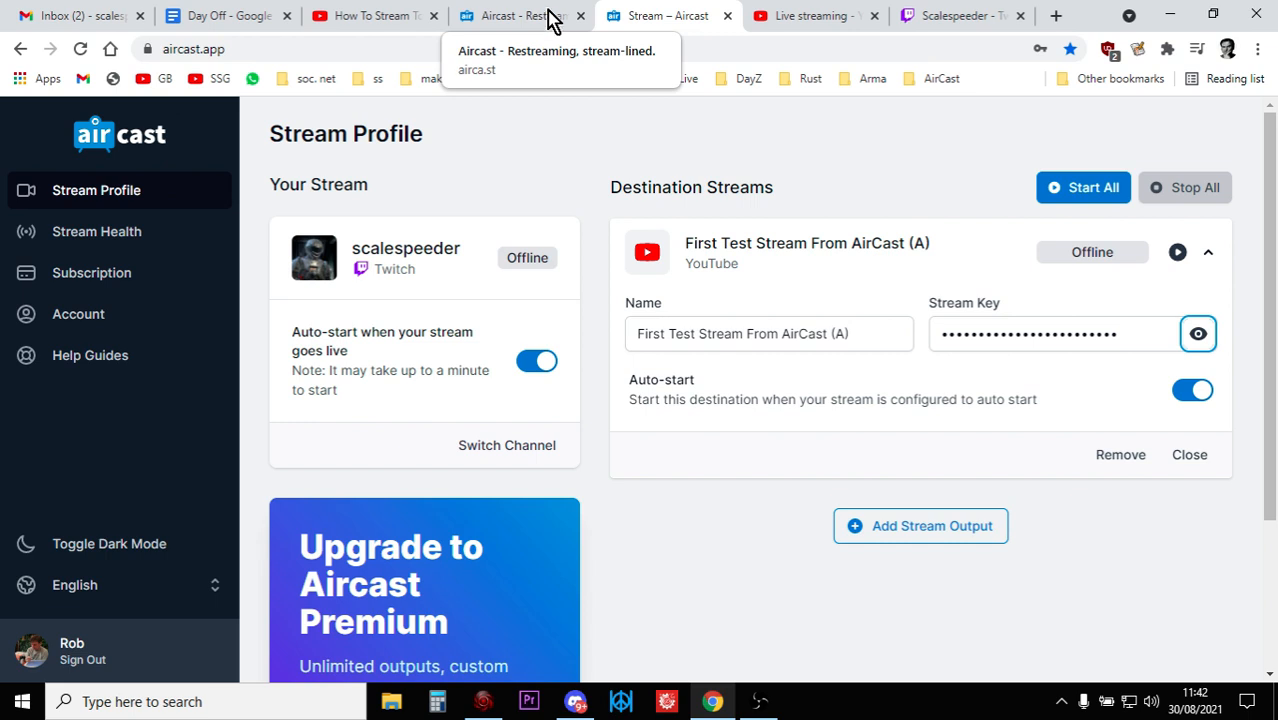
{"action": "left_click", "coordinate": [810, 15]}
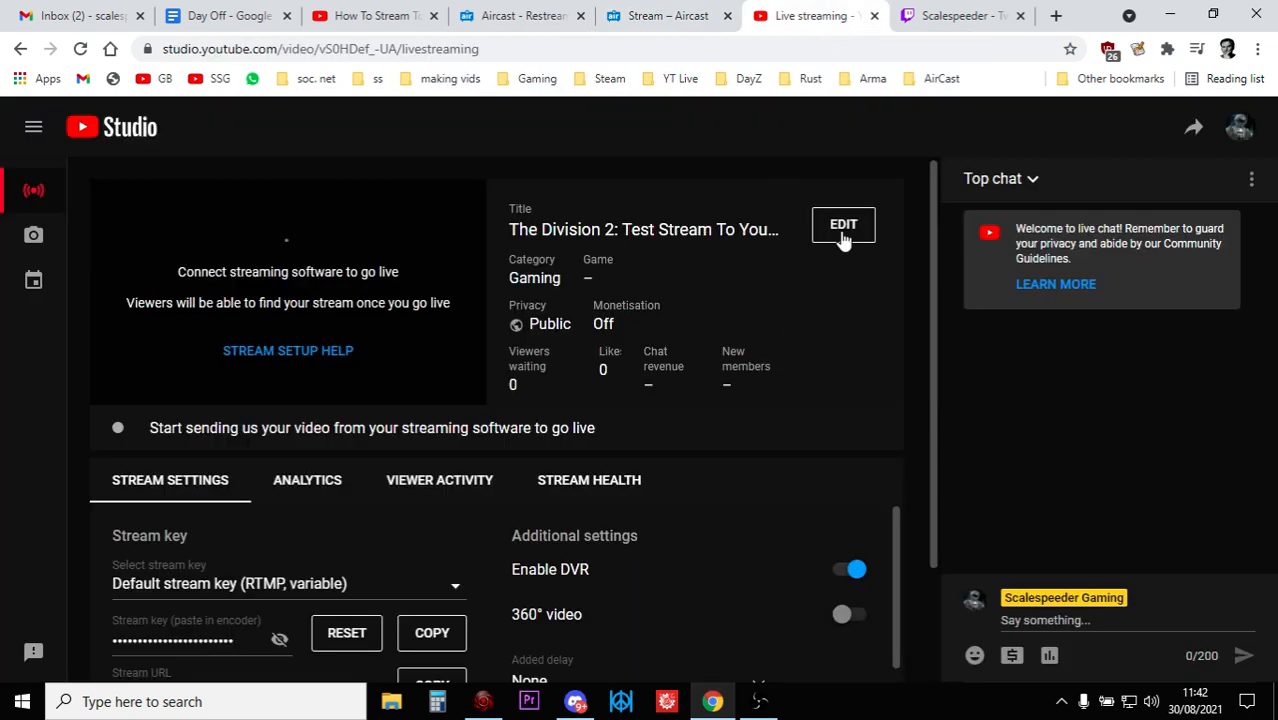
Step: Review the stream's Public privacy options under Edit, then view the offline Twitch channel
{"action": "left_click", "coordinate": [843, 224]}
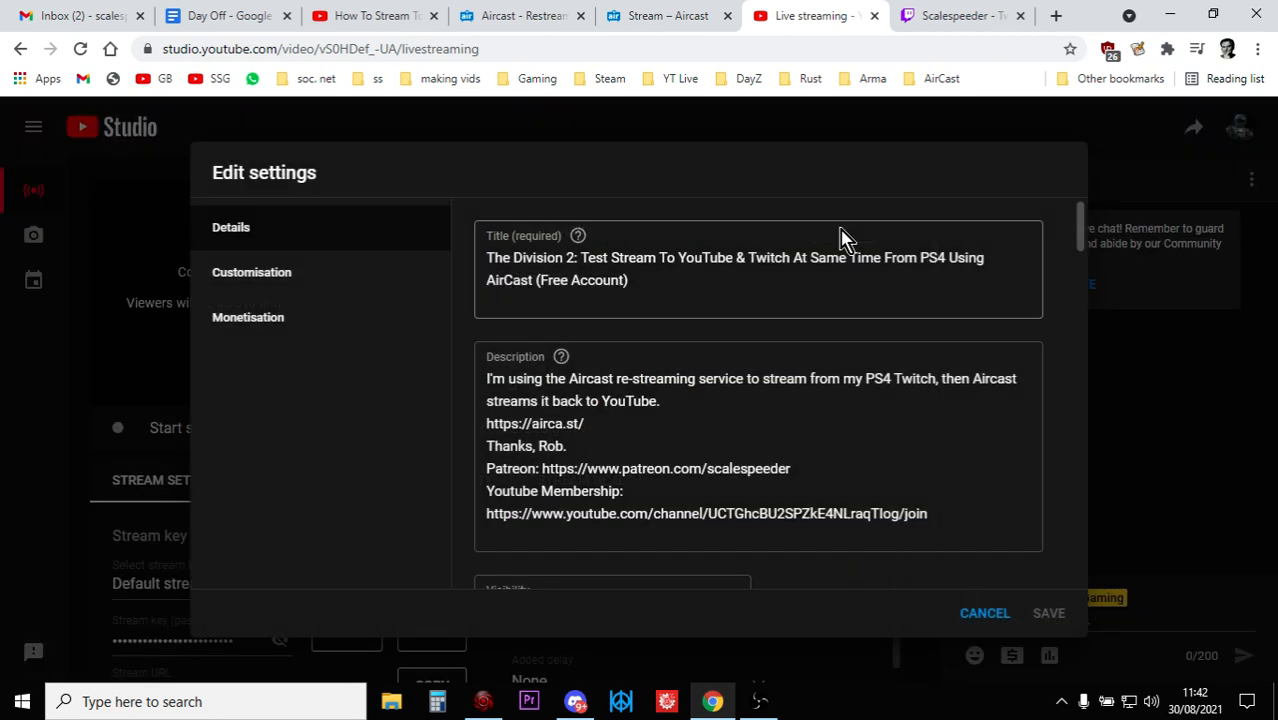
{"action": "scroll", "scroll_direction": "down", "scroll_amount": 3}
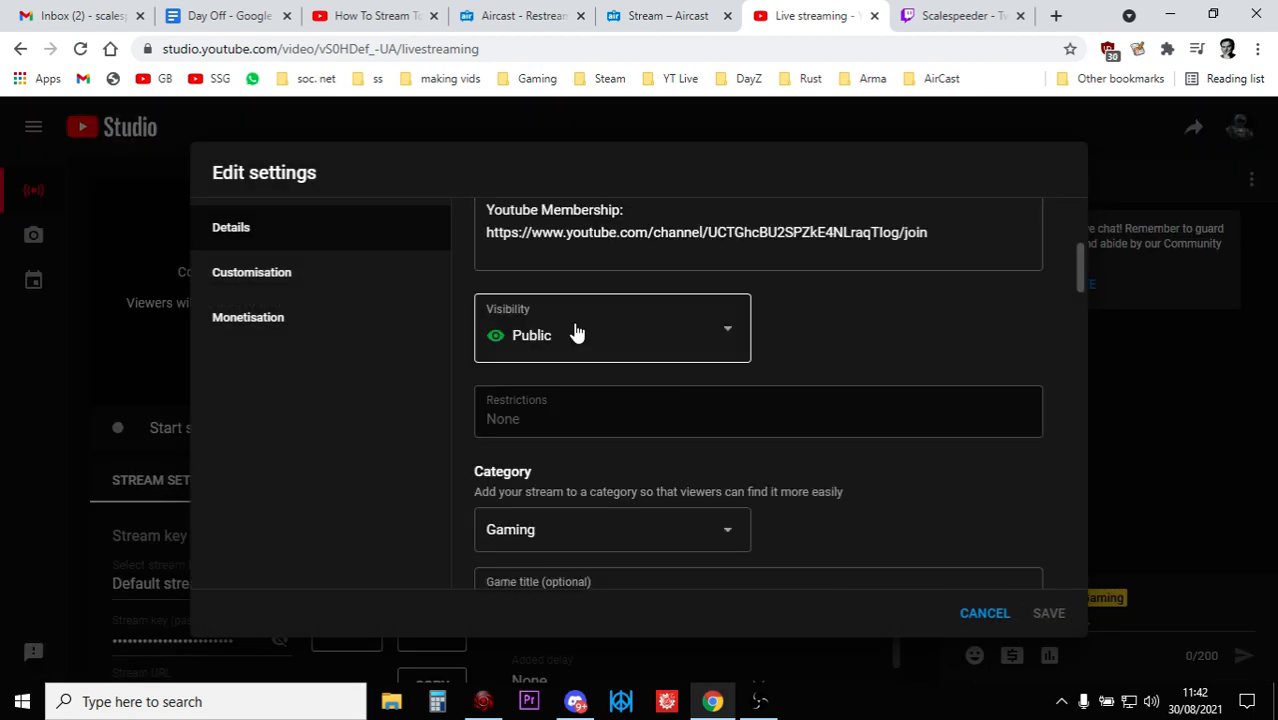
{"action": "left_click", "coordinate": [612, 334]}
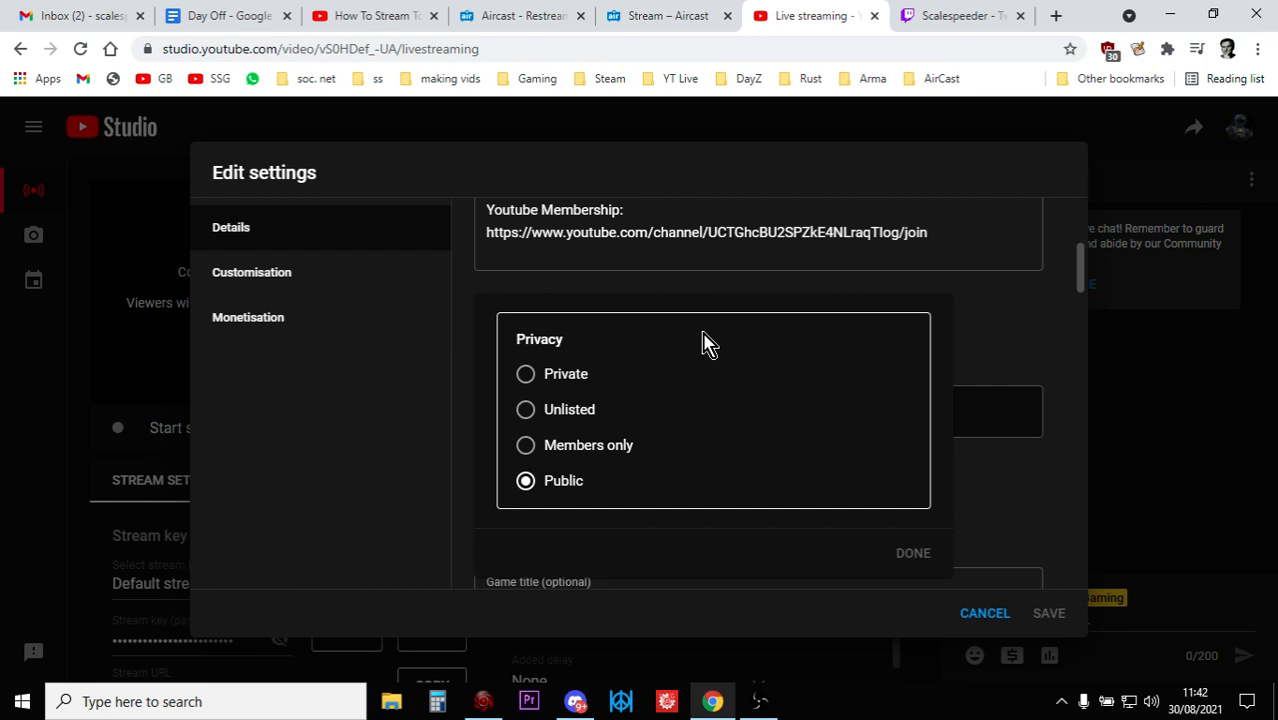
{"action": "mouse_move", "coordinate": [559, 452]}
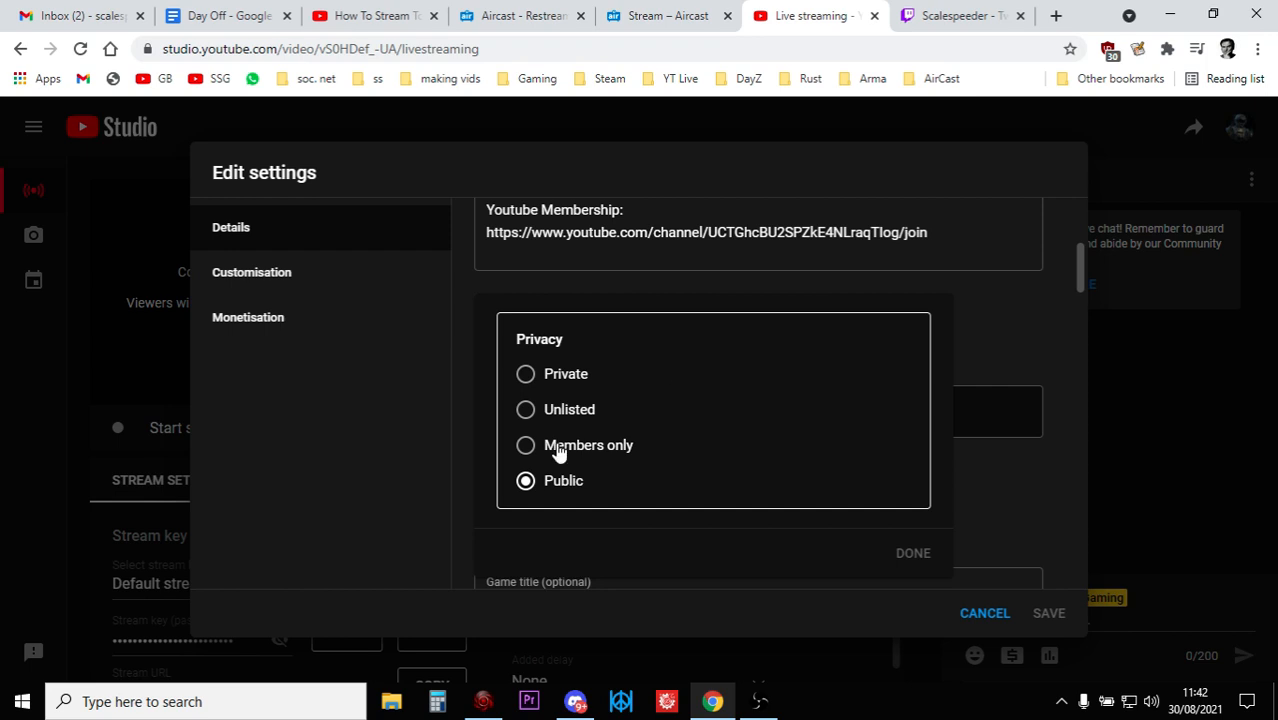
{"action": "mouse_move", "coordinate": [535, 447]}
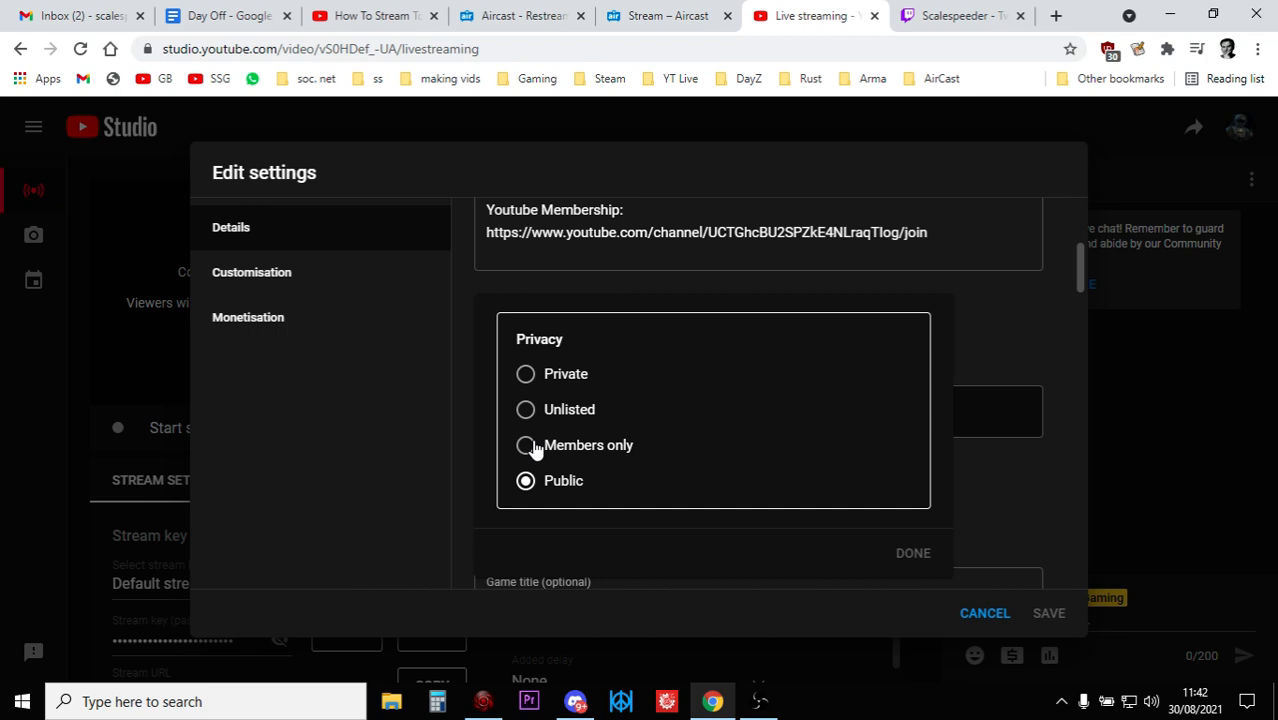
{"action": "mouse_move", "coordinate": [527, 380]}
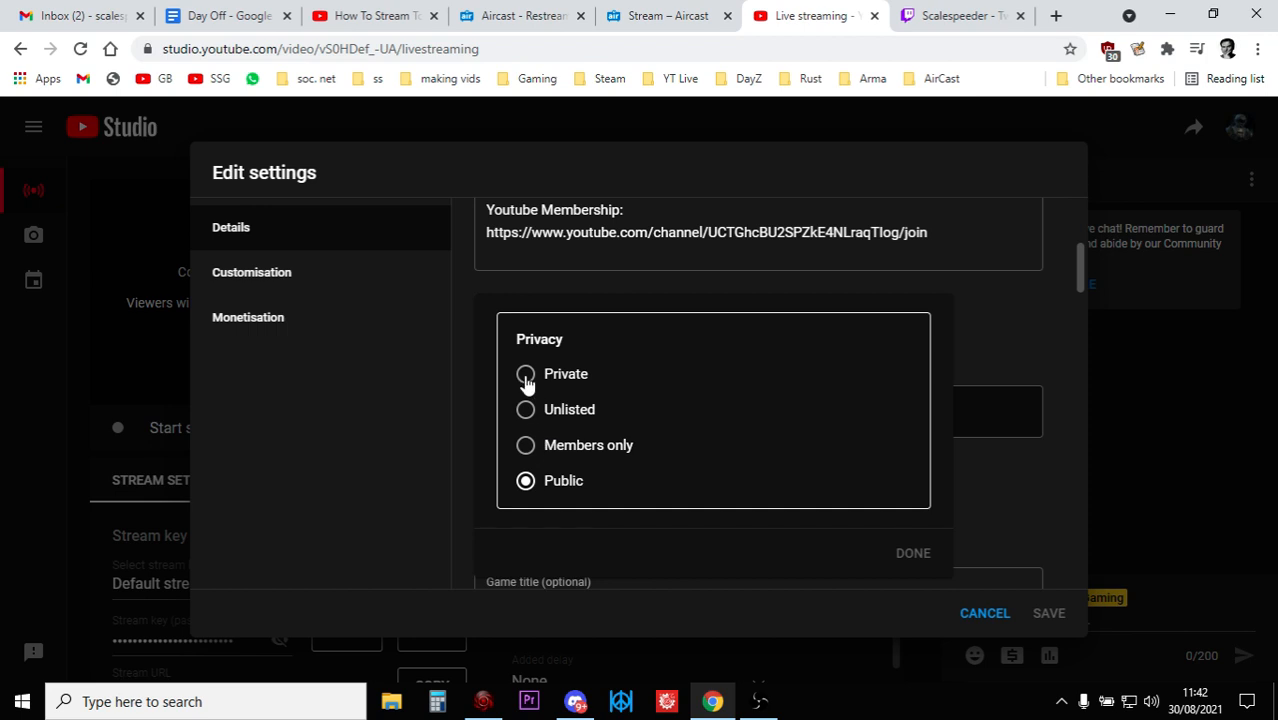
{"action": "mouse_move", "coordinate": [543, 408]}
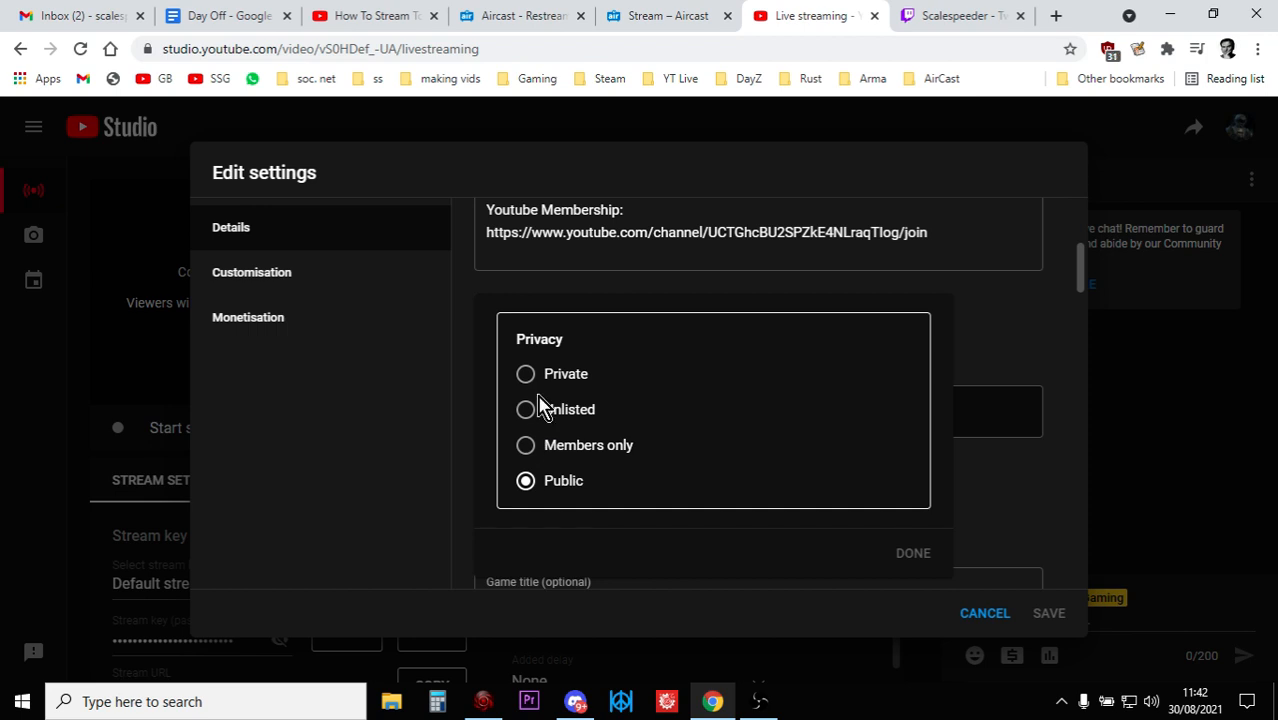
{"action": "mouse_move", "coordinate": [542, 415]}
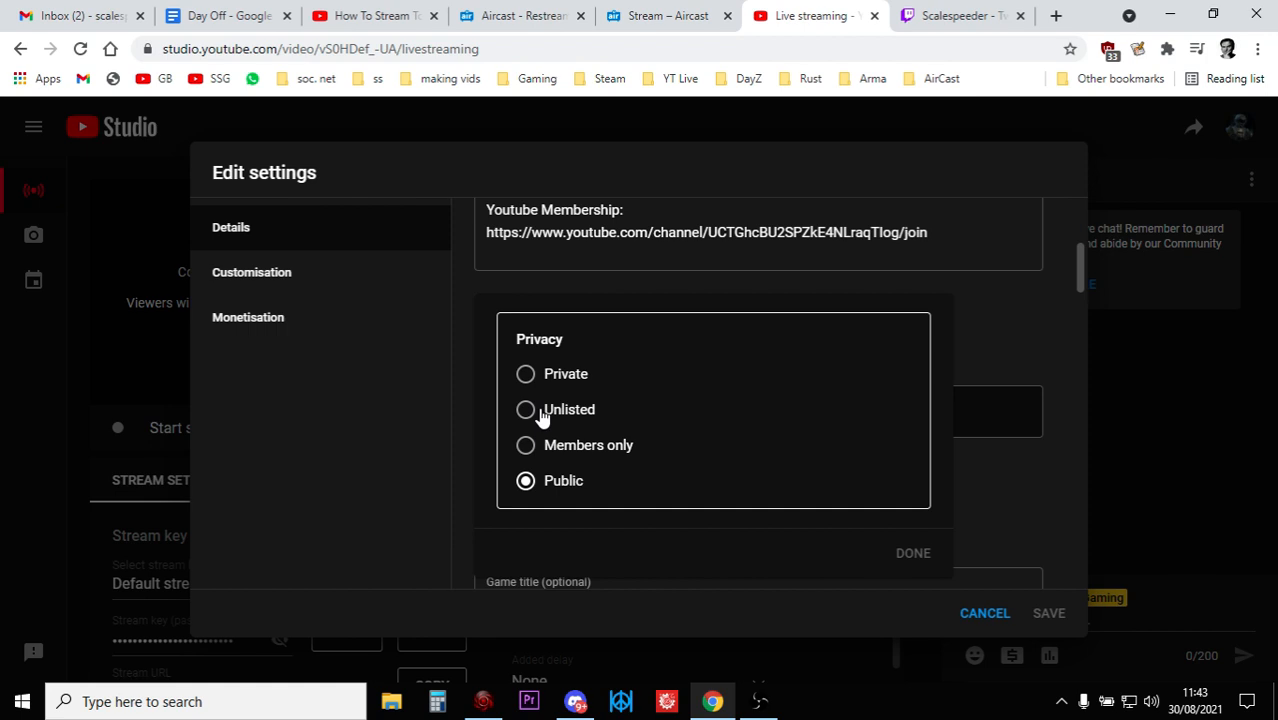
{"action": "mouse_move", "coordinate": [543, 398]}
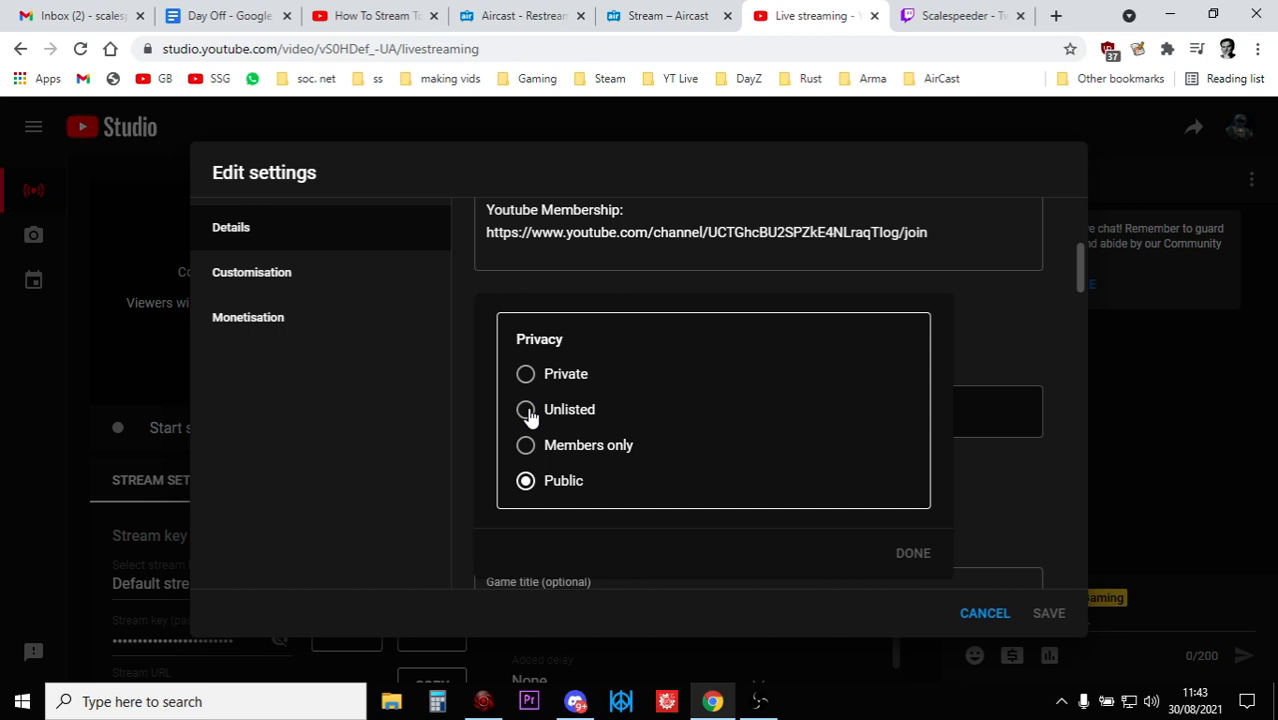
{"action": "left_click", "coordinate": [960, 15]}
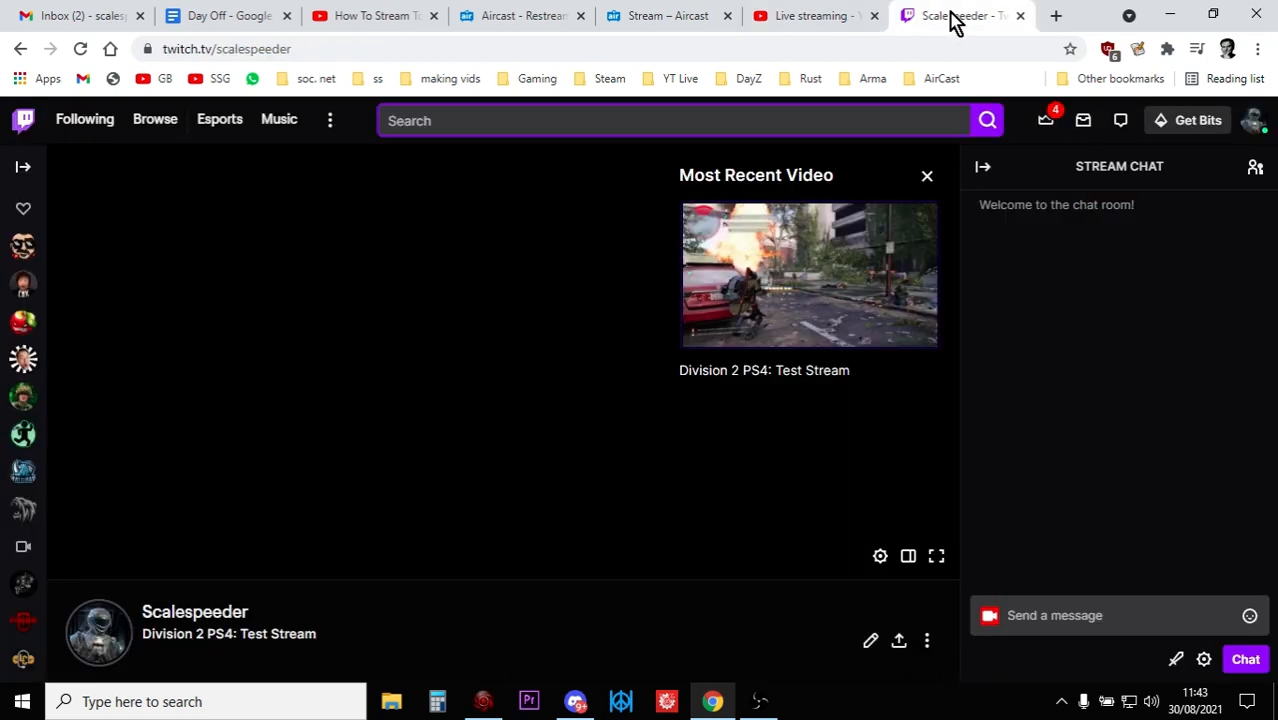
{"action": "mouse_move", "coordinate": [595, 358]}
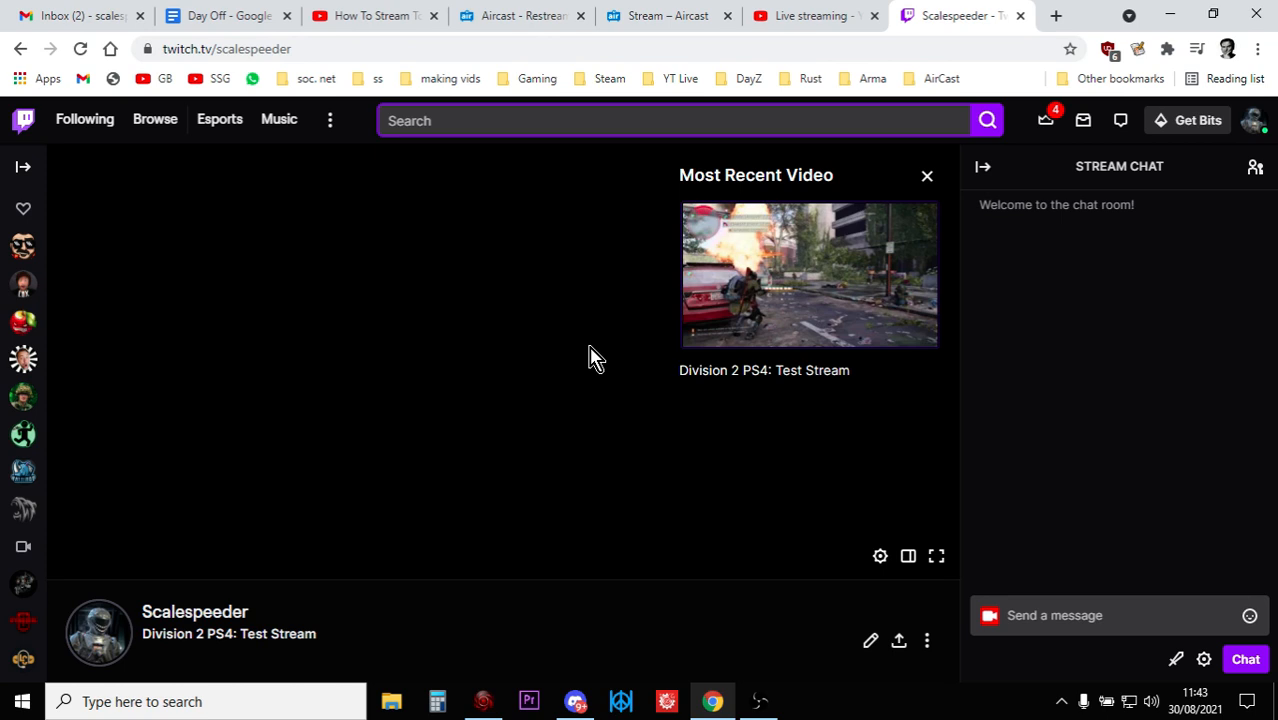
Step: Set the YouTube Studio stream's privacy to Unlisted
{"action": "left_click", "coordinate": [370, 15]}
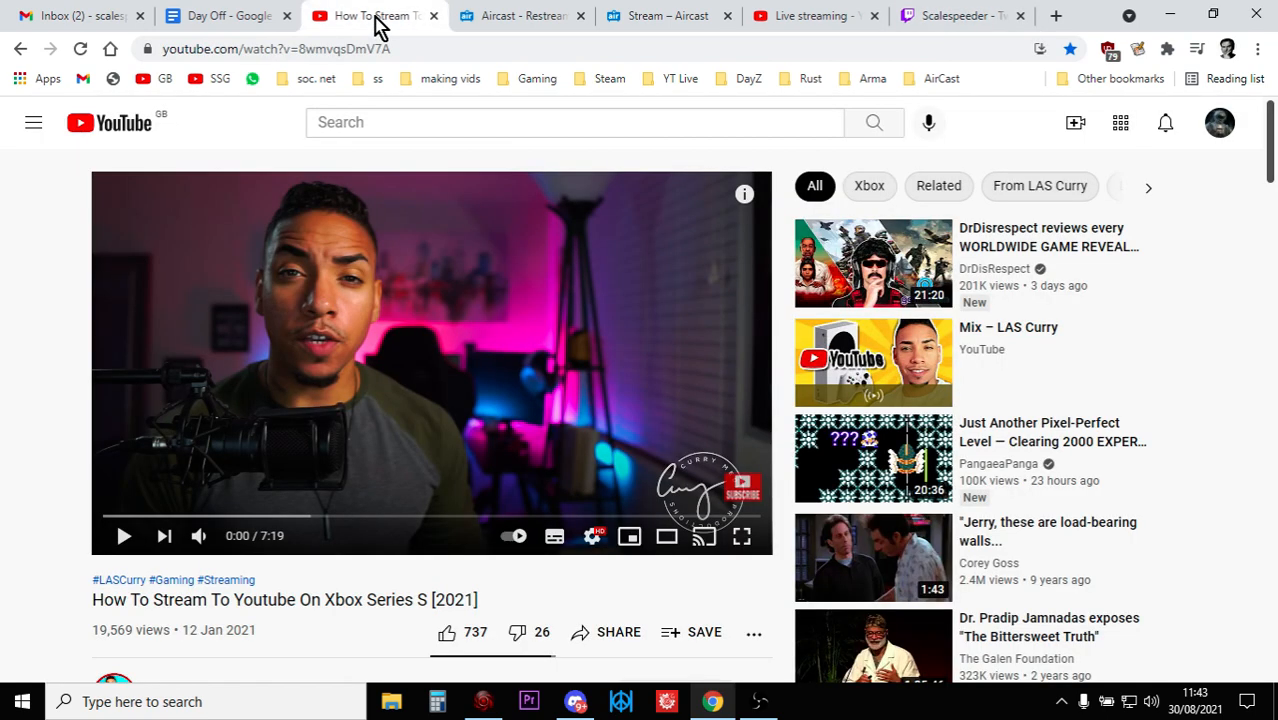
{"action": "left_click", "coordinate": [810, 15]}
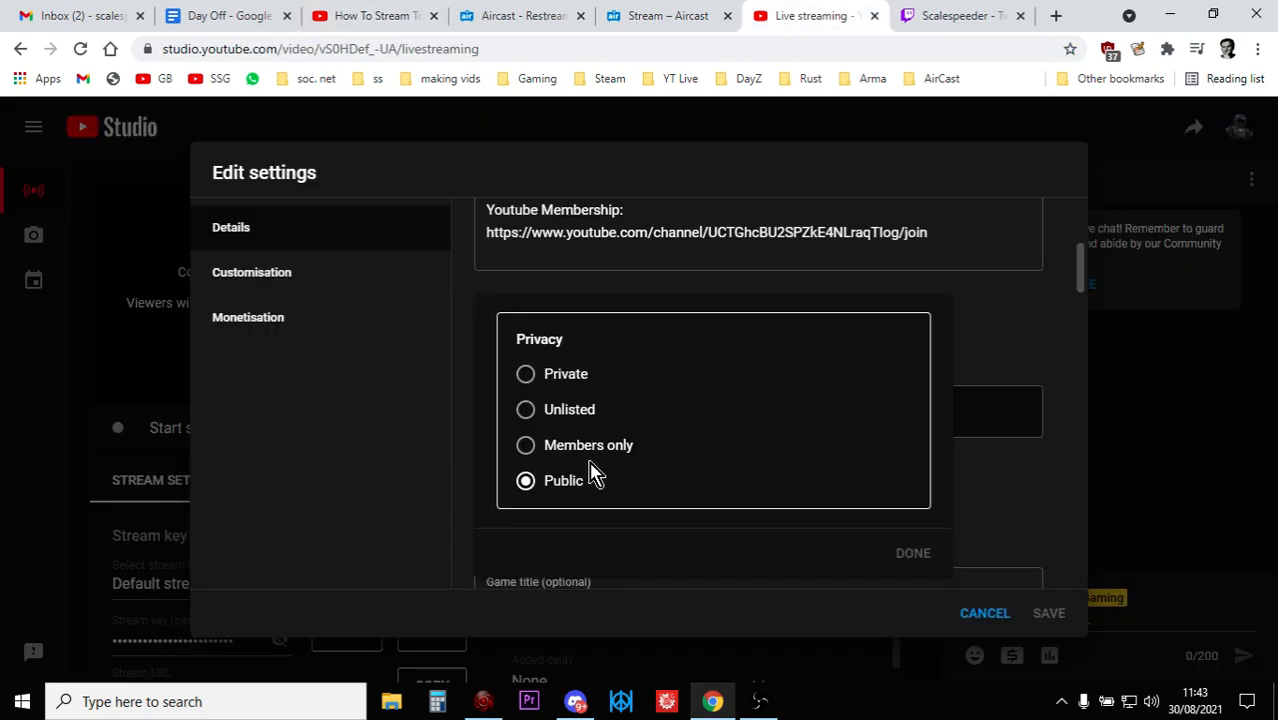
{"action": "left_click", "coordinate": [525, 409]}
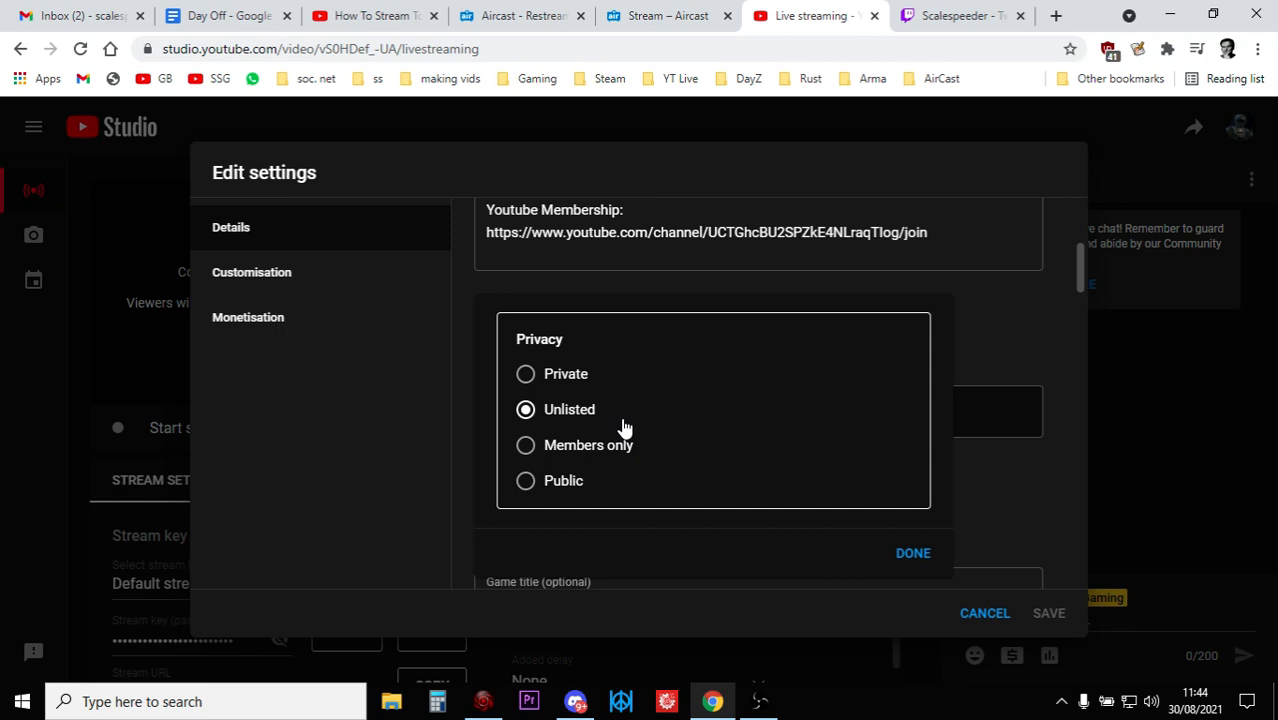
Step: Revisit the tutorial video, then go to Aircast's restreaming homepage
{"action": "left_click", "coordinate": [370, 15]}
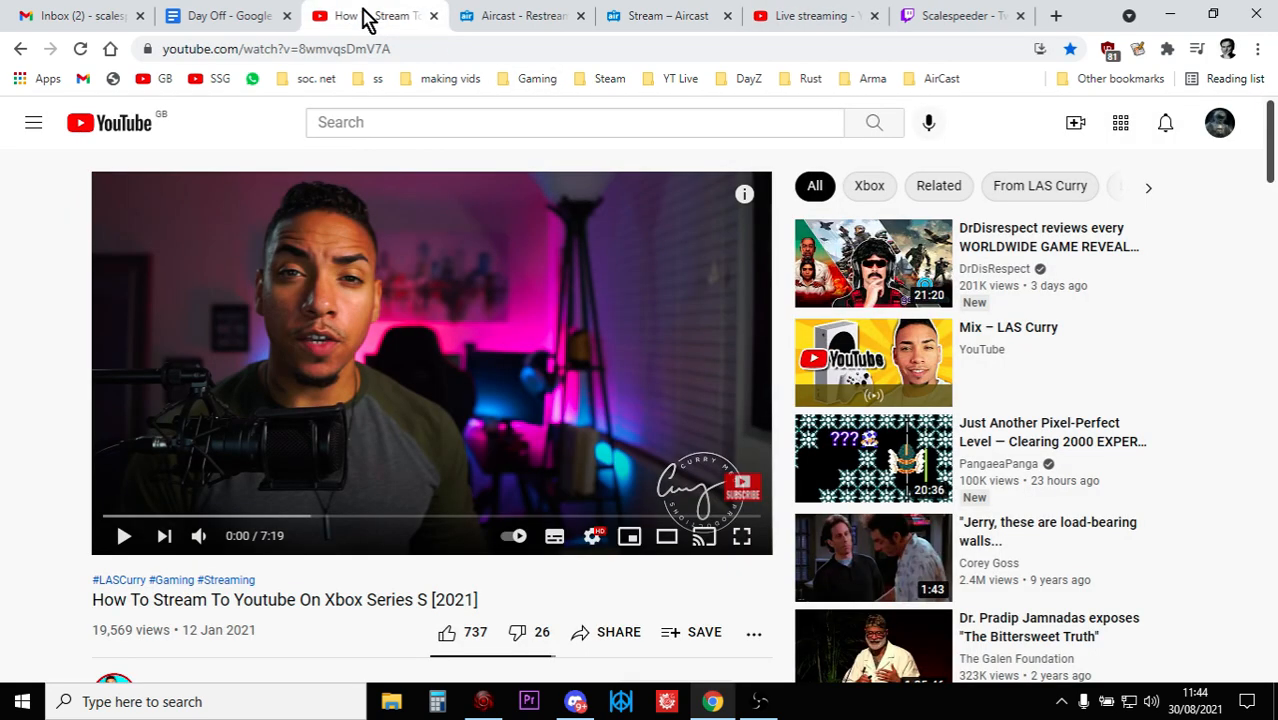
{"action": "scroll", "scroll_direction": "down", "scroll_amount": 3}
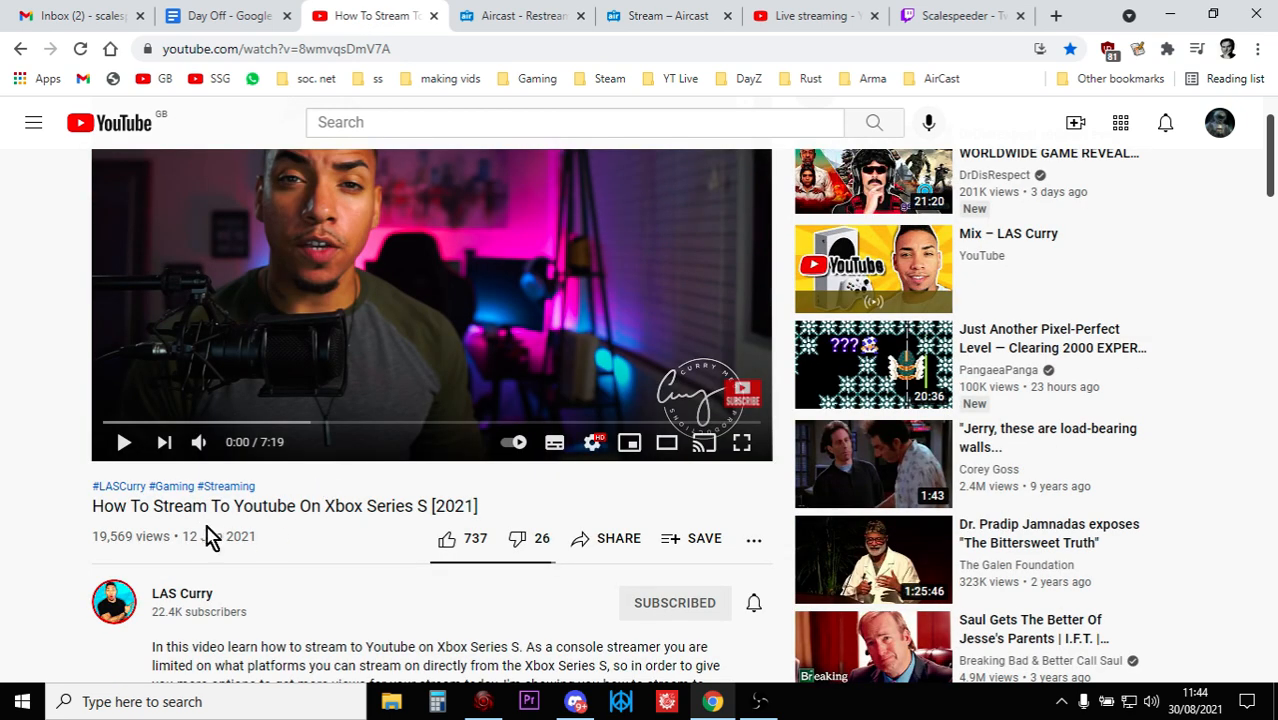
{"action": "mouse_move", "coordinate": [295, 543]}
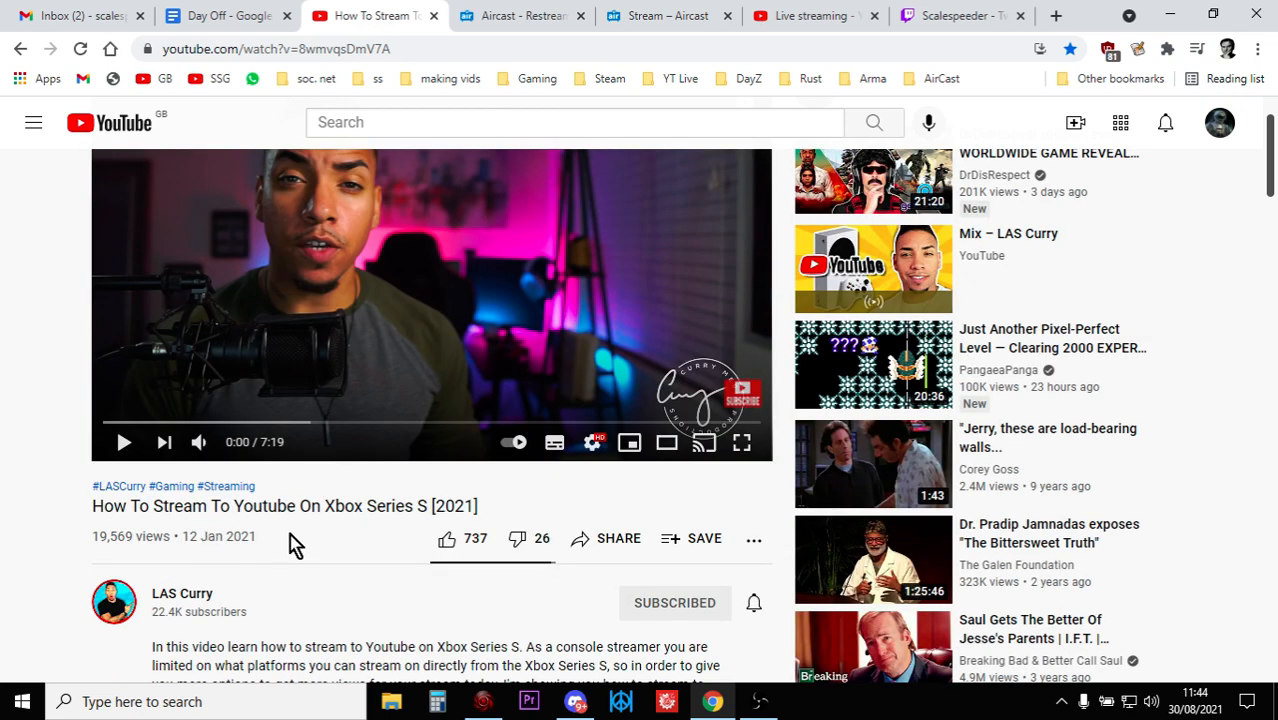
{"action": "scroll", "scroll_direction": "up", "scroll_amount": 3}
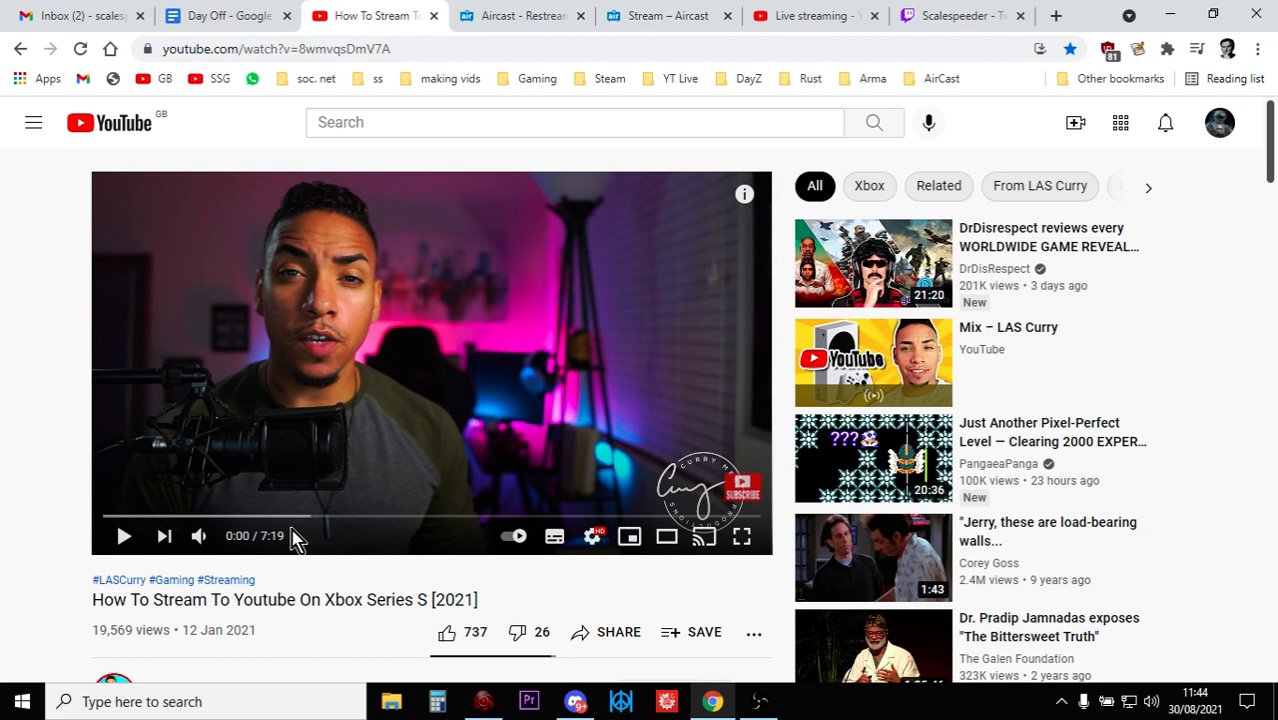
{"action": "left_click", "coordinate": [520, 15]}
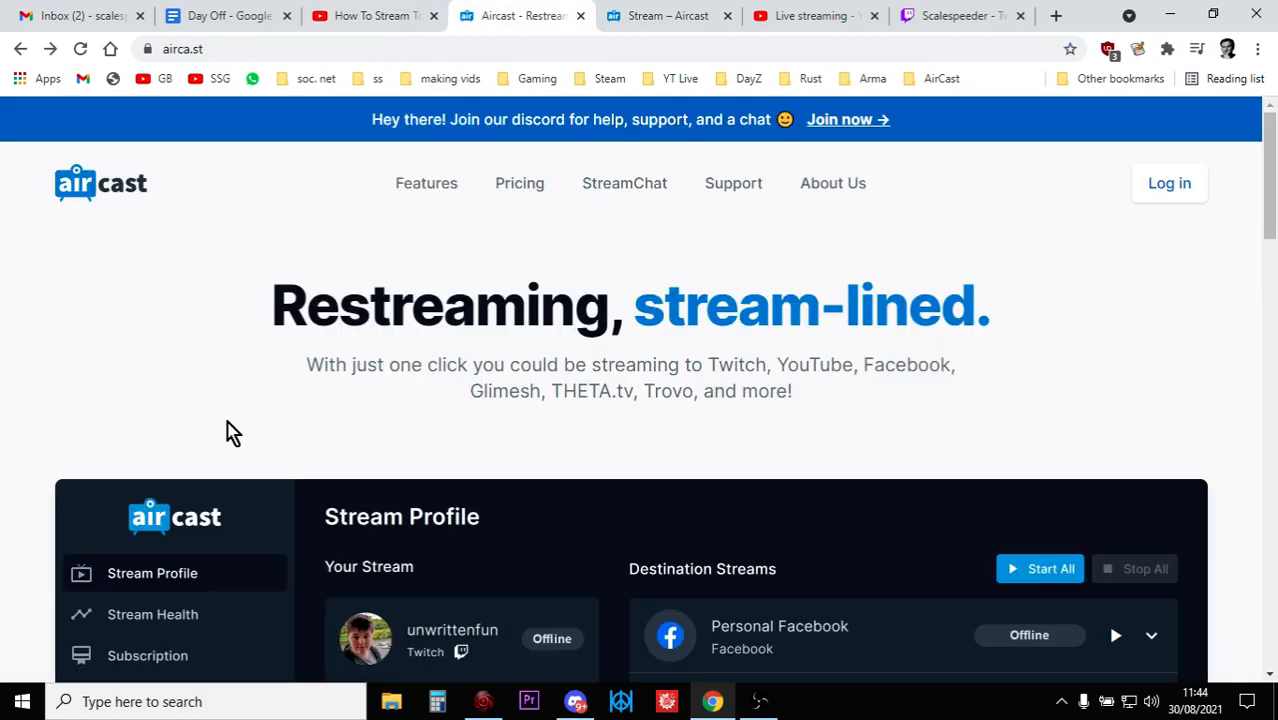
{"action": "mouse_move", "coordinate": [519, 183]}
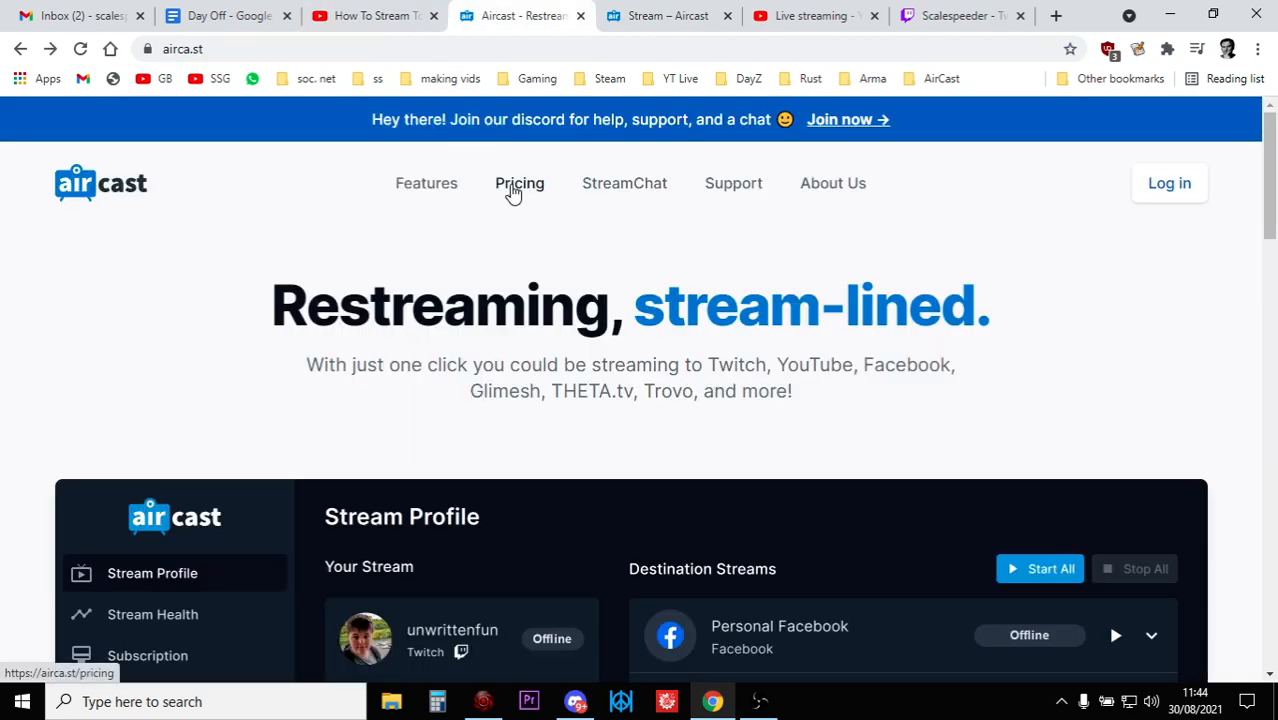
Step: Open Aircast's Pricing page and scroll through the Free, £5/month and £50/year plans
{"action": "left_click", "coordinate": [519, 183]}
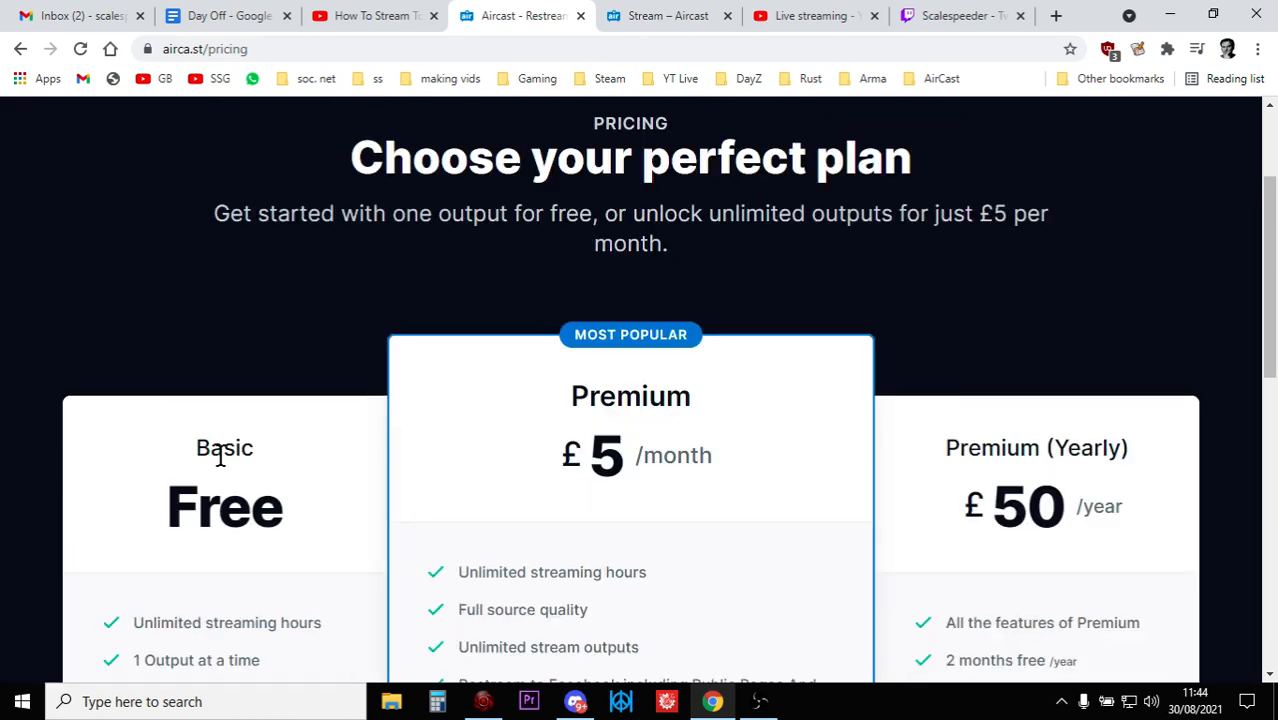
{"action": "mouse_move", "coordinate": [245, 447]}
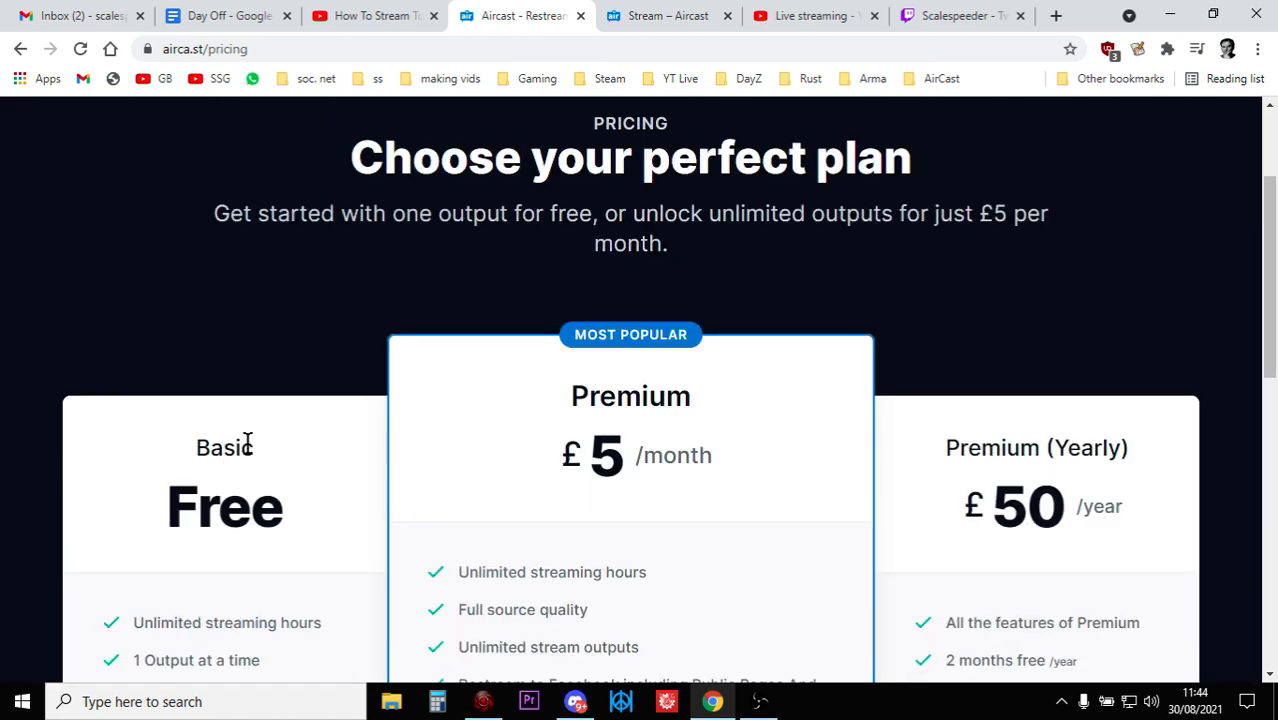
{"action": "scroll", "scroll_direction": "down", "scroll_amount": 3}
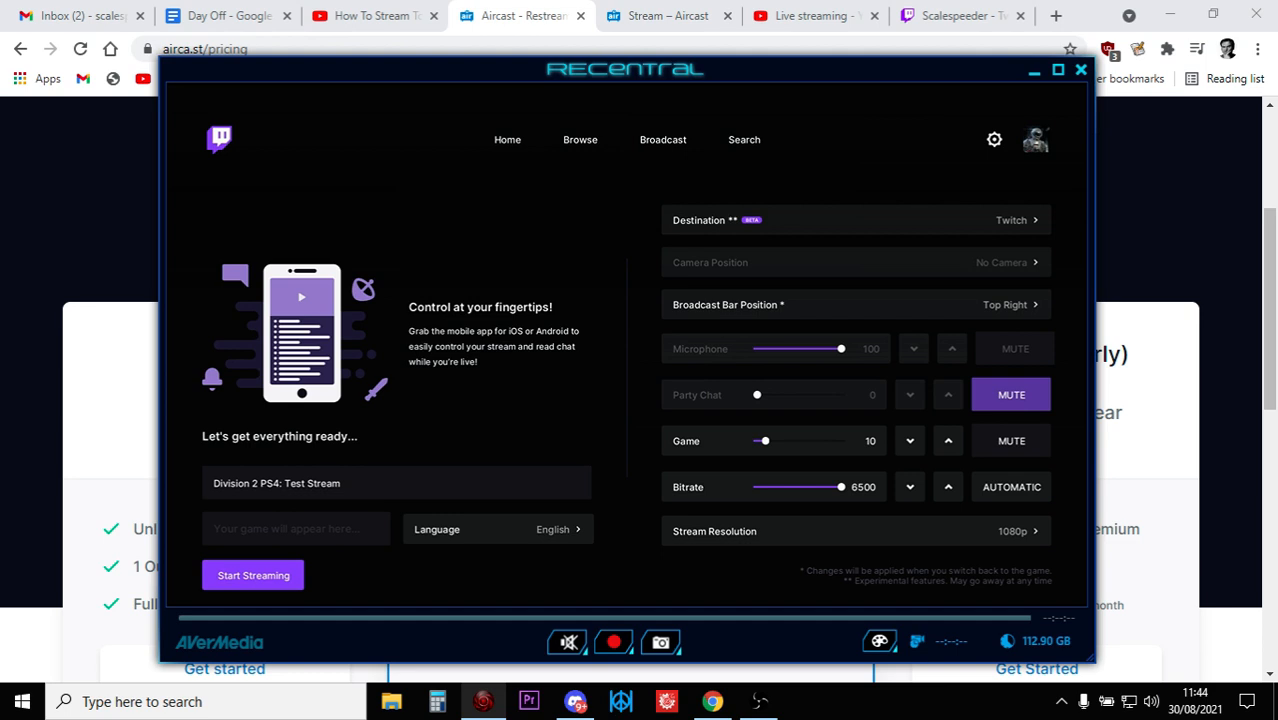
{"action": "mouse_move", "coordinate": [43, 308]}
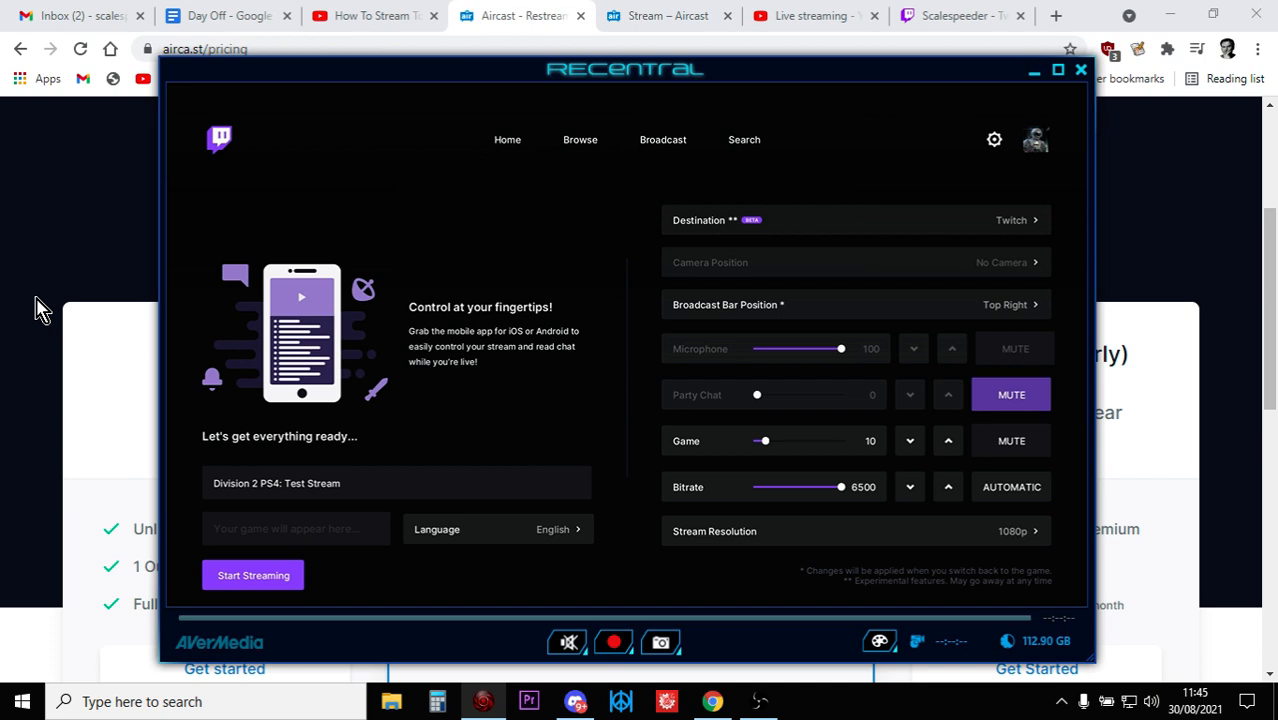
{"action": "mouse_move", "coordinate": [357, 165]}
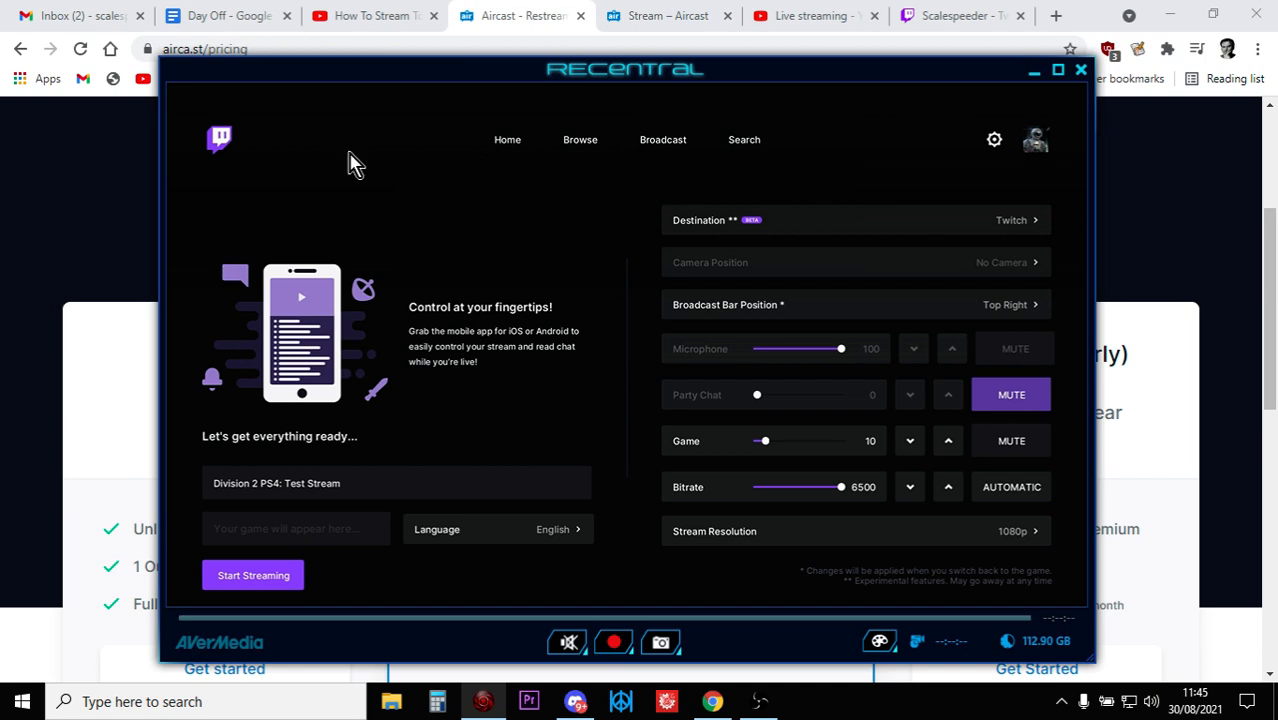